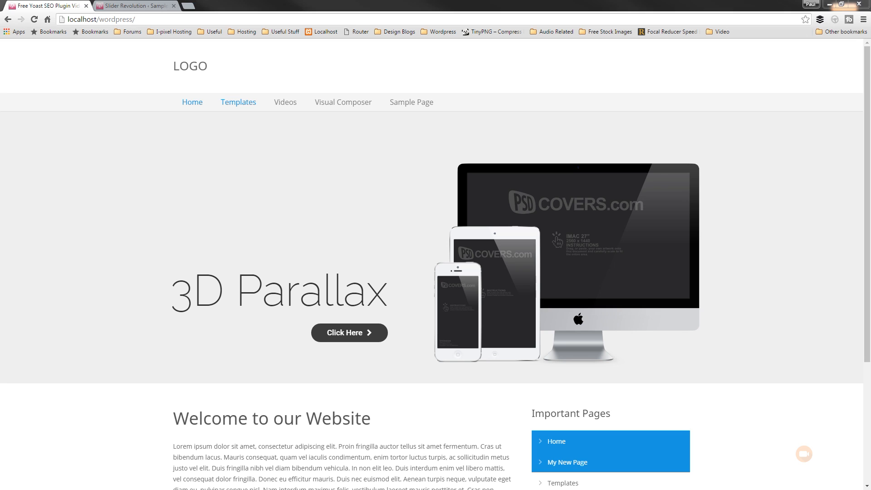
mouse_move(642, 176)
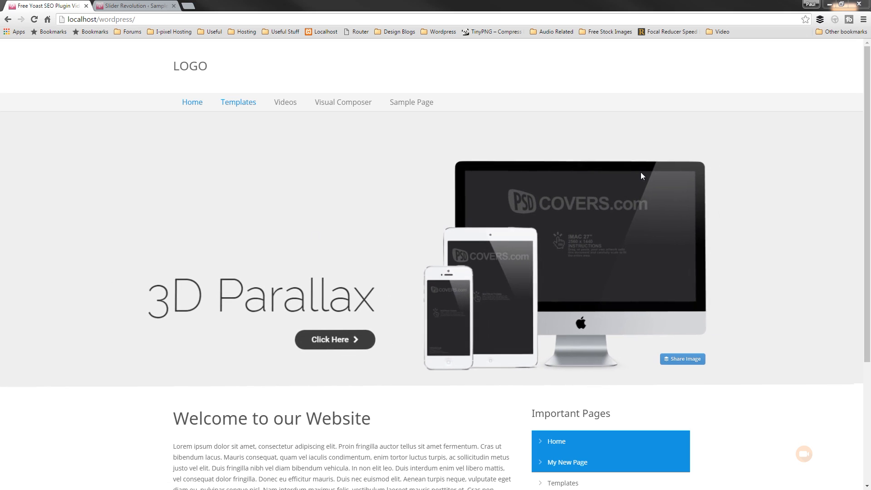
mouse_move(225, 226)
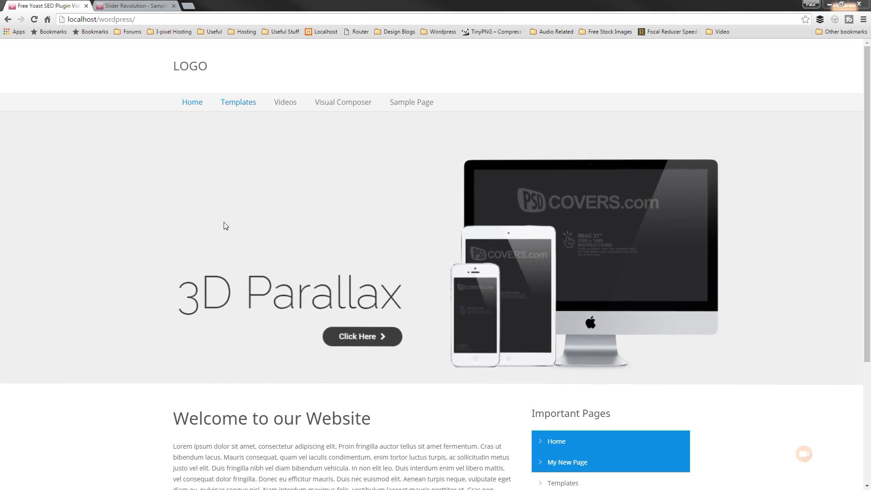
mouse_move(532, 161)
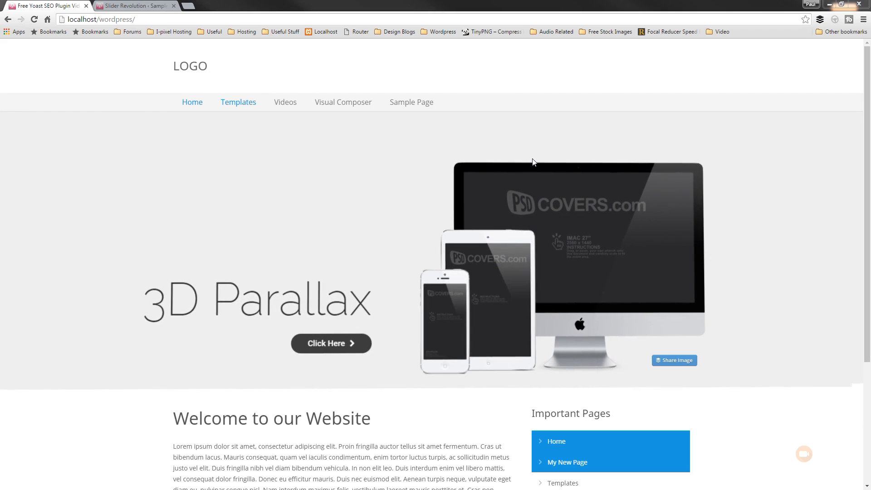
mouse_move(701, 195)
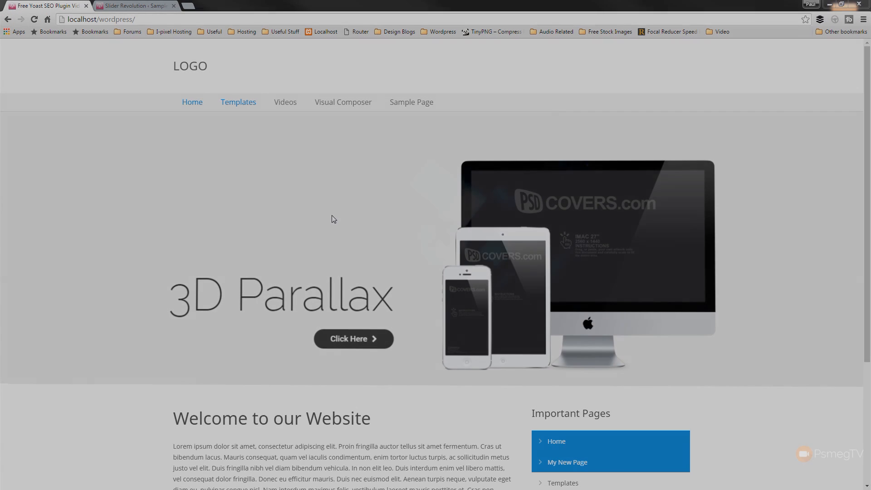
Step: Visit psdcovers.com in a new tab and enter the Apple mockups category
click(353, 338)
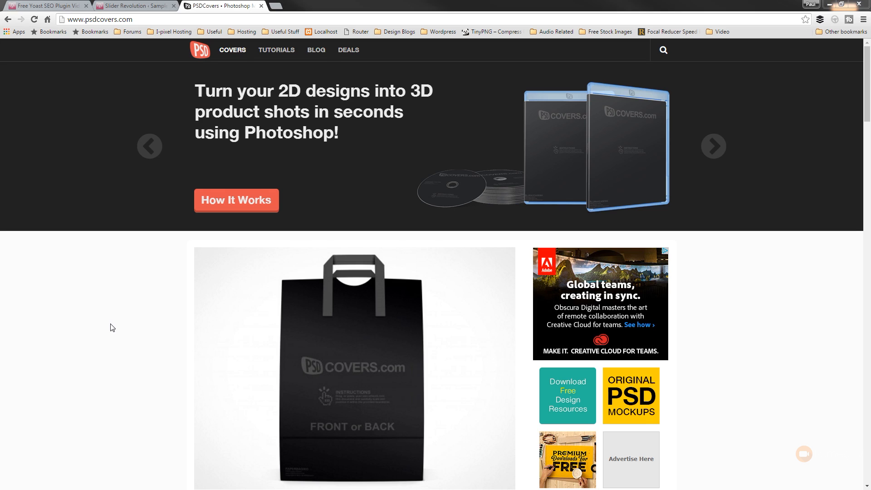
click(713, 146)
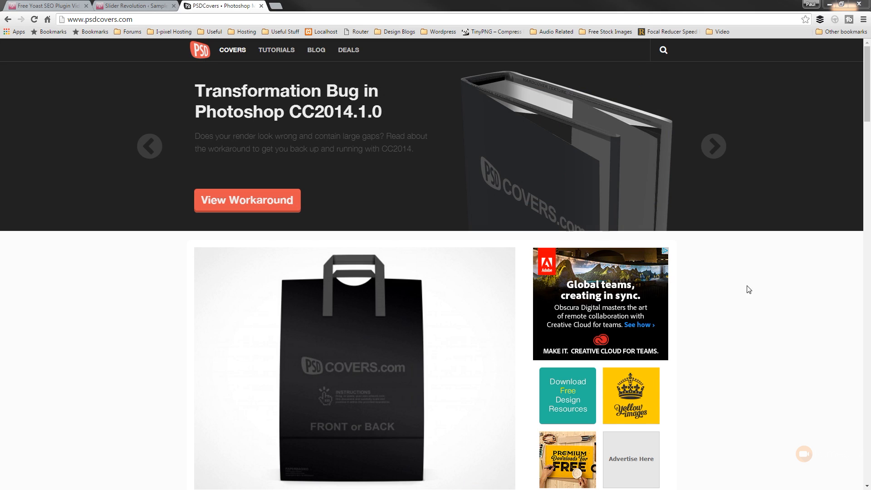
scroll(down, 3)
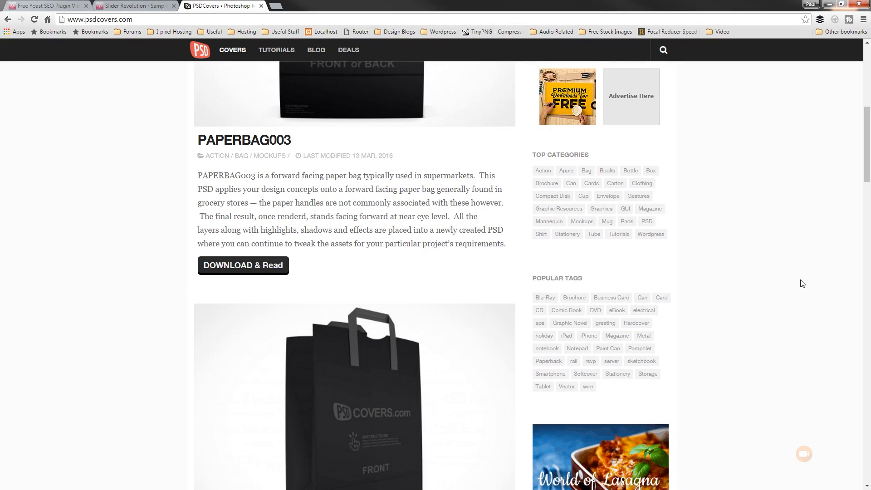
mouse_move(625, 208)
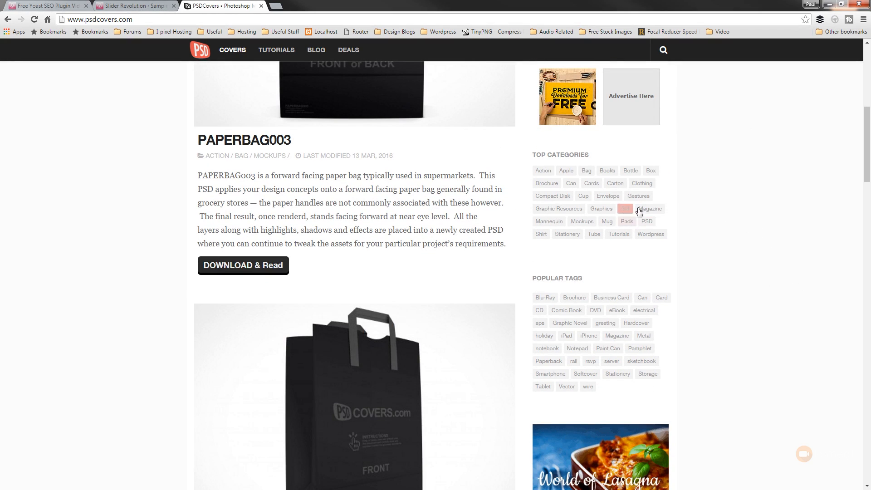
click(566, 170)
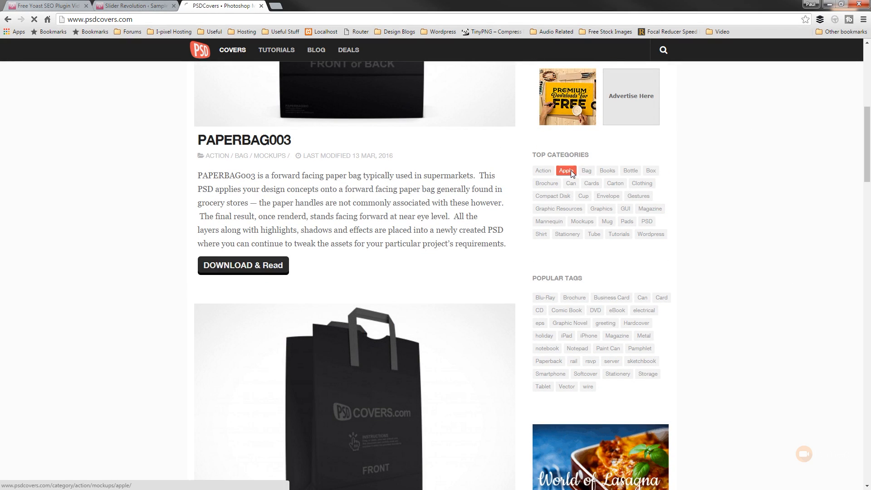
click(566, 170)
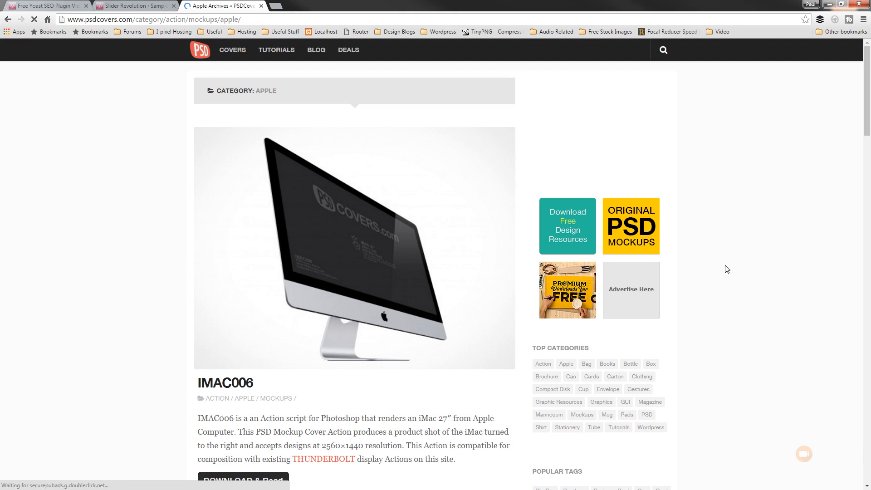
Step: Scroll down the Apple listings and move to page 3
scroll(down, 3)
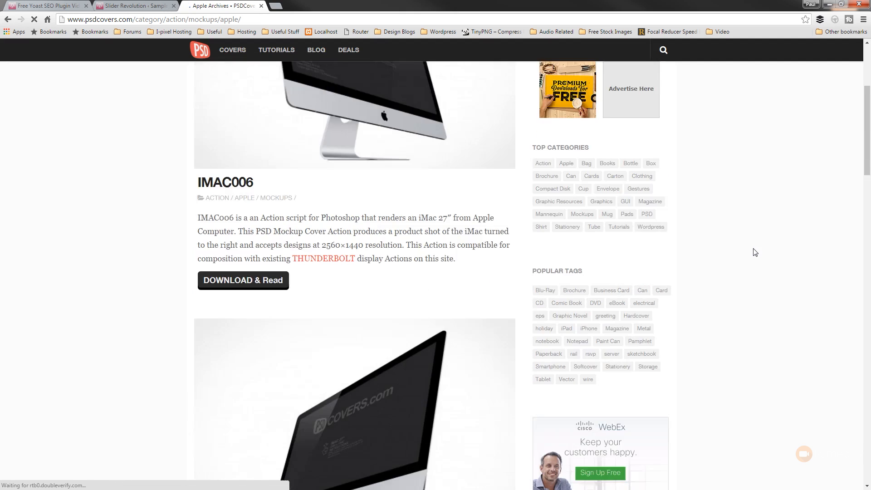
scroll(down, 3)
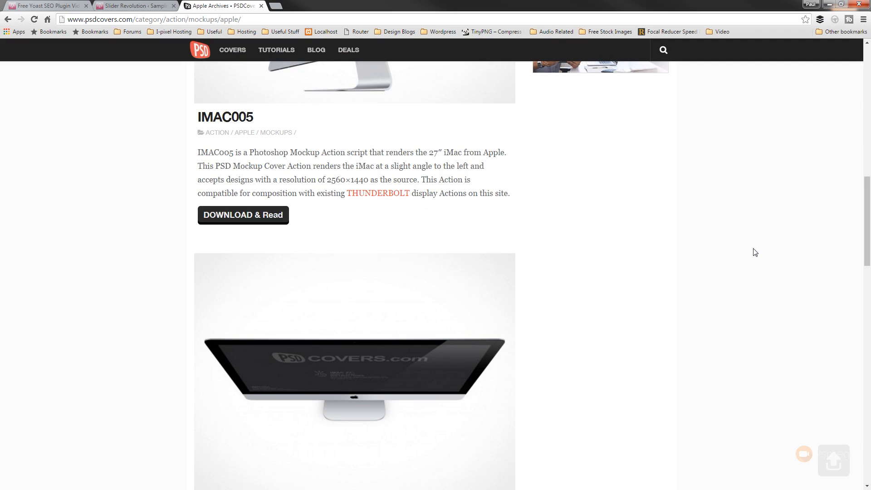
scroll(down, 3)
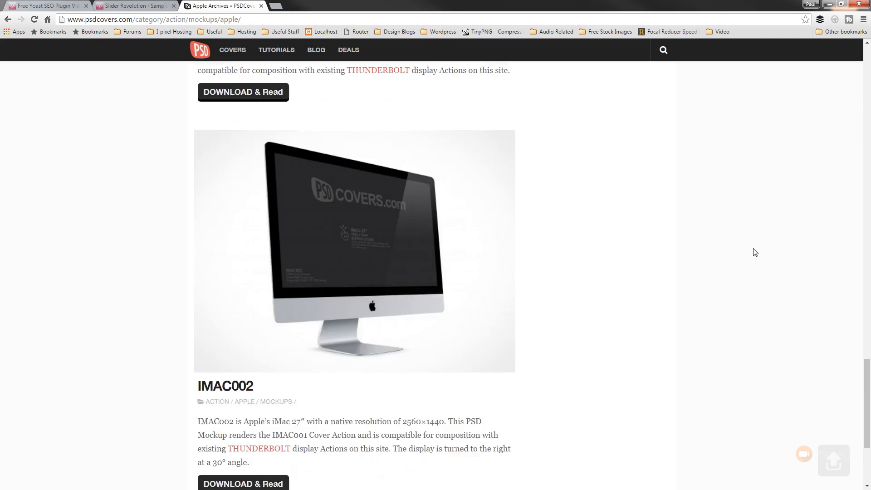
scroll(down, 3)
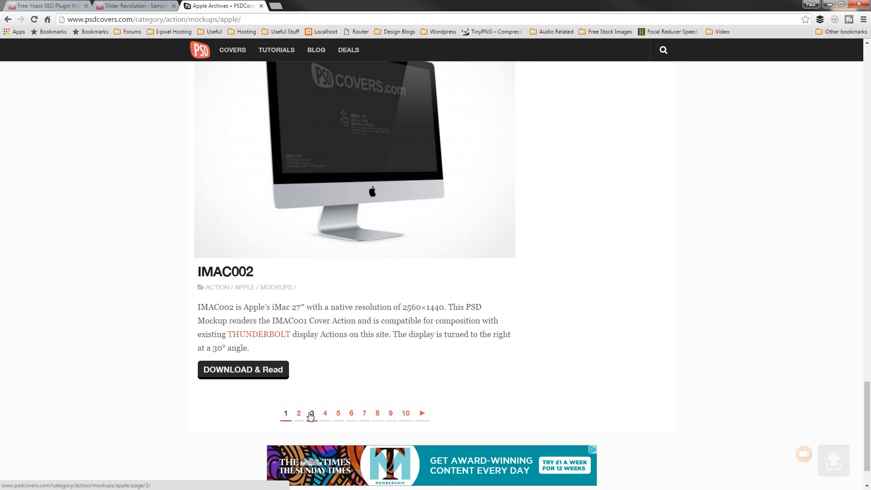
click(311, 413)
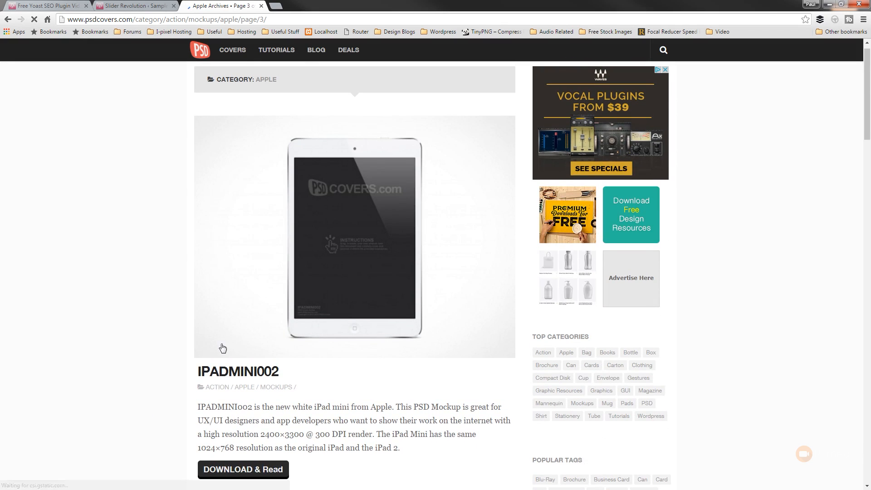
Step: Jump to page 7 of the Apple listings where the MB15RETINA001 MacBook Pro mockup appears
scroll(down, 3)
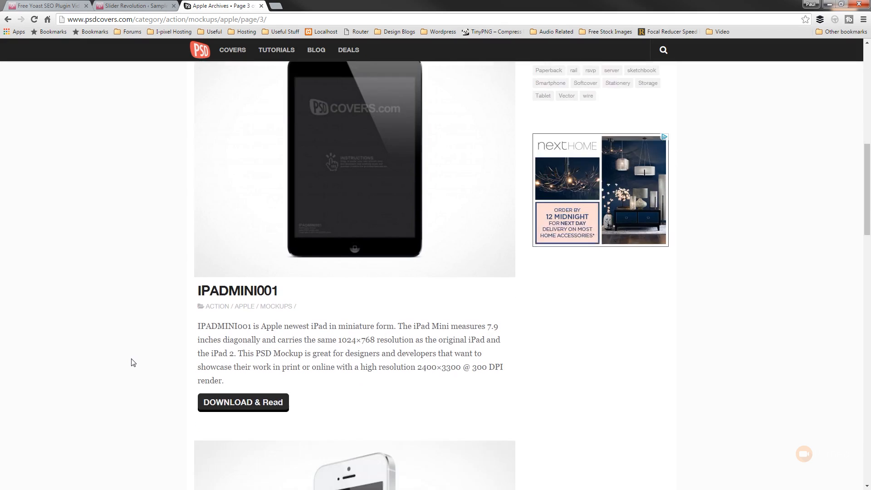
scroll(down, 3)
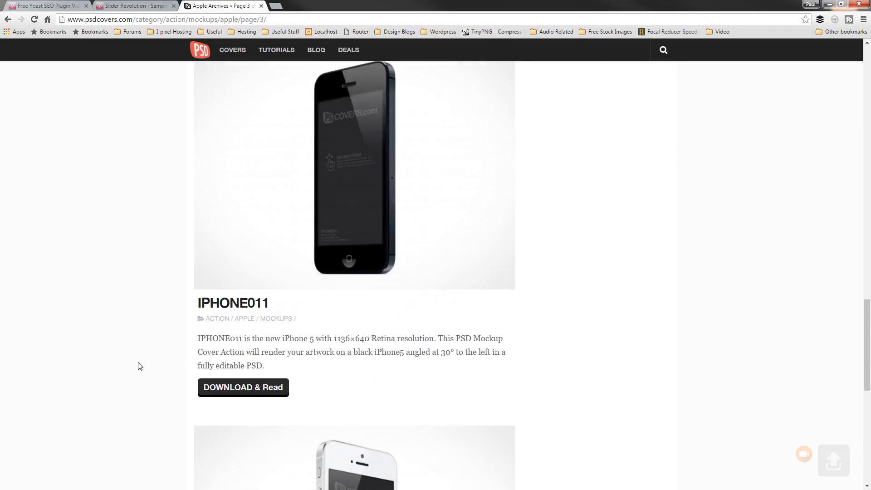
scroll(down, 3)
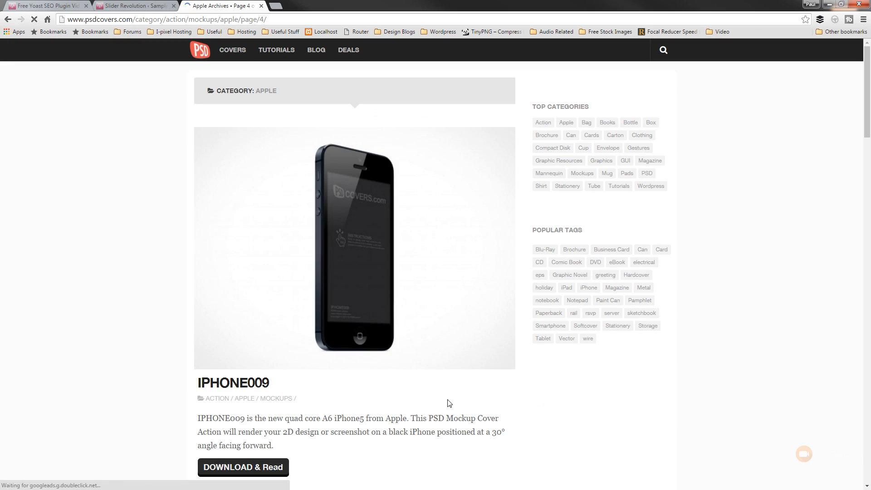
scroll(down, 3)
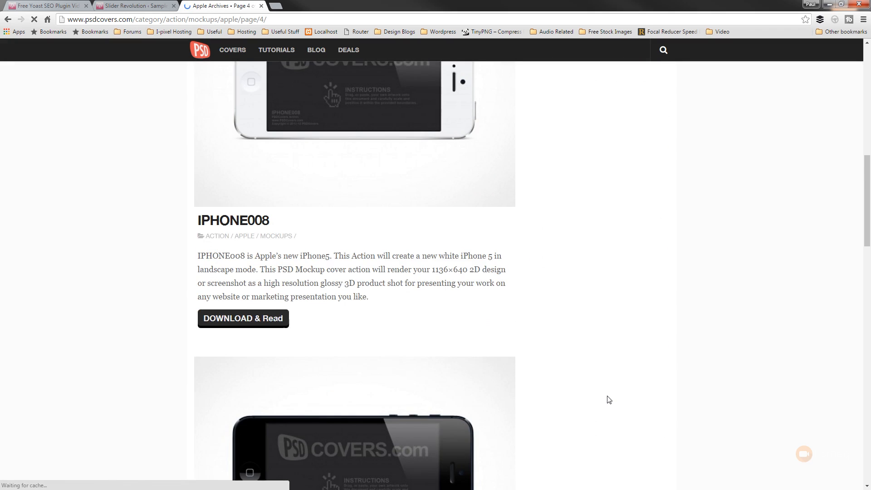
scroll(down, 3)
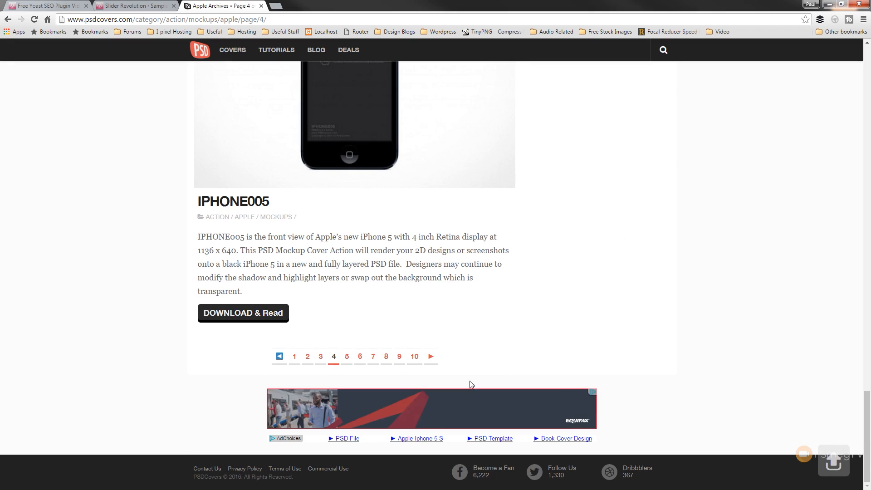
click(373, 356)
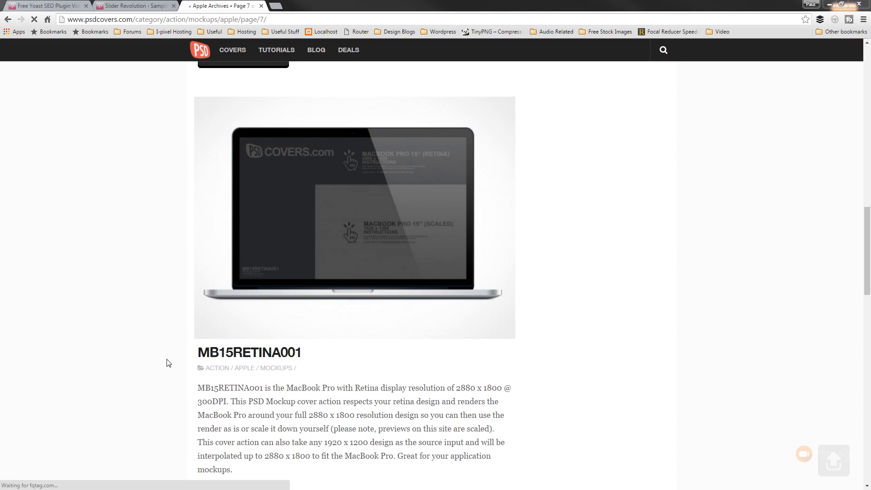
mouse_move(299, 425)
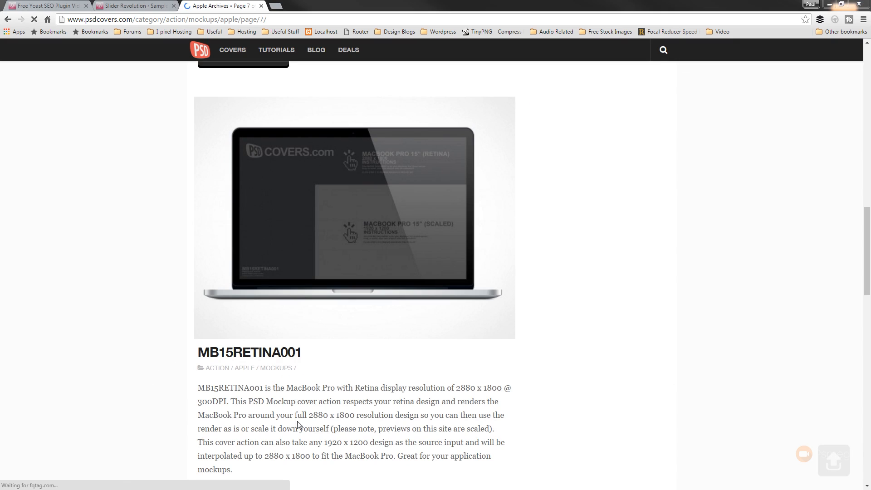
scroll(down, 3)
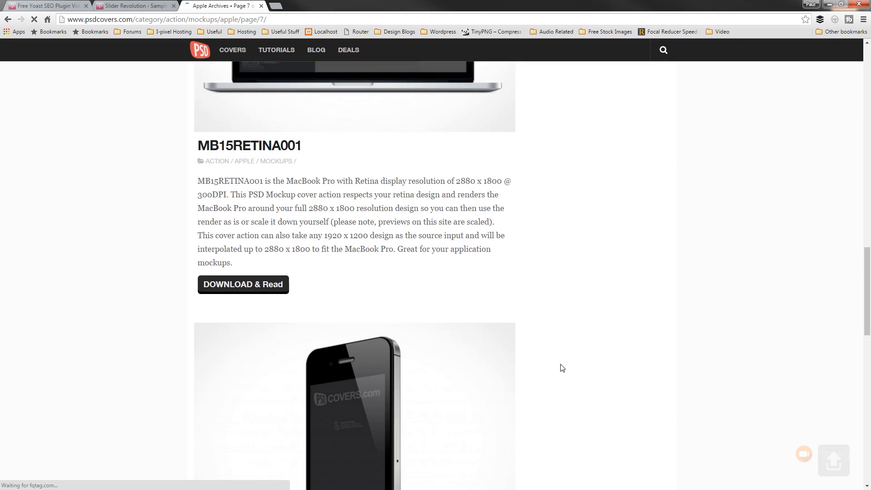
scroll(down, 3)
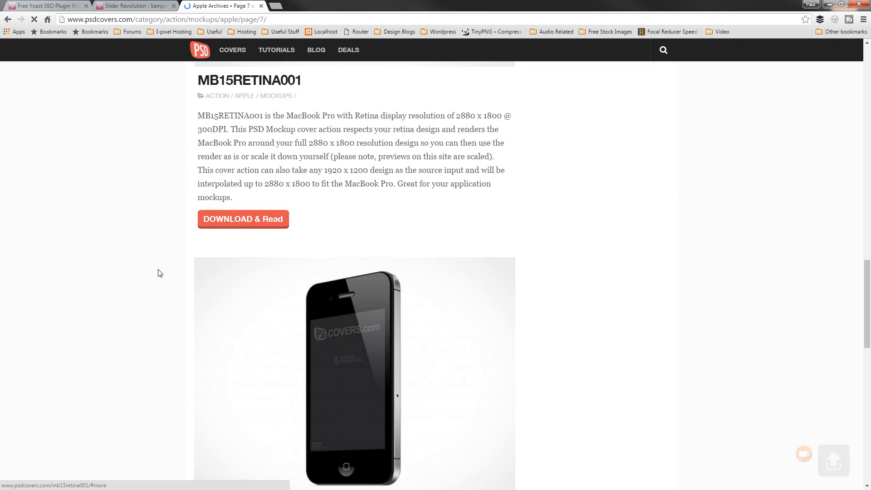
Step: Download the MB15RETINA001 MacBook Pro action archive from its mockup page
click(243, 218)
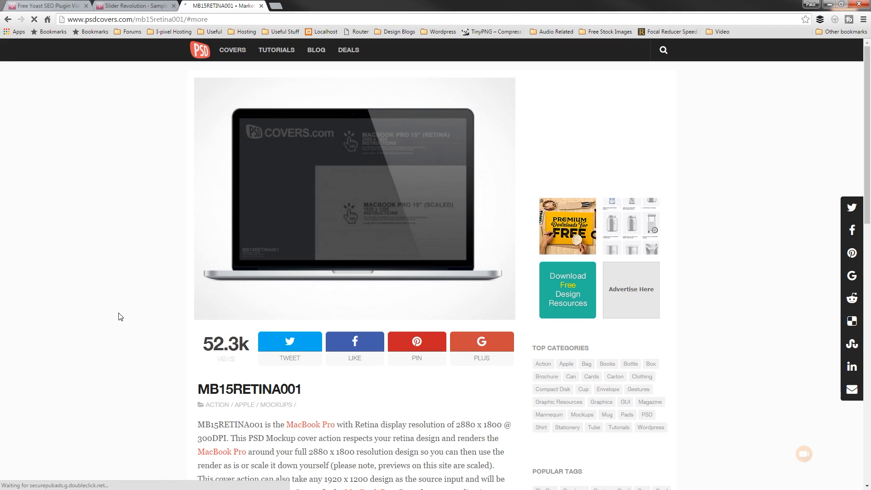
scroll(down, 3)
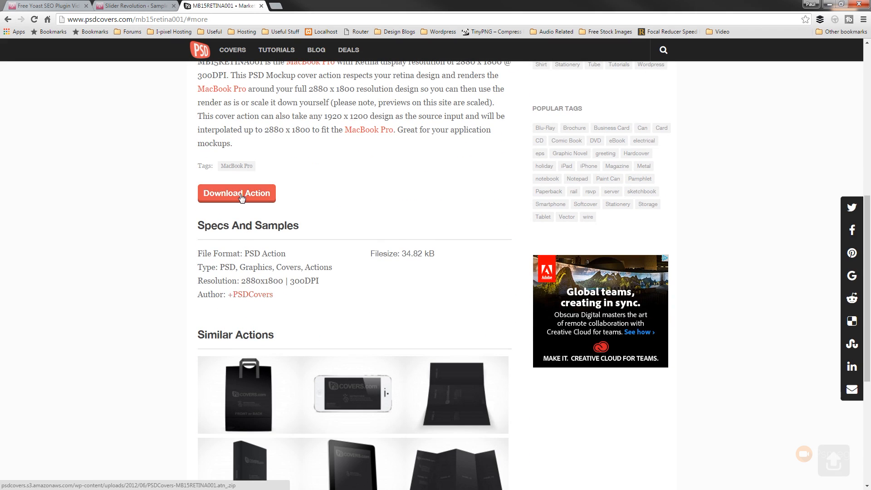
click(236, 193)
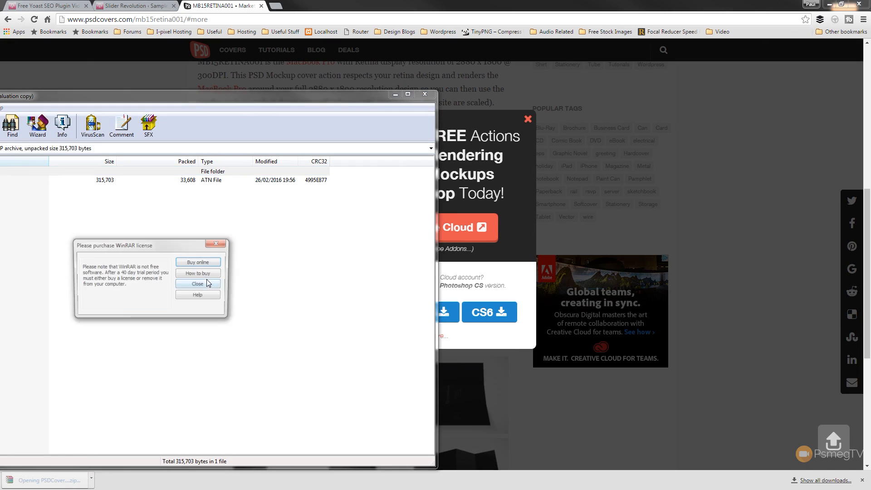
Step: Dismiss the WinRAR license reminder and load PSDCovers - MB15RETINA001.atn into Photoshop
click(197, 285)
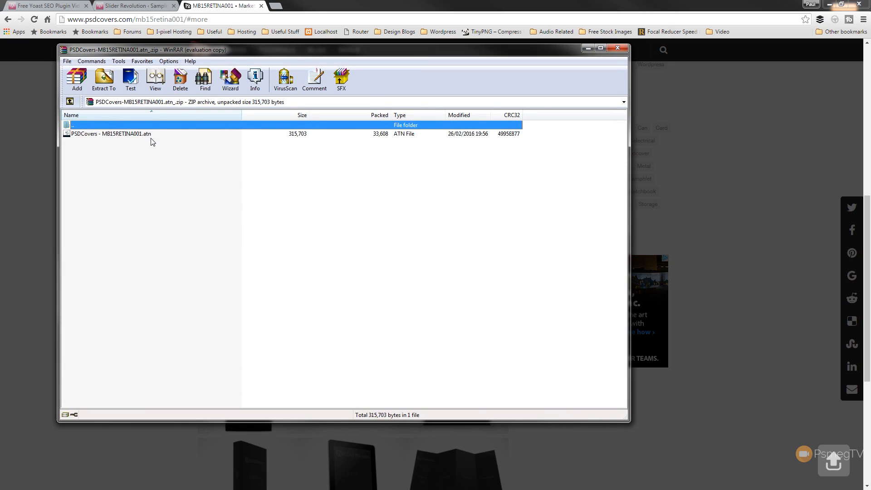
mouse_move(133, 140)
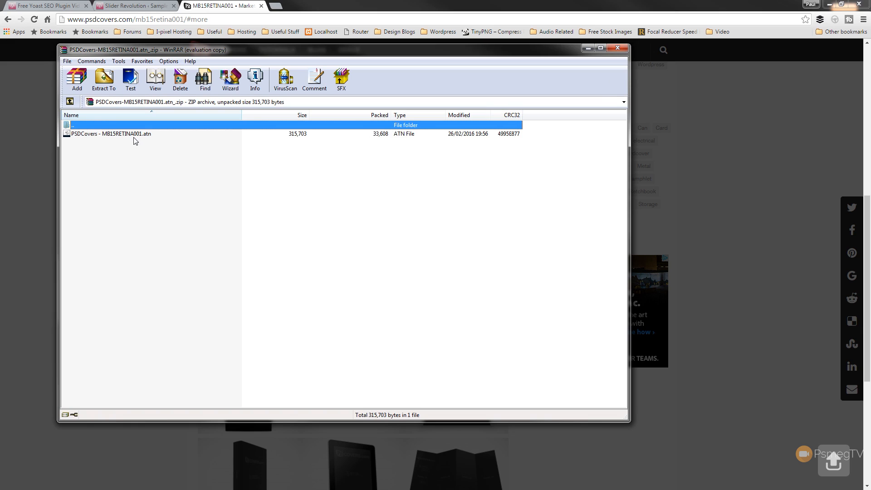
click(112, 134)
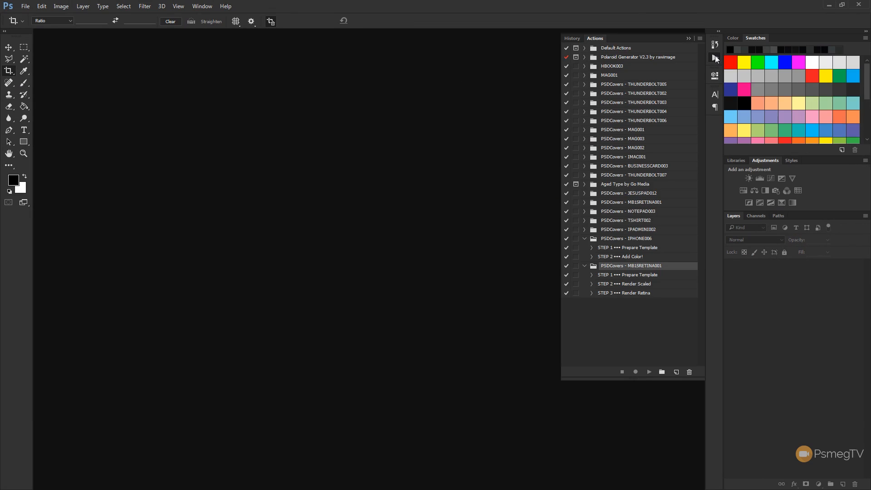
mouse_move(637, 272)
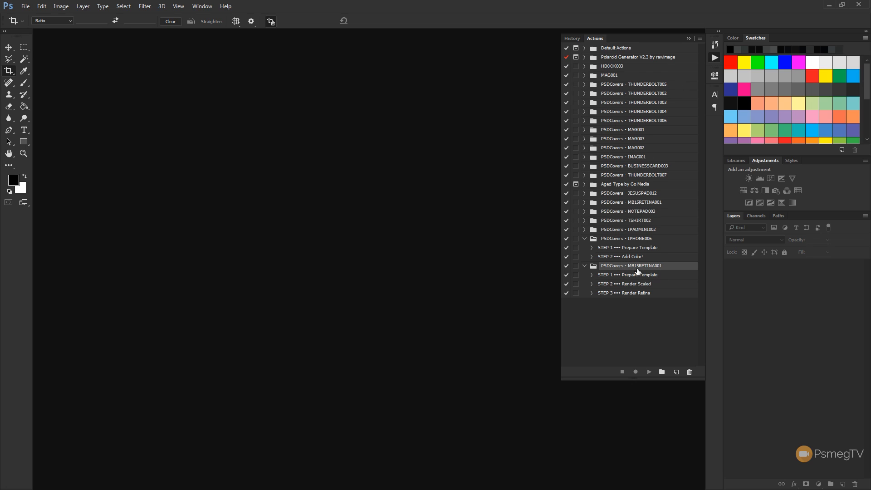
mouse_move(660, 272)
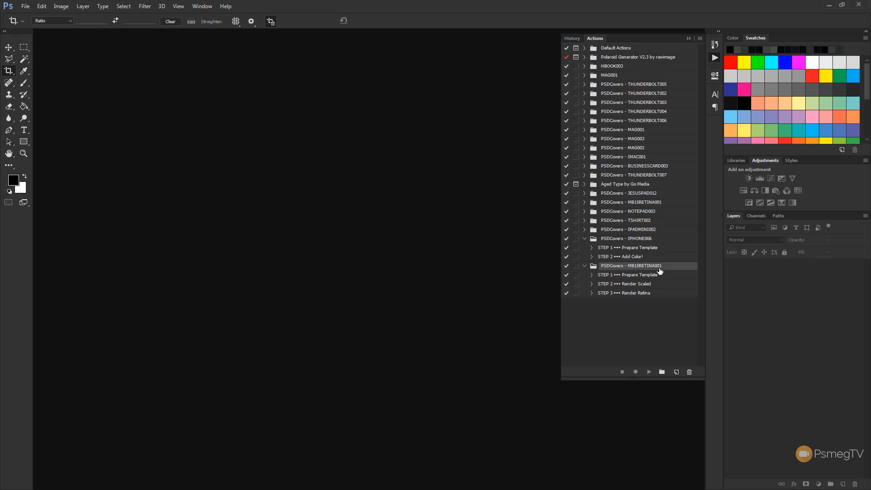
mouse_move(589, 282)
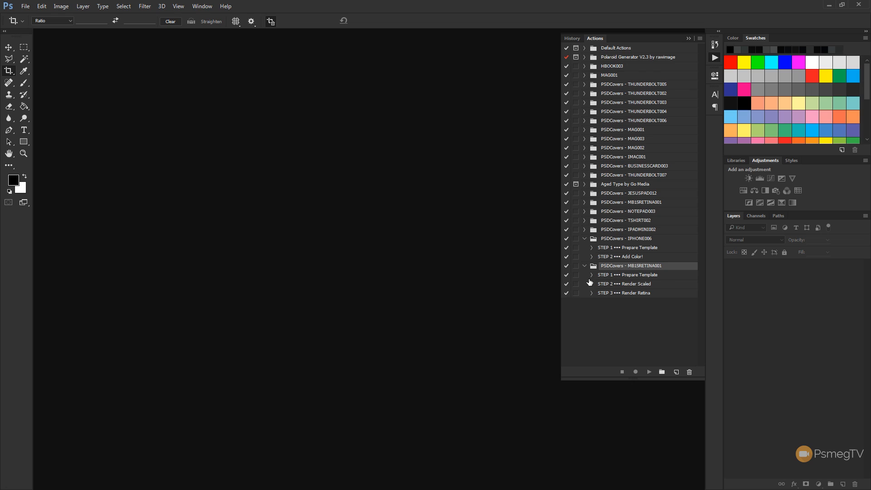
Step: Collapse IPHONE006, expand the MB15RETINA001 set and reveal the Prepare Template step's commands
click(584, 238)
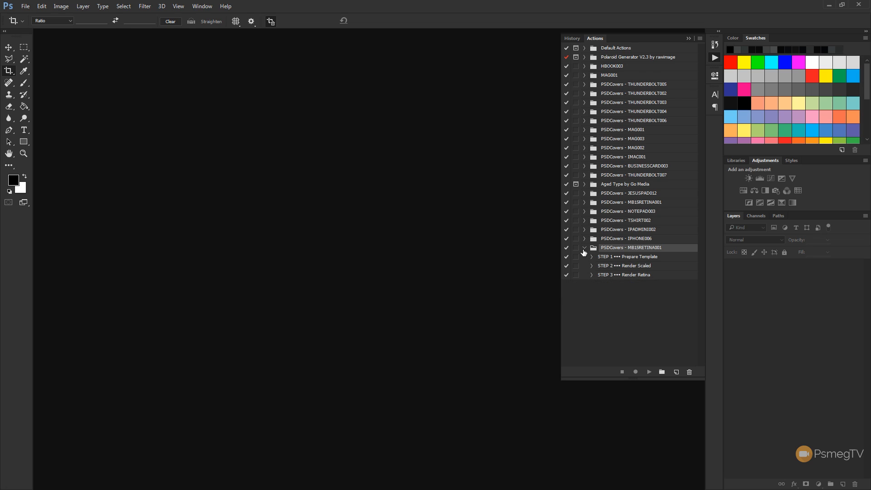
click(584, 248)
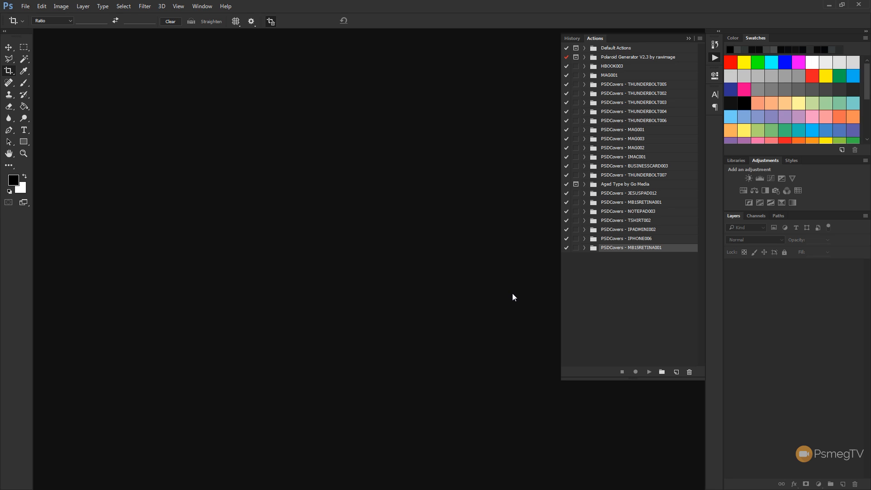
mouse_move(272, 238)
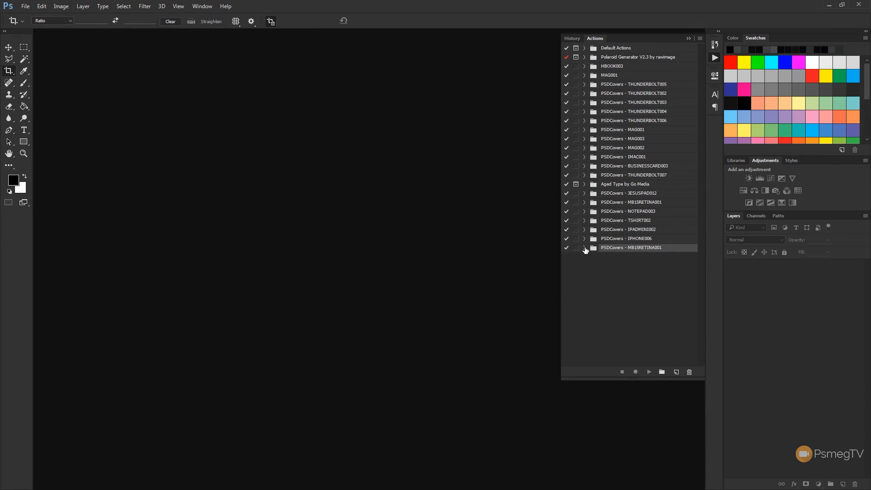
click(584, 248)
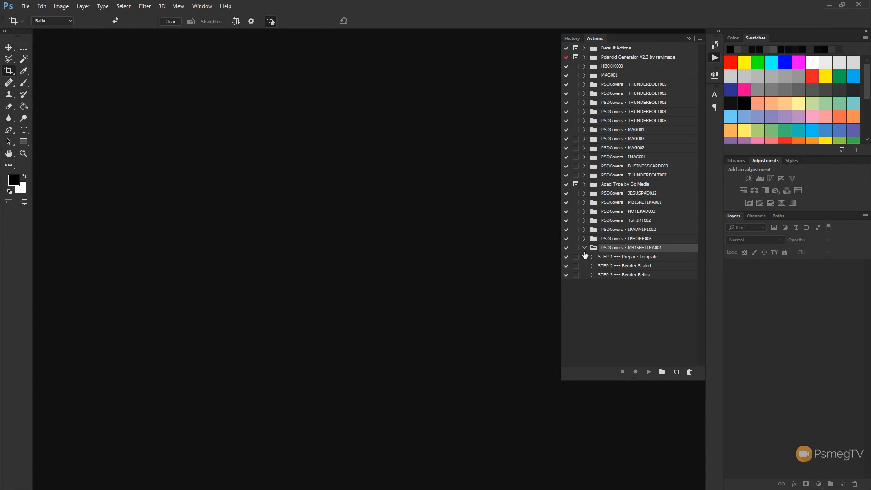
click(591, 256)
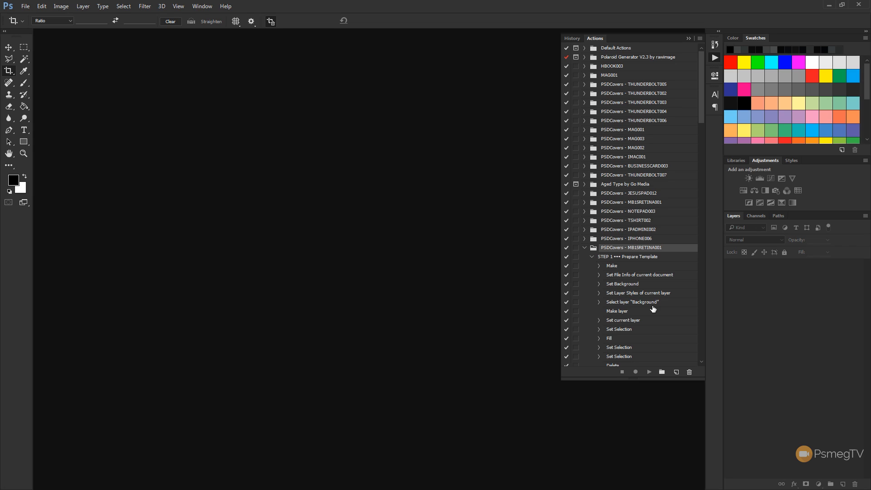
mouse_move(638, 343)
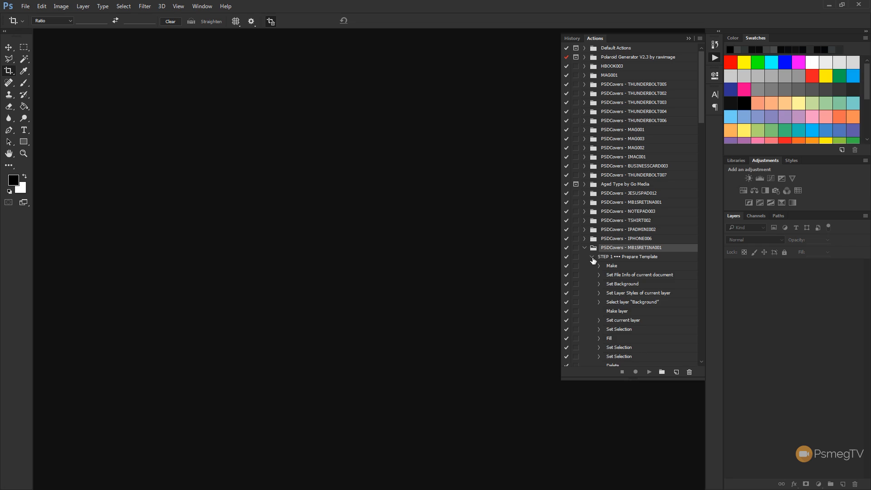
Step: Collapse the Prepare Template step and play it to build the MacBook Pro 15" template document
click(592, 256)
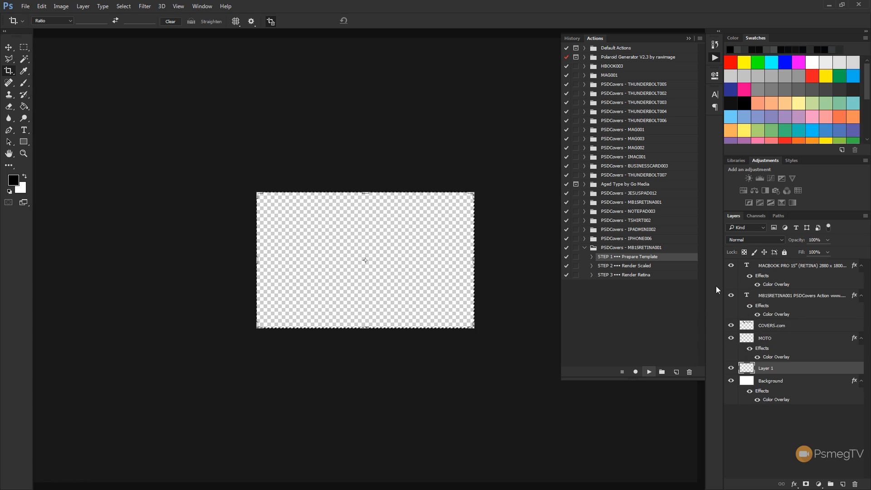
click(648, 372)
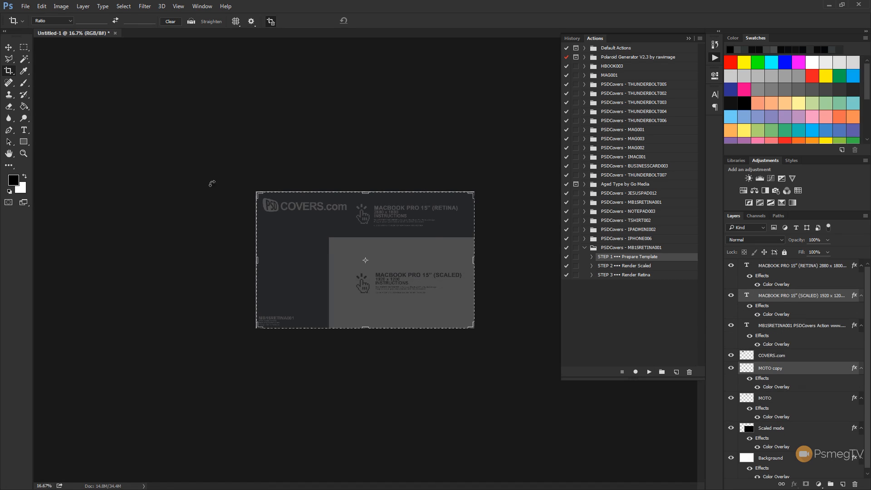
mouse_move(308, 209)
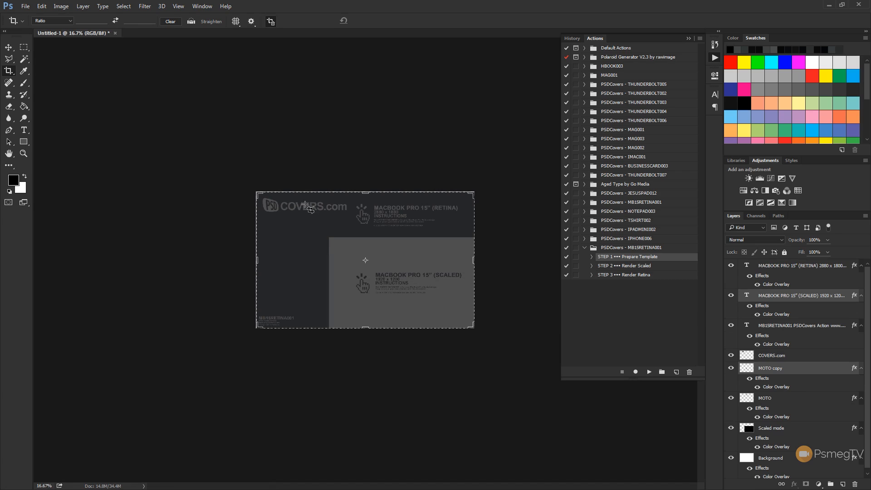
mouse_move(330, 211)
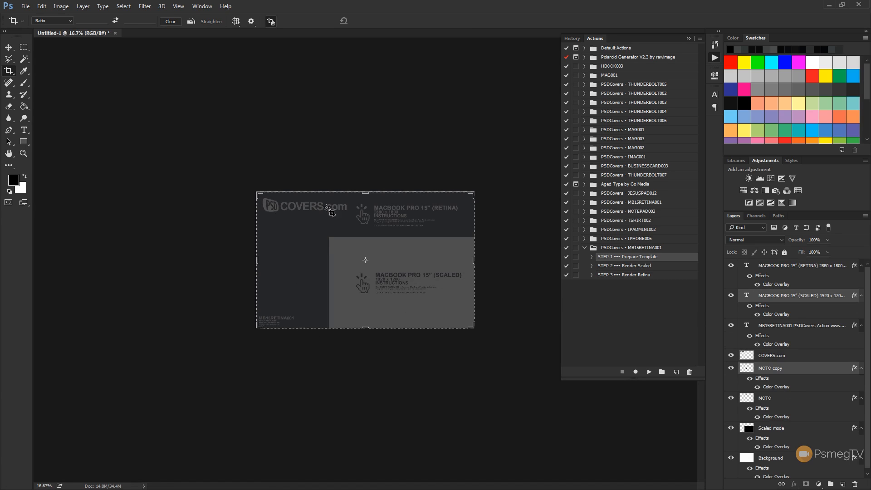
mouse_move(359, 276)
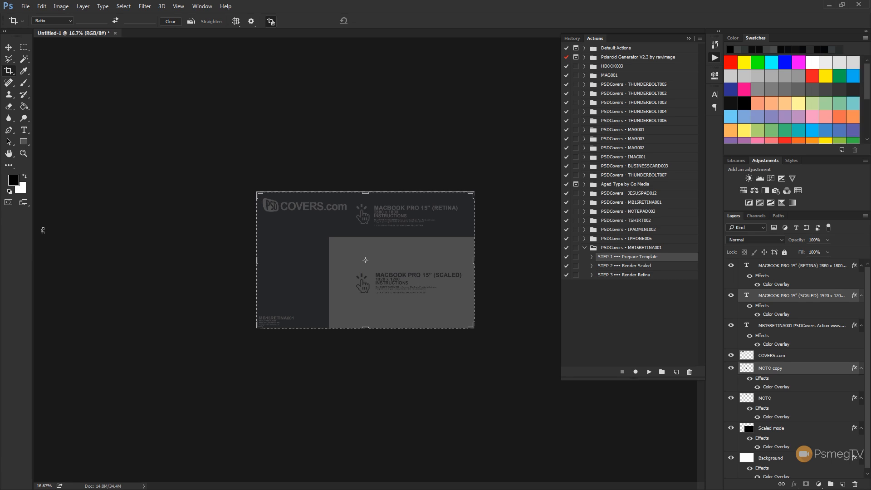
mouse_move(144, 268)
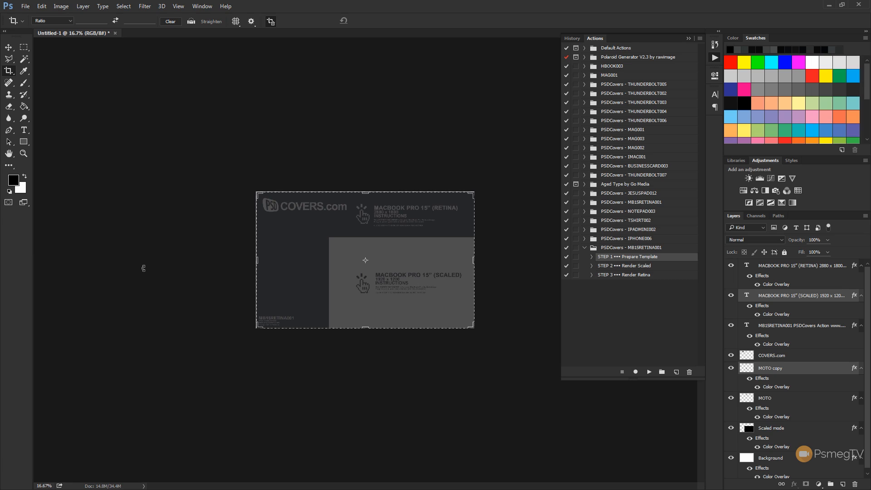
mouse_move(265, 217)
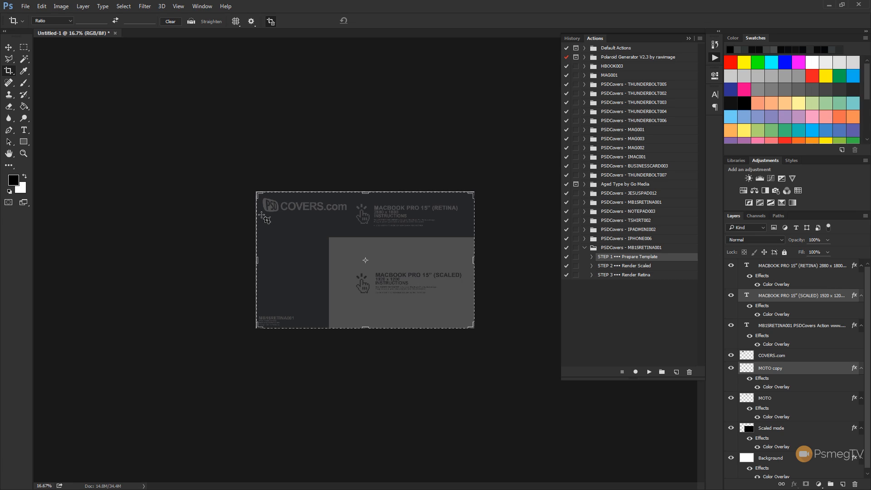
mouse_move(416, 312)
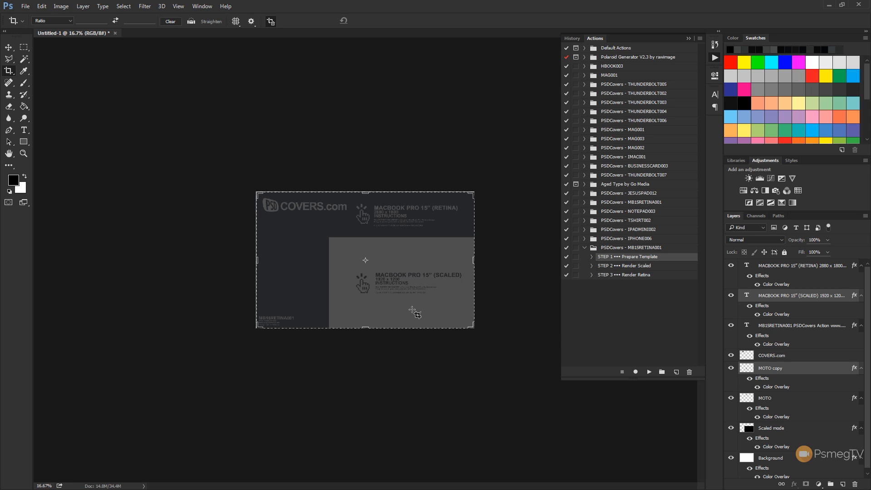
mouse_move(650, 273)
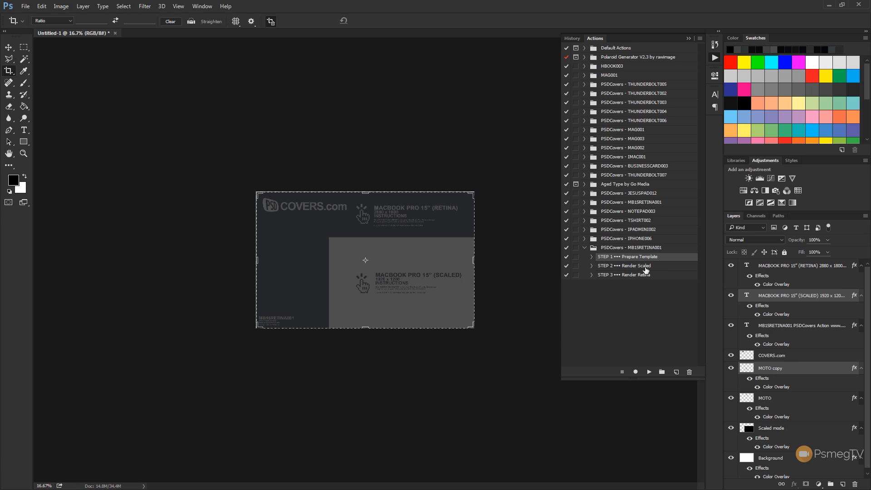
mouse_move(645, 279)
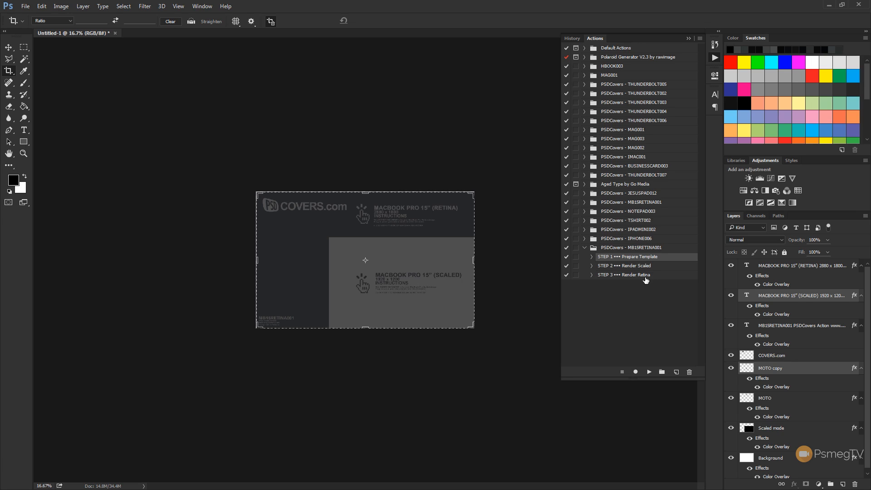
mouse_move(645, 265)
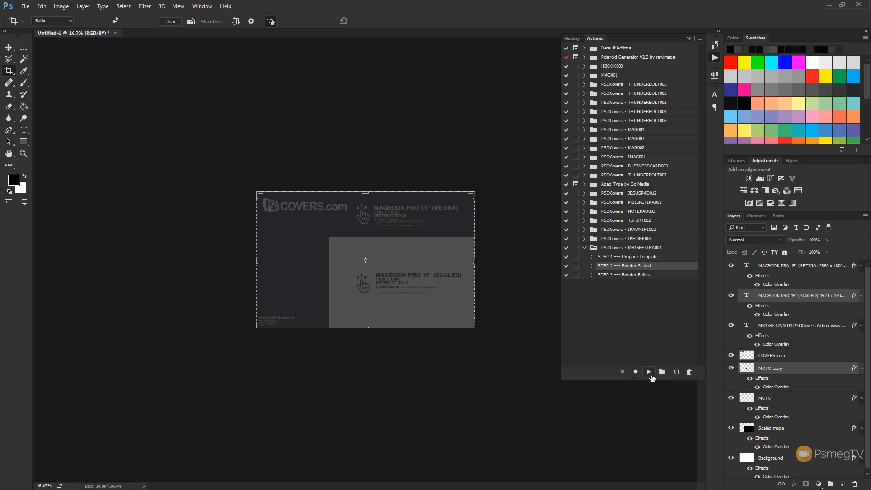
mouse_move(365, 324)
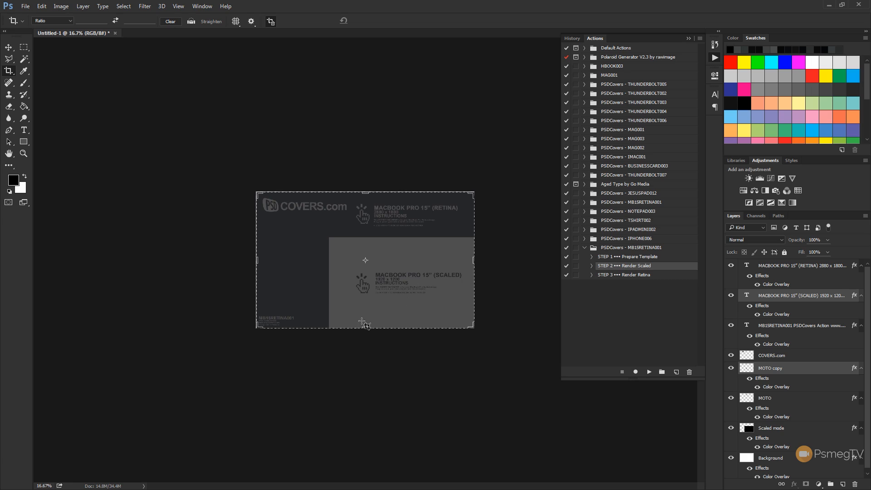
mouse_move(471, 150)
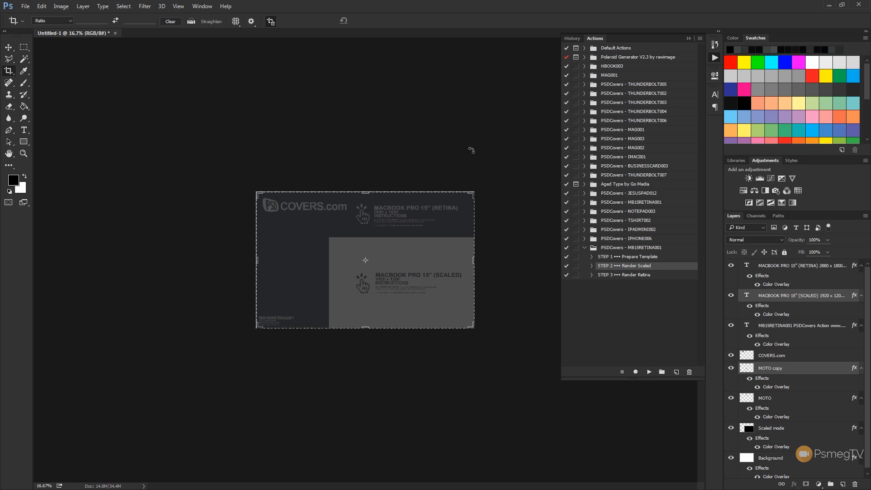
mouse_move(621, 285)
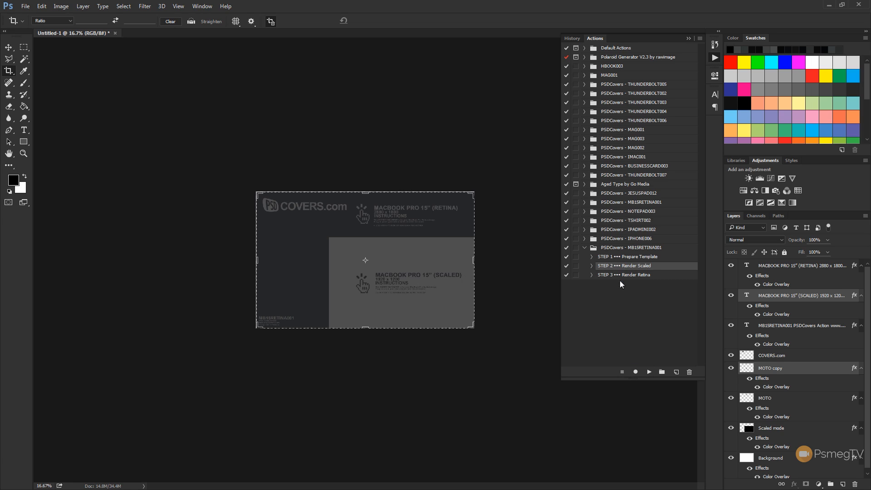
mouse_move(649, 373)
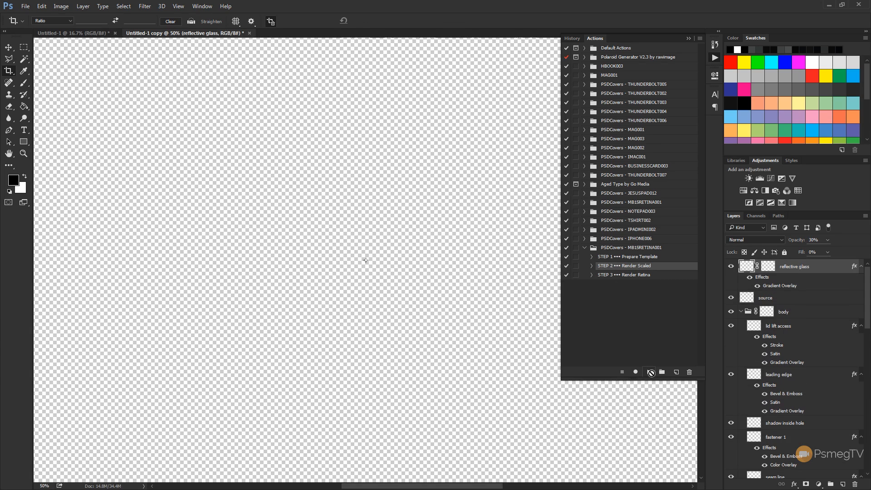
click(636, 372)
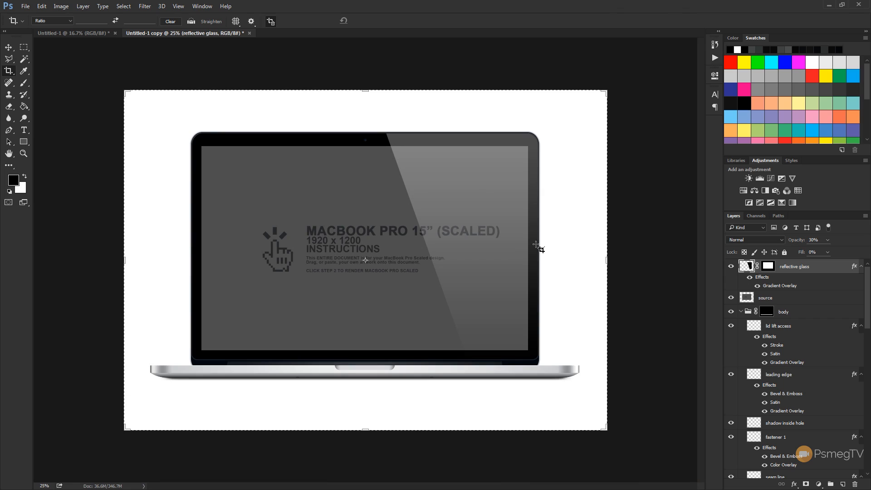
mouse_move(268, 431)
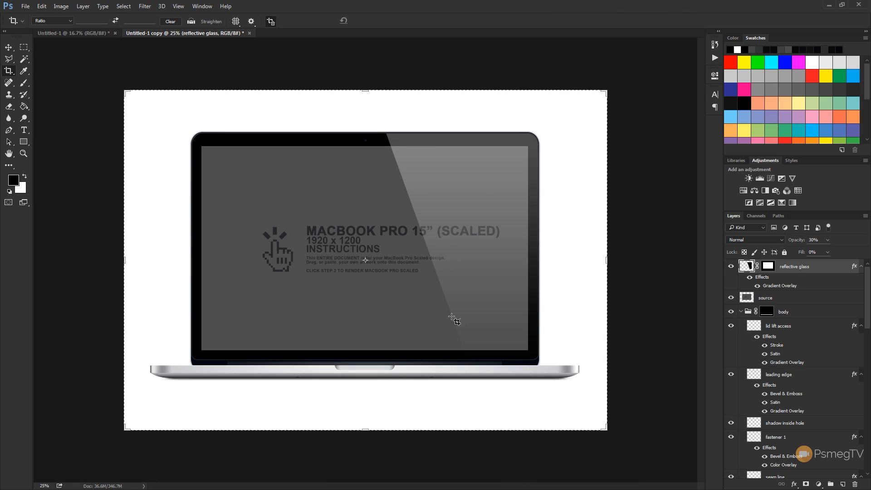
mouse_move(489, 306)
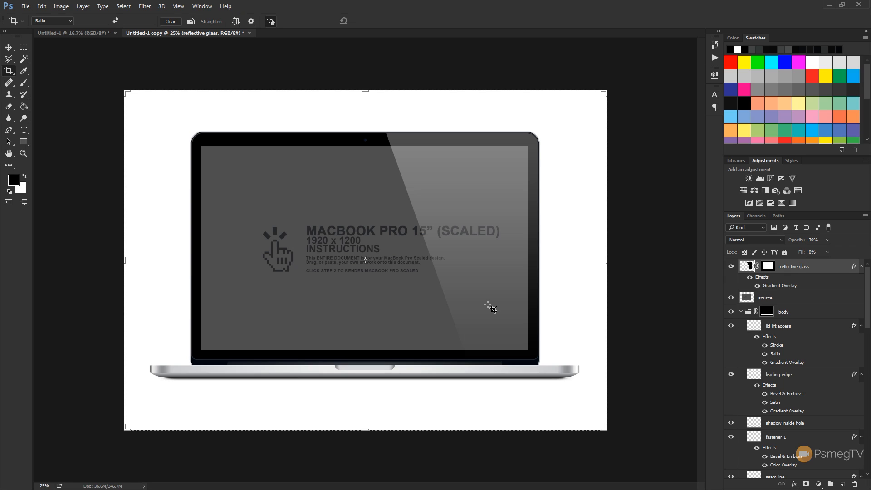
mouse_move(531, 371)
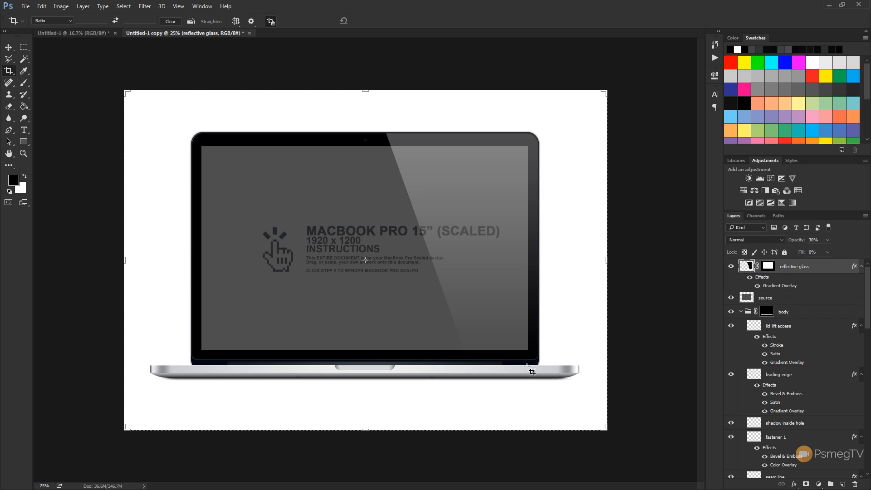
mouse_move(408, 392)
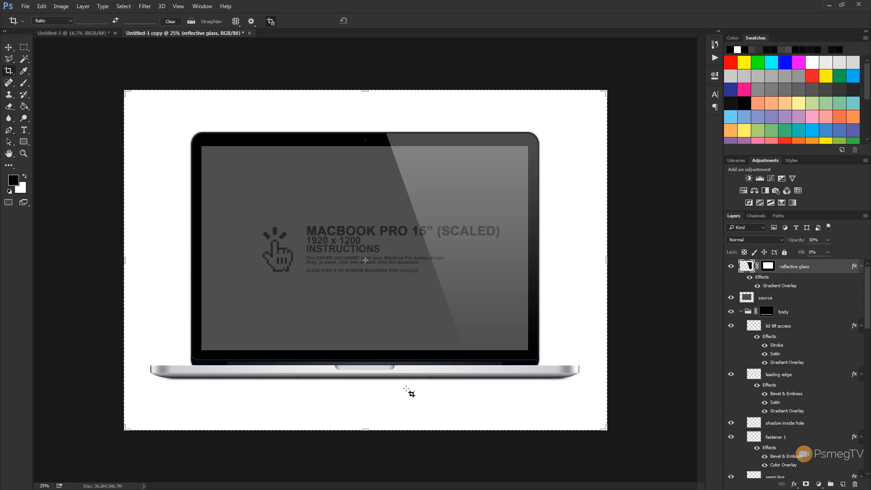
mouse_move(590, 132)
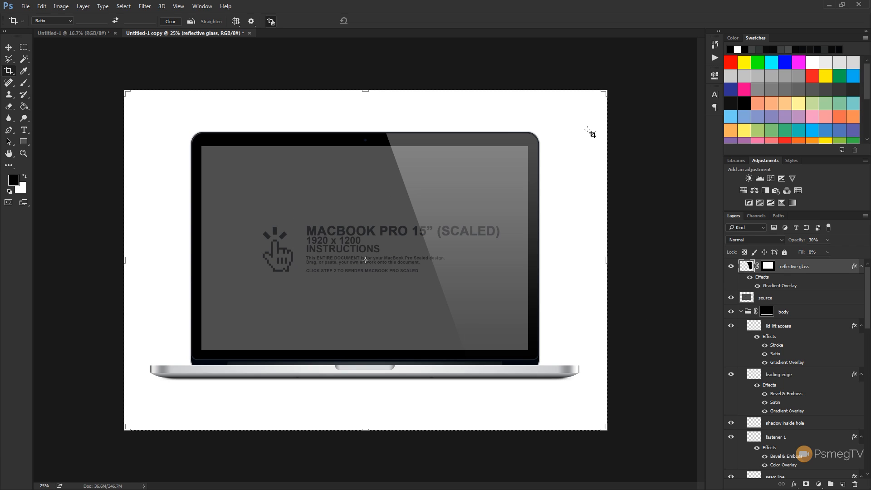
mouse_move(610, 319)
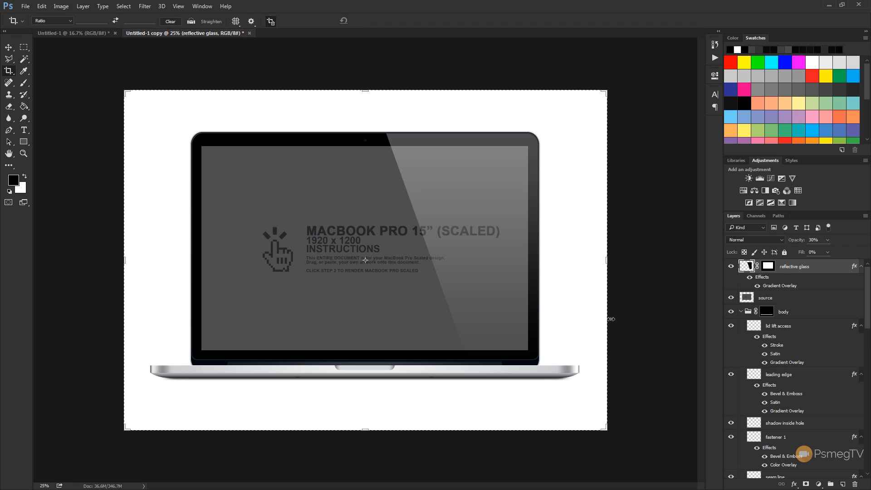
mouse_move(578, 337)
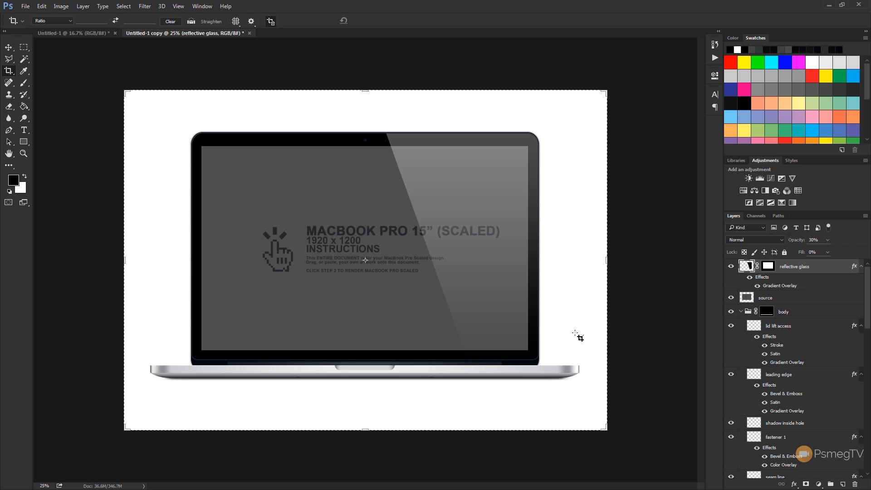
mouse_move(834, 271)
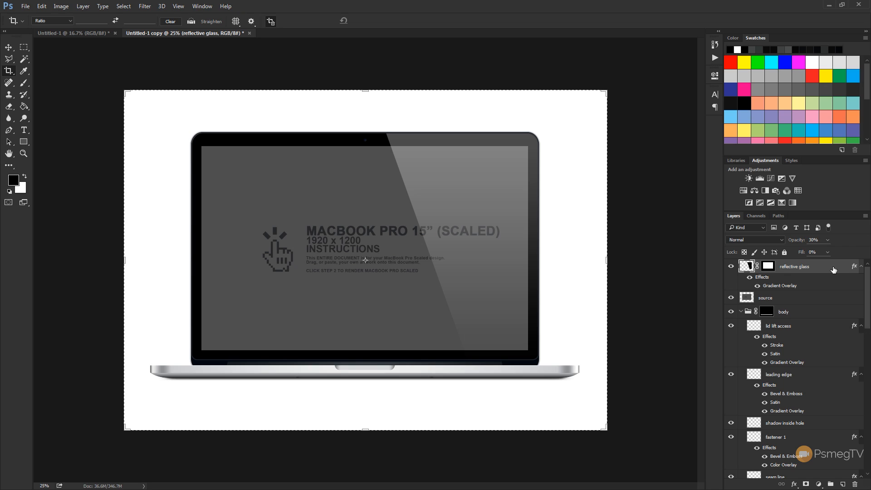
mouse_move(365, 90)
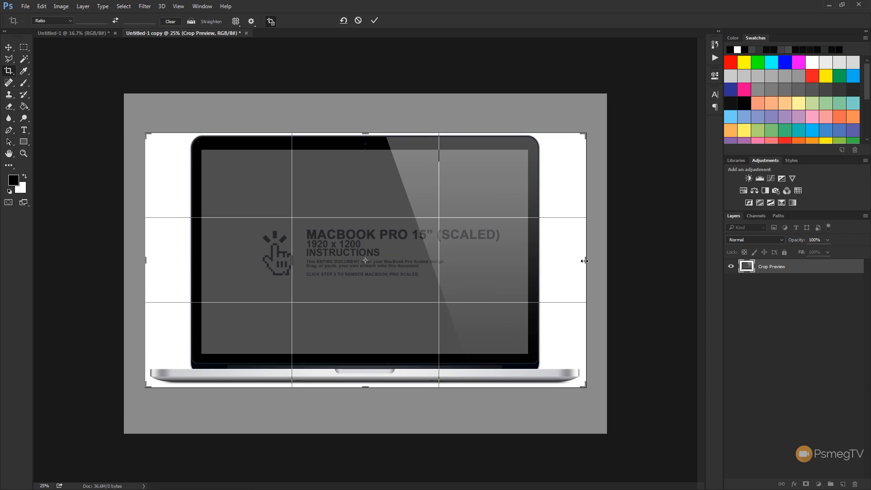
Step: Commit the tight crop around the laptop and hide the white background layer
click(374, 20)
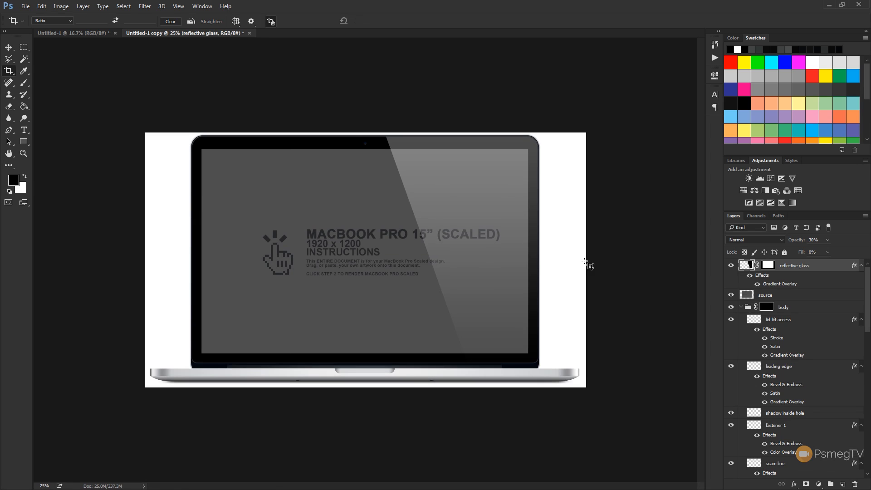
mouse_move(851, 290)
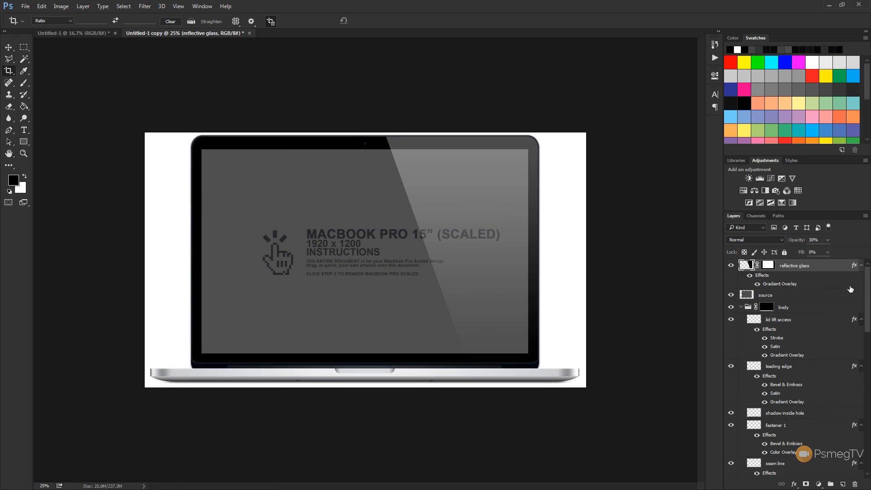
scroll(down, 3)
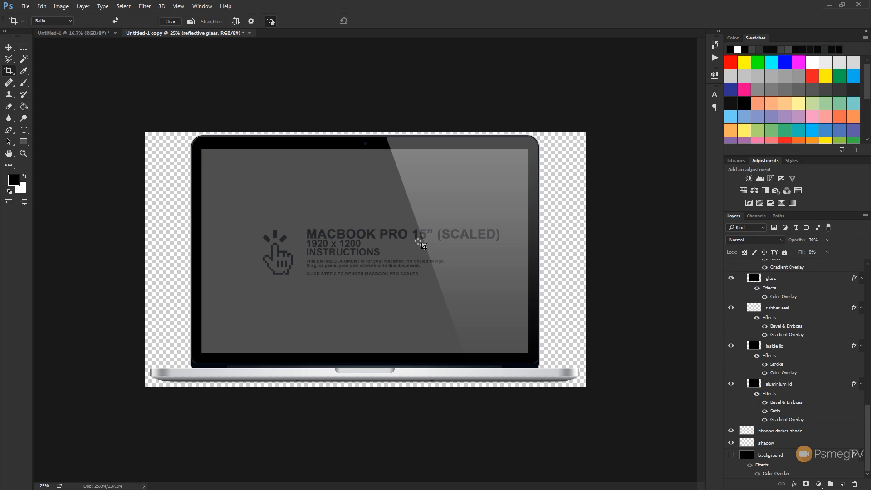
mouse_move(420, 245)
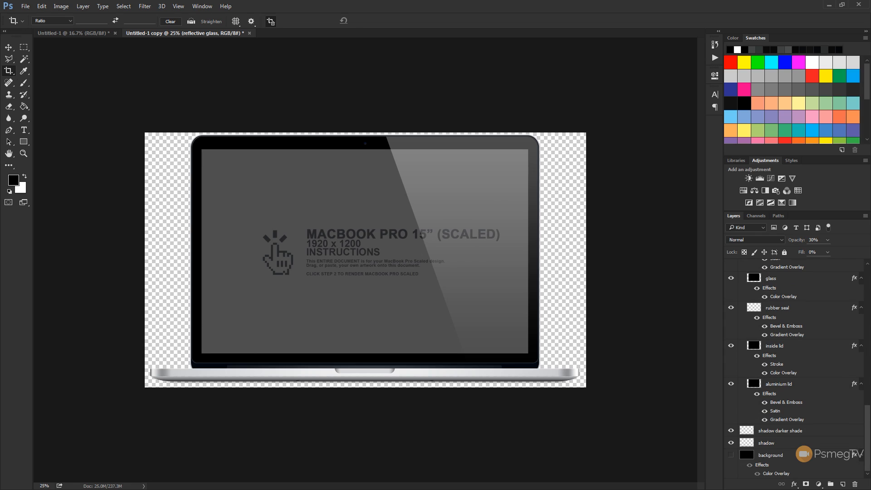
mouse_move(61, 8)
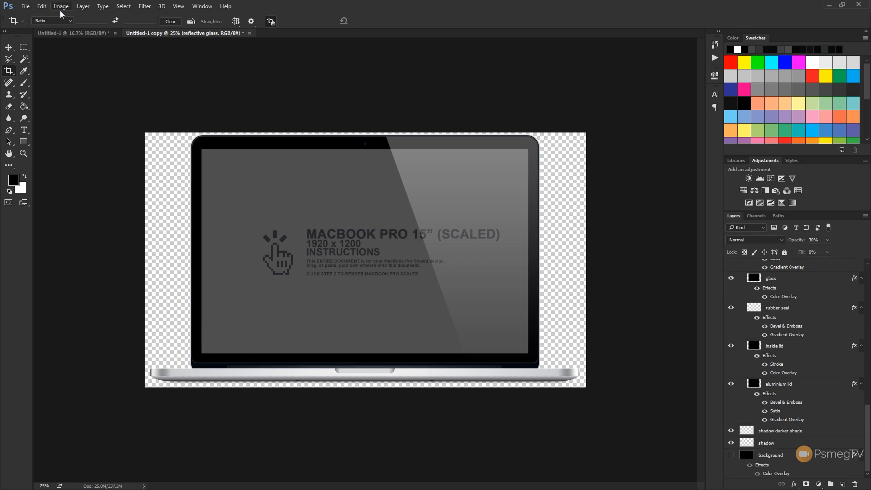
Step: Resize the MacBook mockup to 780 × 450 pixels via Image Size
click(61, 6)
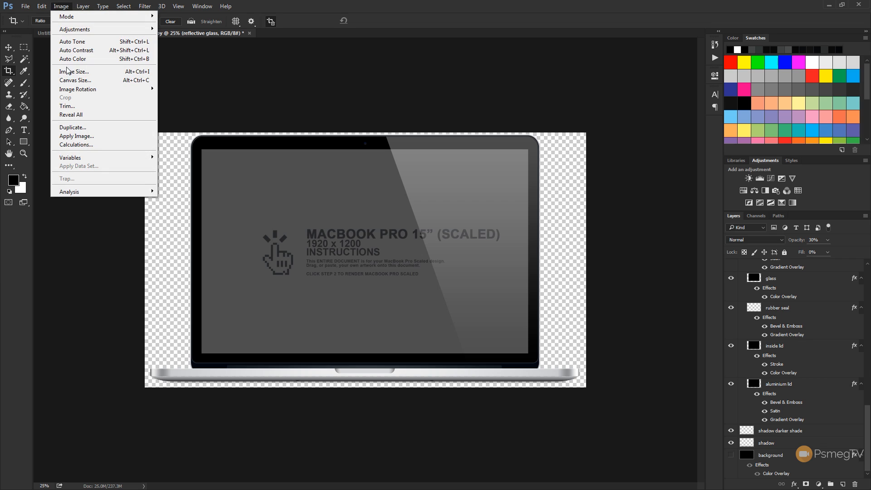
click(72, 127)
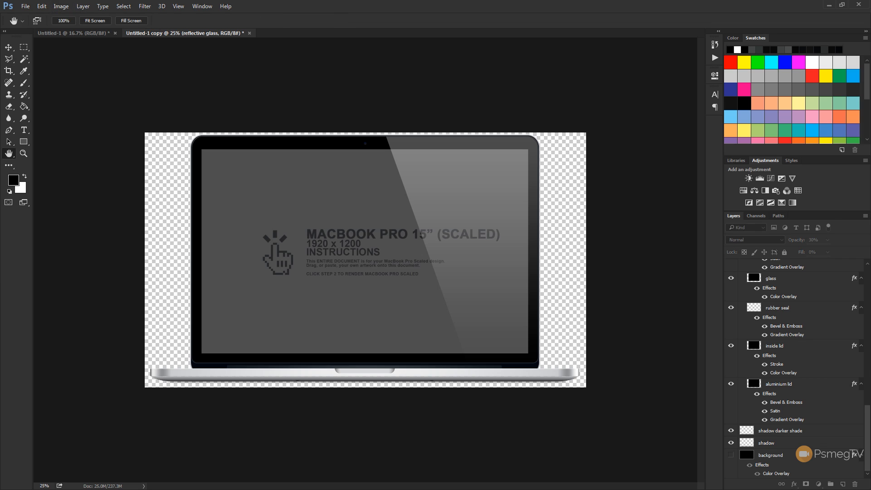
click(61, 6)
text(780)
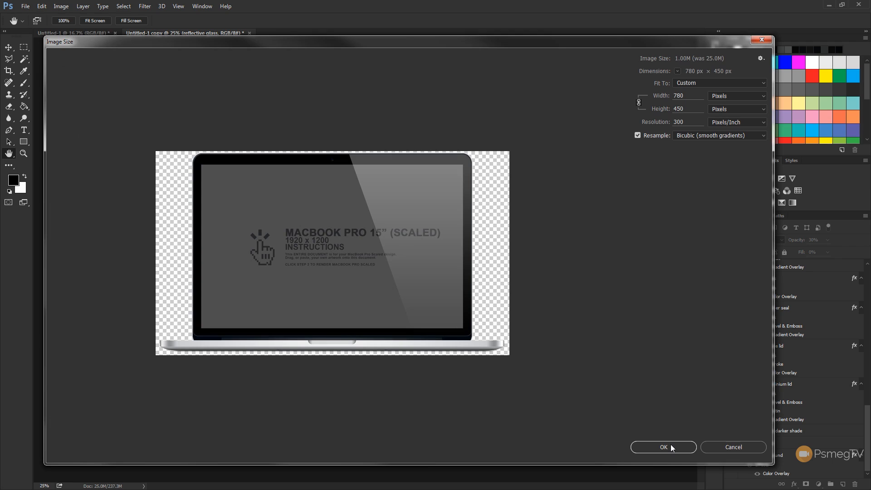
click(688, 109)
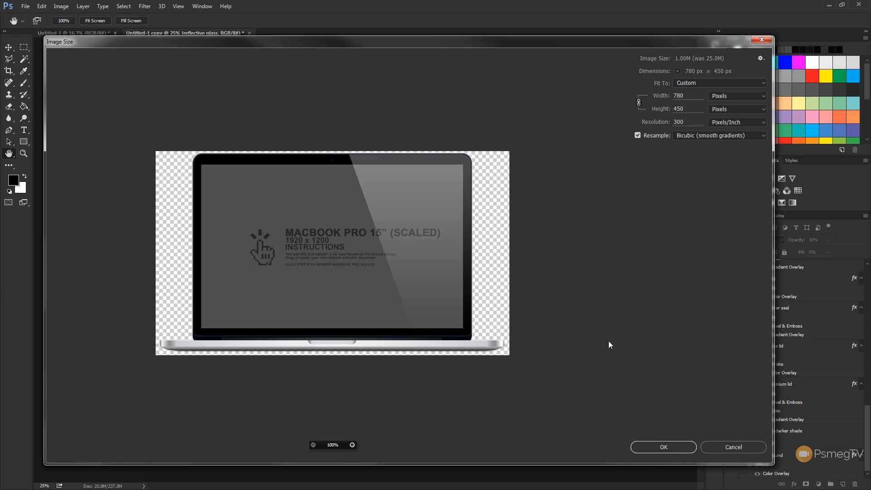
mouse_move(416, 334)
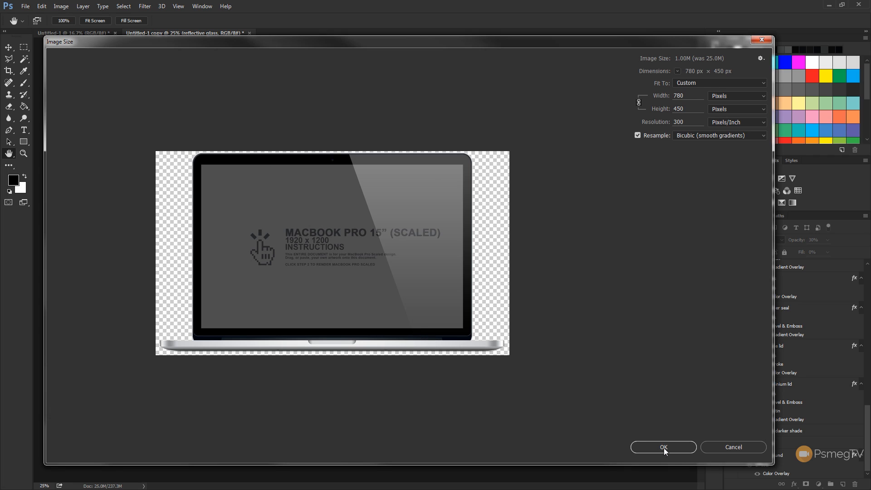
click(663, 448)
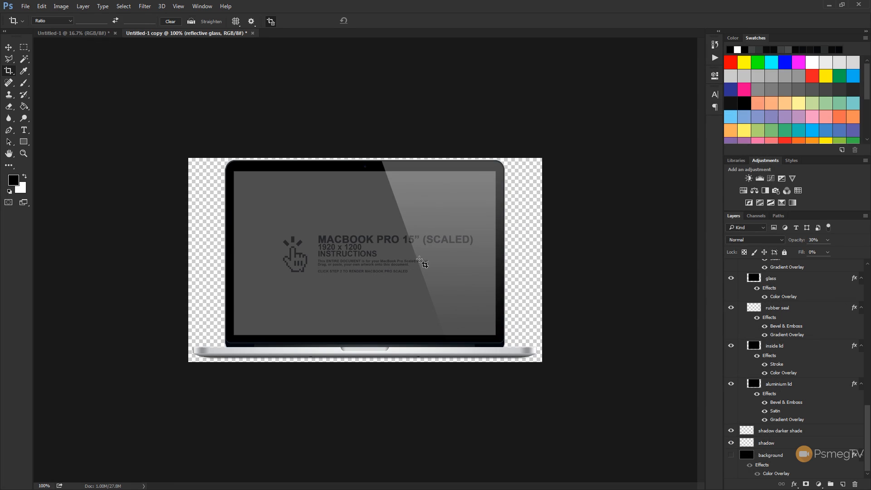
mouse_move(25, 10)
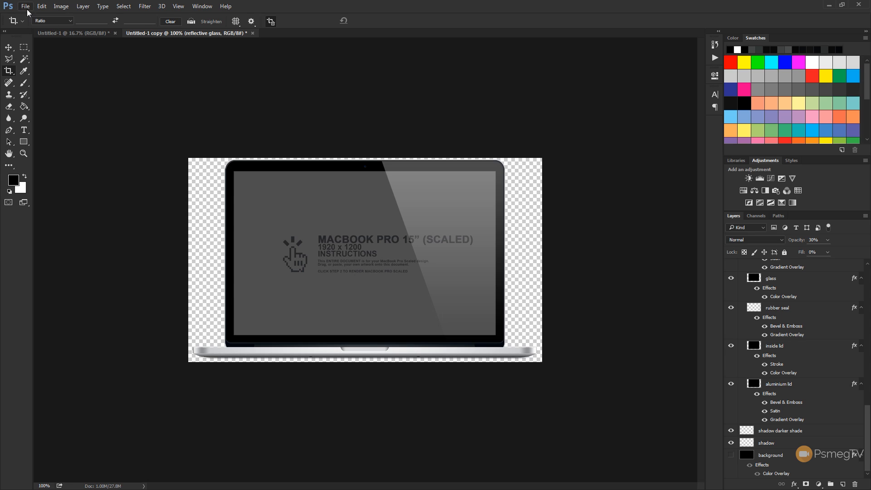
Step: Save the resized mockup to the Desktop under the name macbook
click(25, 5)
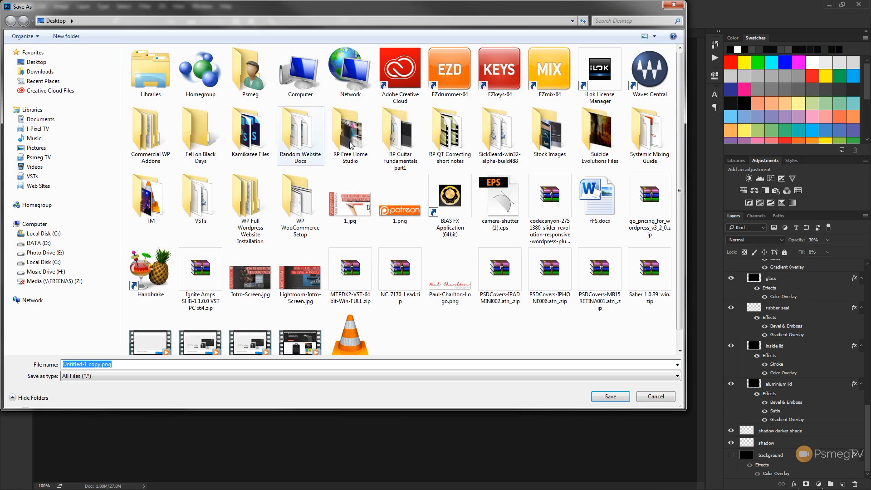
click(476, 340)
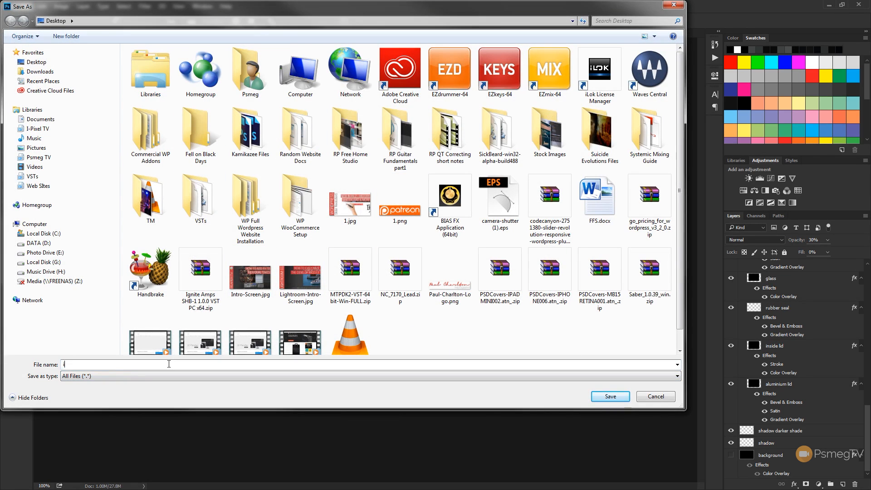
text(imac)
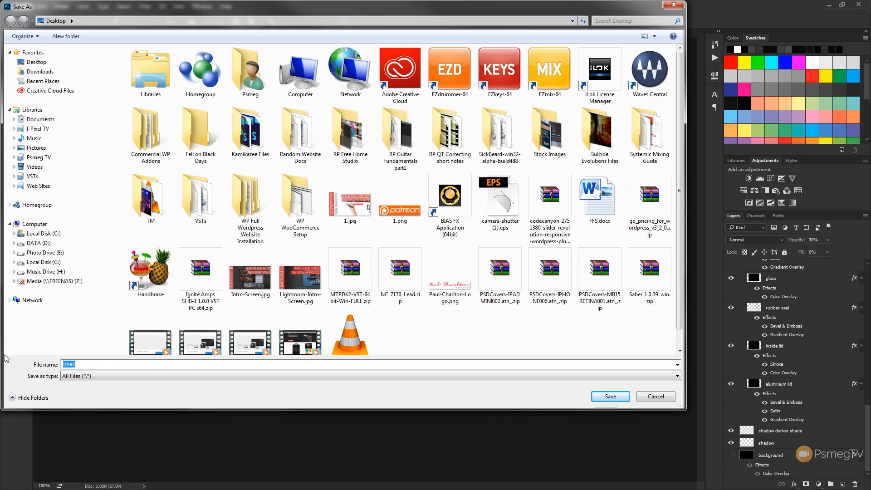
text(macbo)
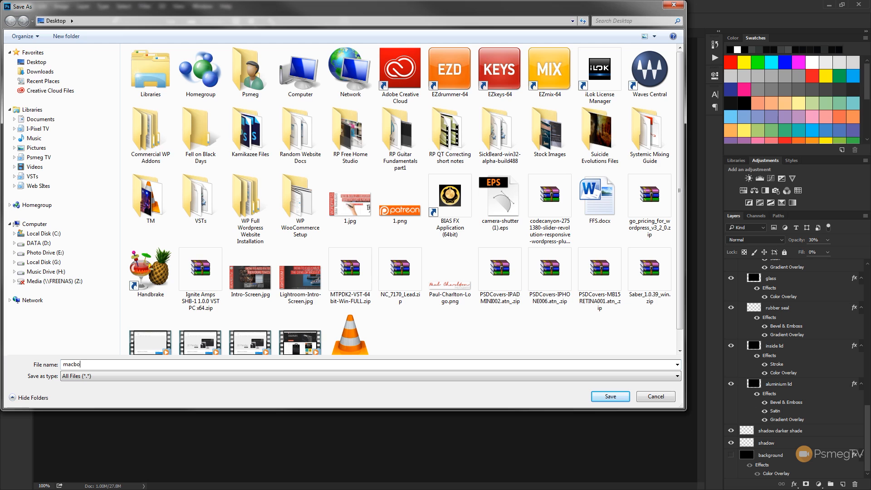
text(ok)
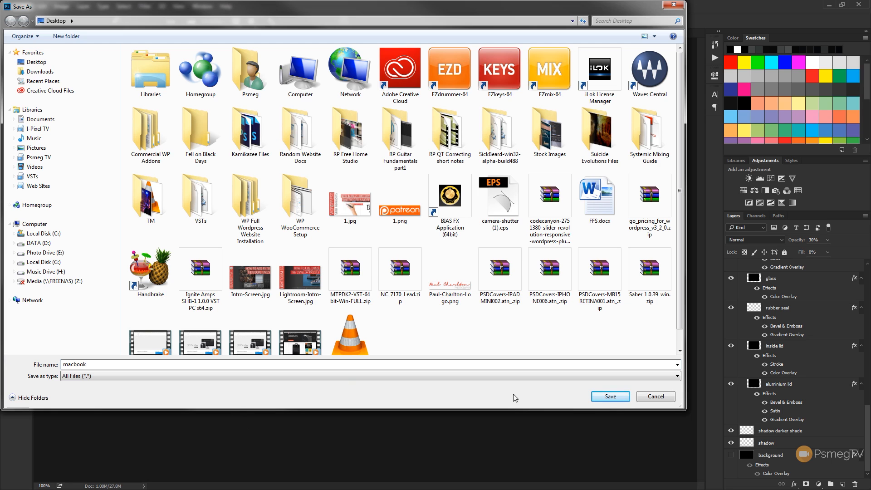
click(610, 396)
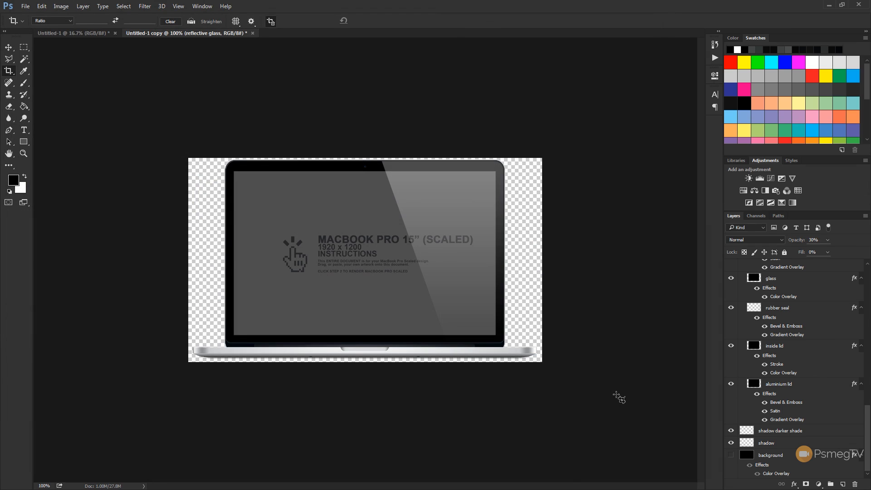
mouse_move(544, 264)
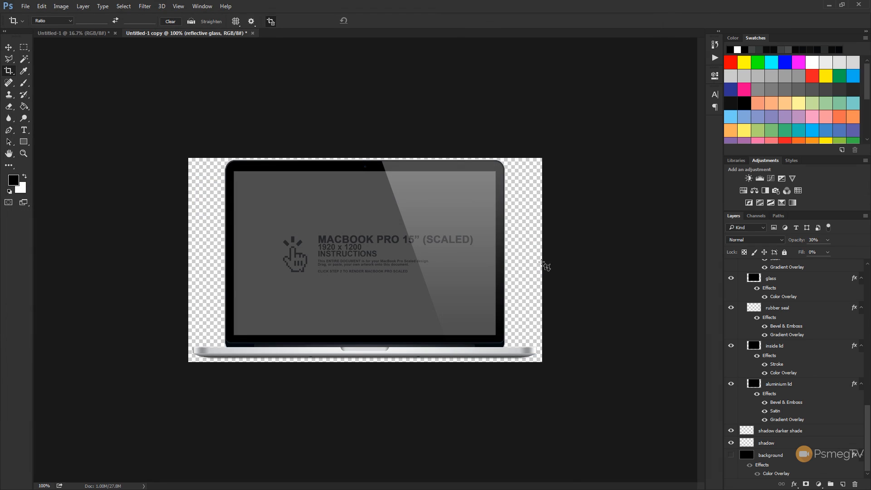
mouse_move(260, 89)
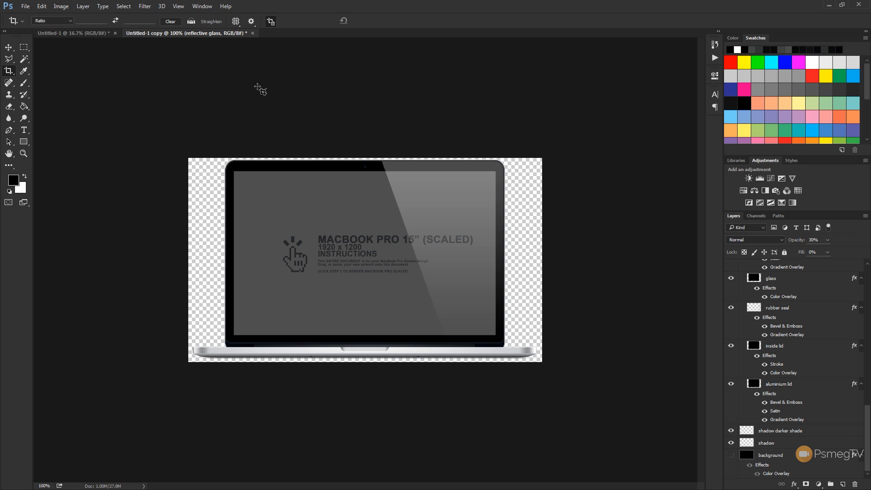
mouse_move(233, 118)
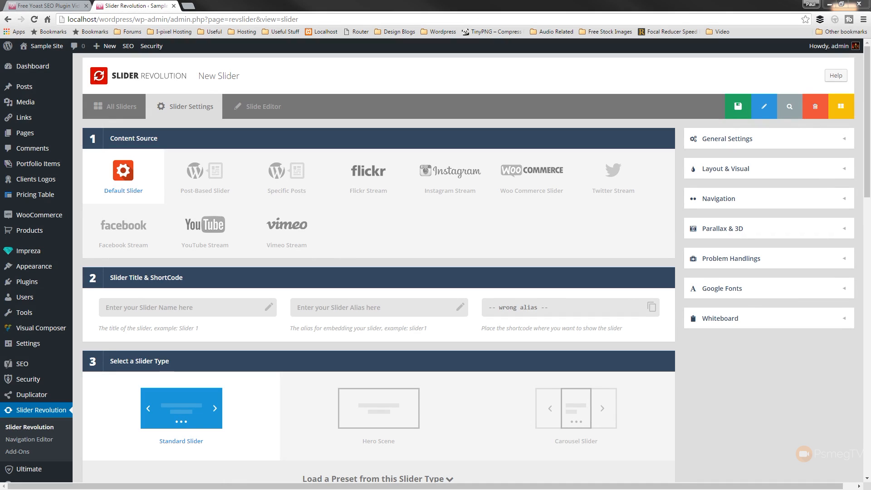
mouse_move(180, 379)
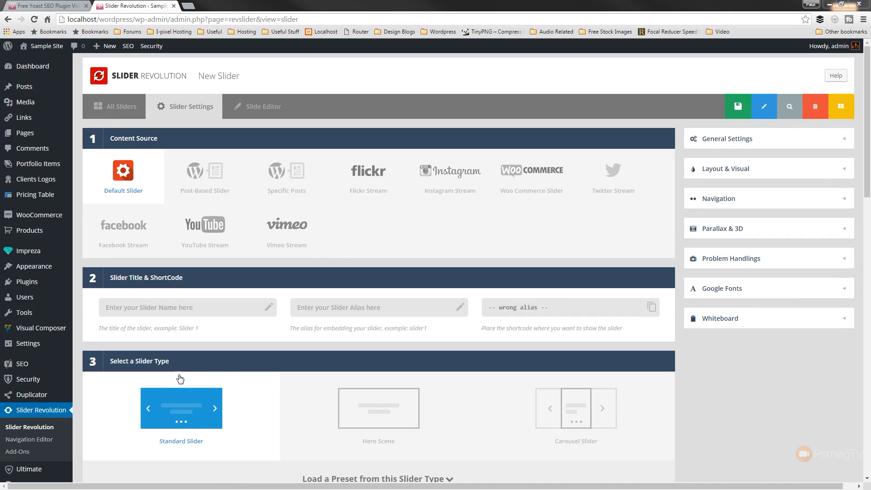
mouse_move(723, 376)
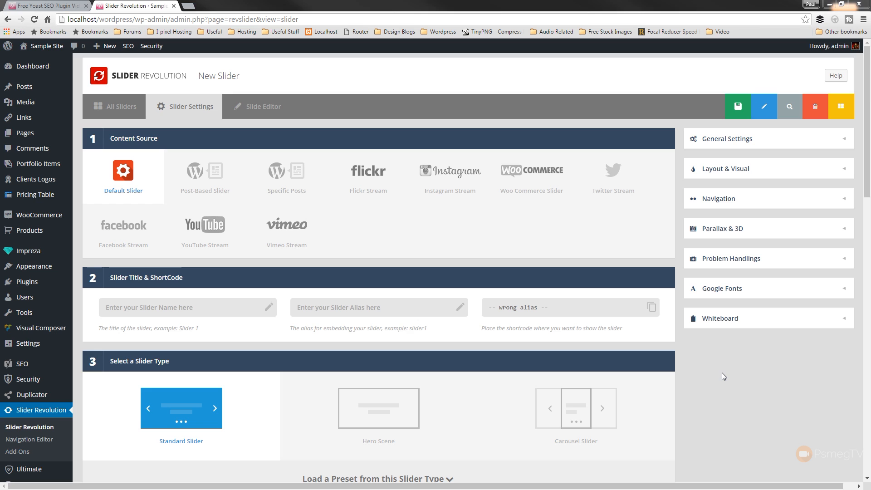
mouse_move(222, 393)
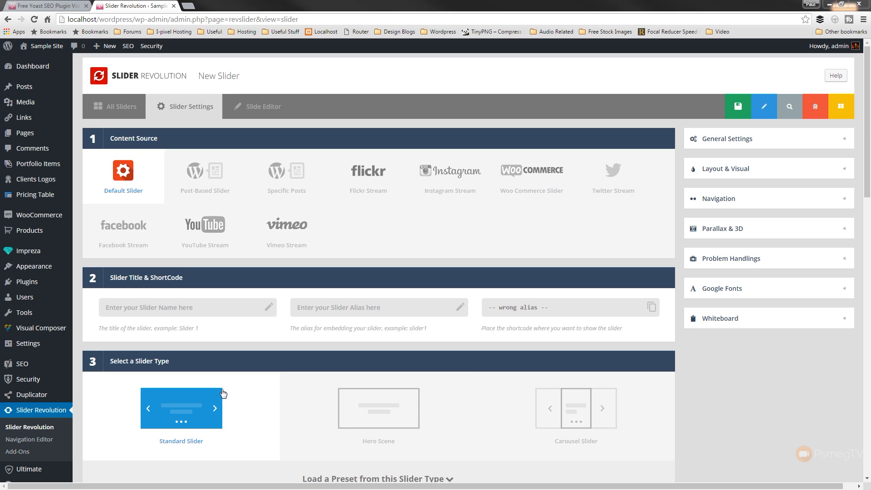
Step: Choose the slide layout and title the new slider 3DParallax, auto-filling its alias and shortcode
scroll(down, 3)
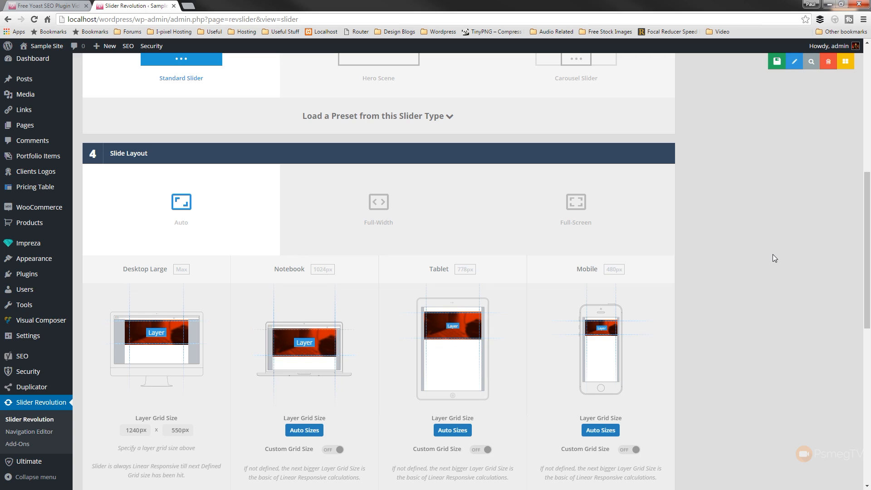
click(379, 201)
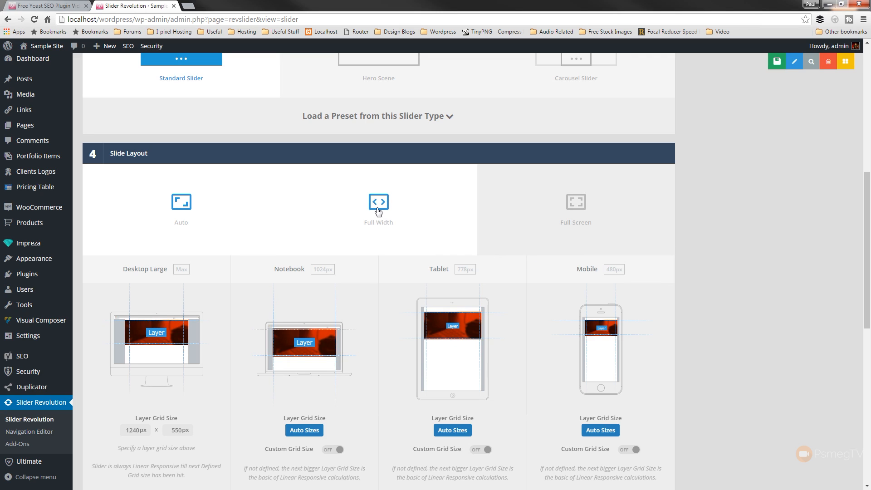
click(182, 201)
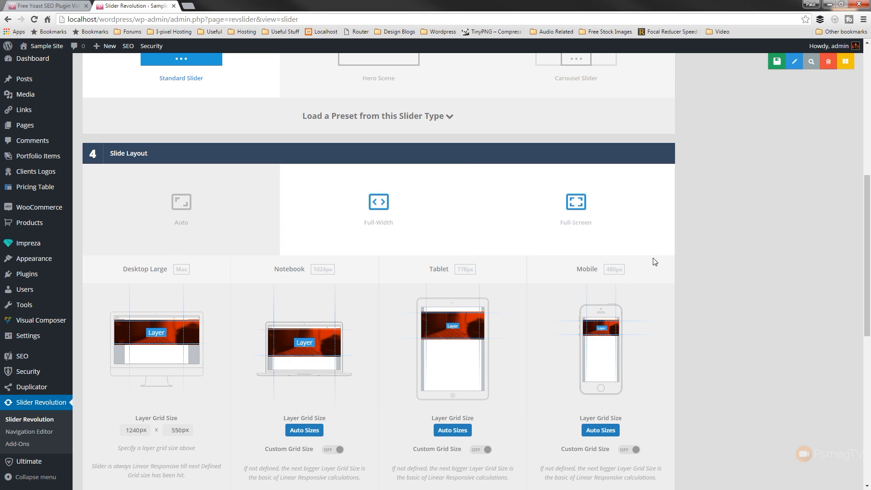
scroll(up, 3)
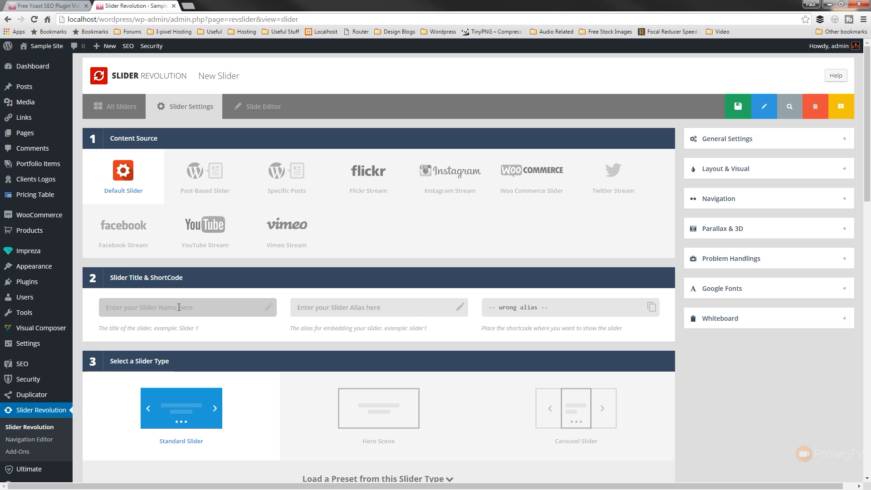
text(3)
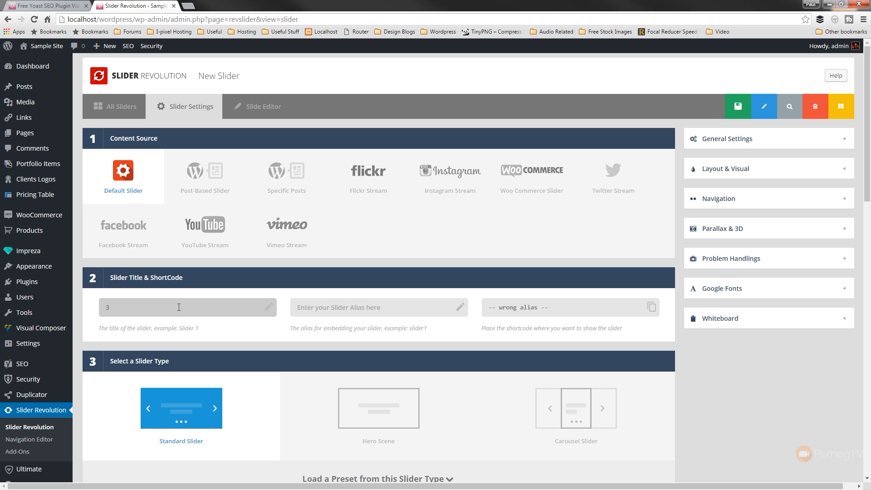
text(3DParallax)
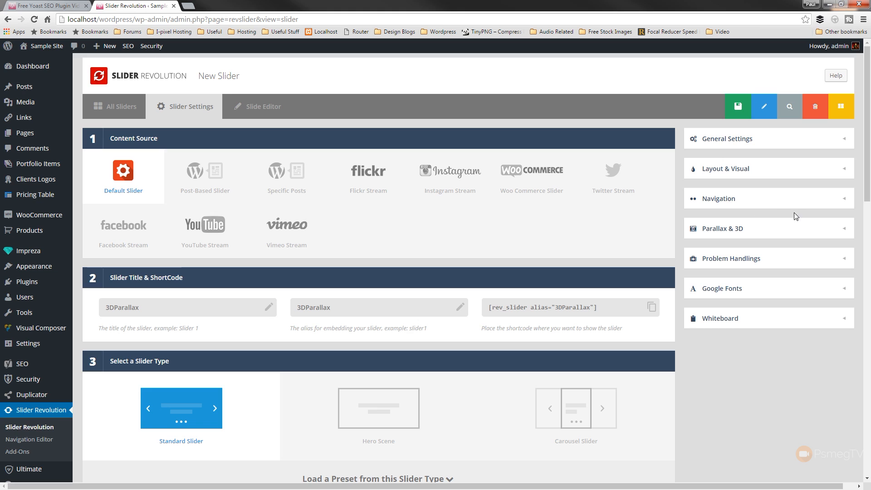
Step: Enable Parallax / 3D and the 3D effect with a default 3D depth of 10
click(768, 229)
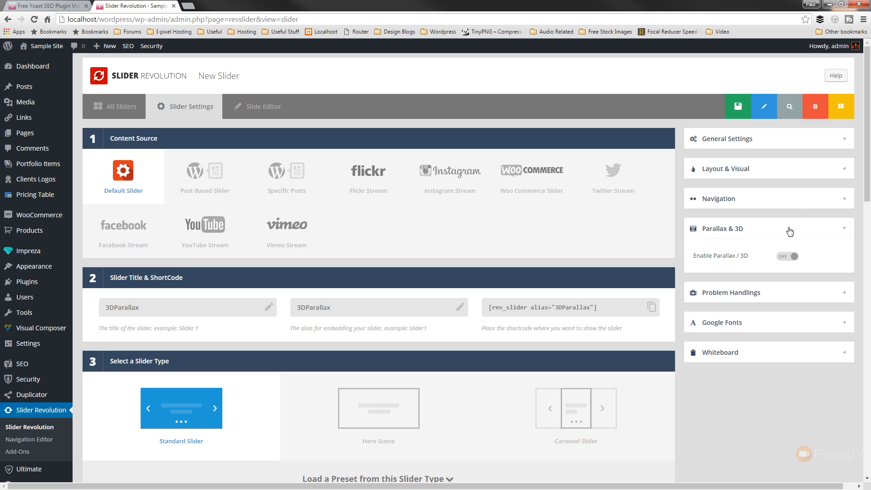
click(787, 256)
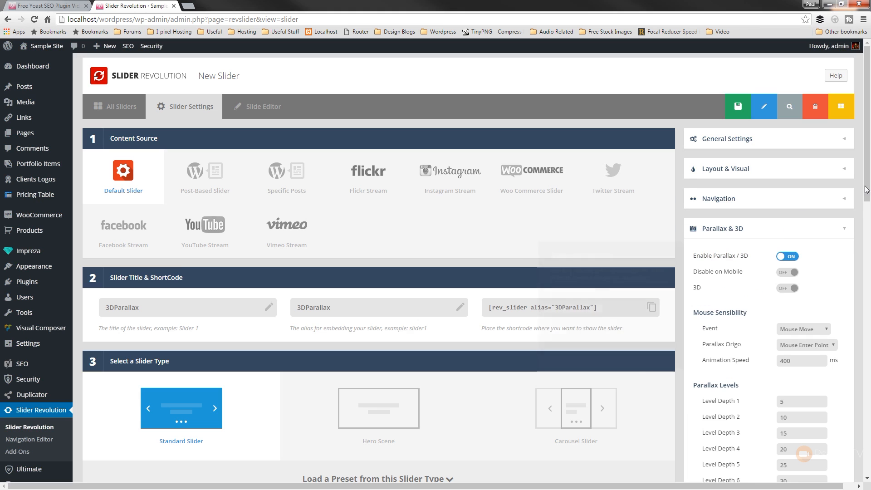
scroll(down, 3)
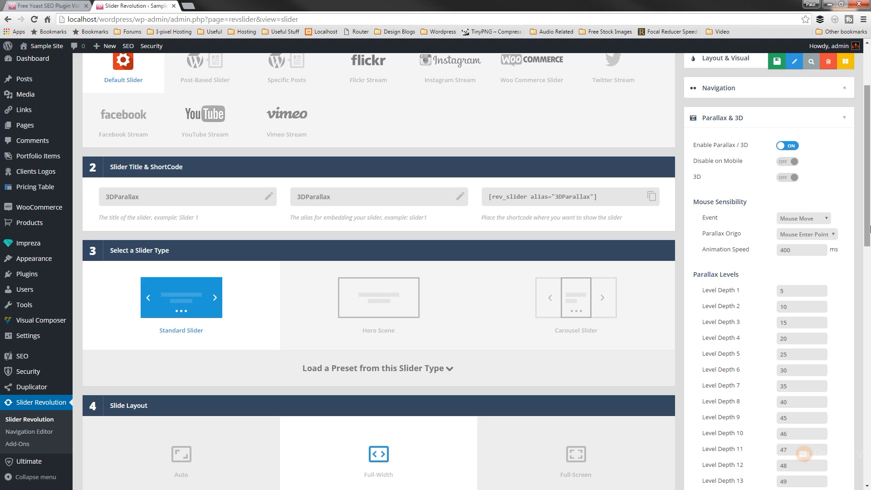
mouse_move(856, 161)
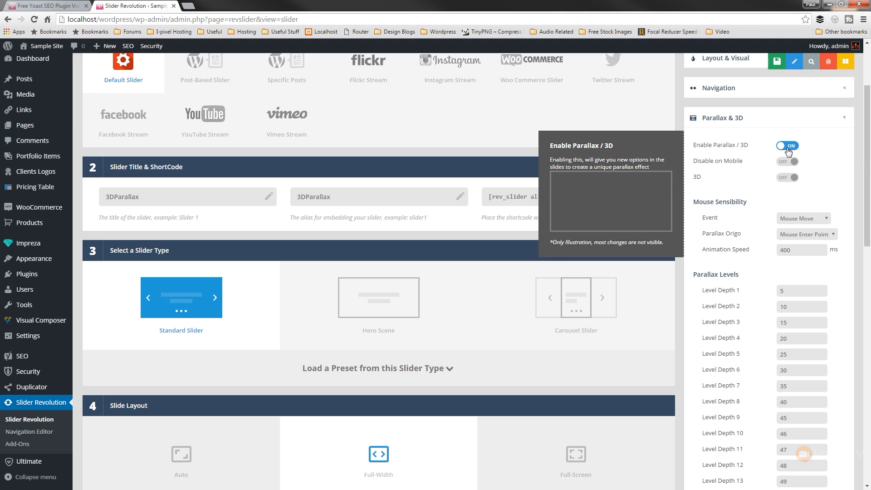
mouse_move(787, 161)
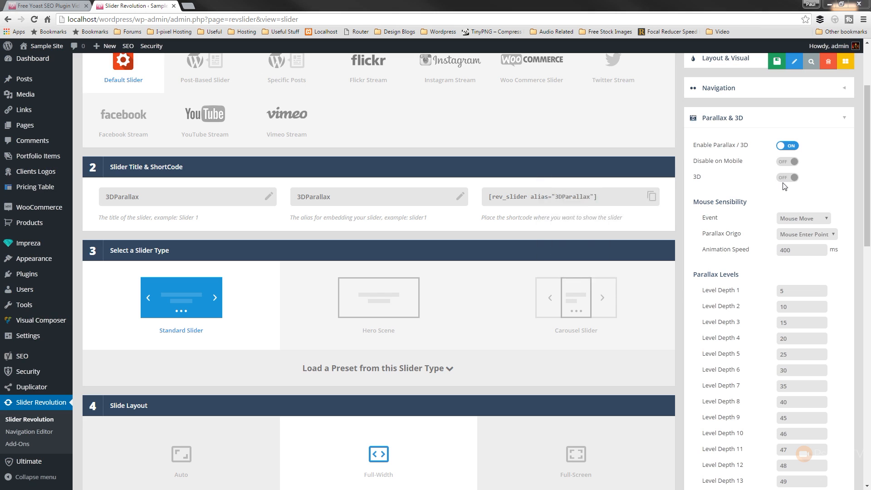
click(787, 177)
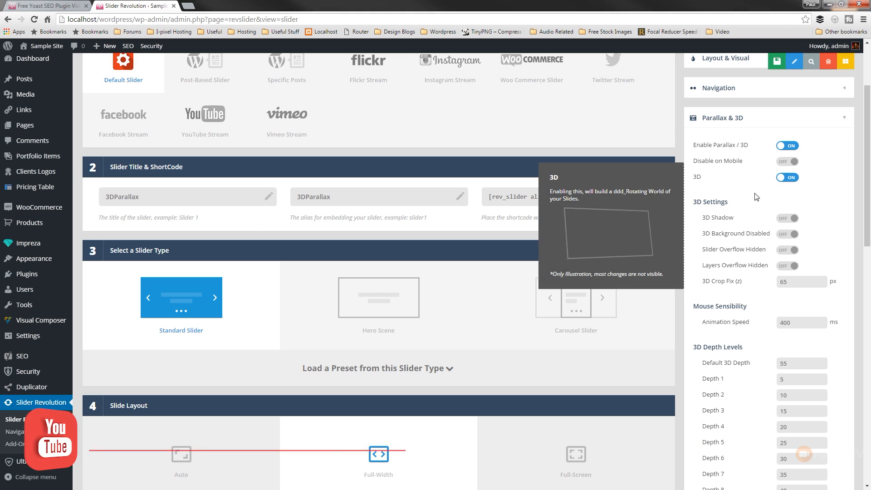
scroll(down, 3)
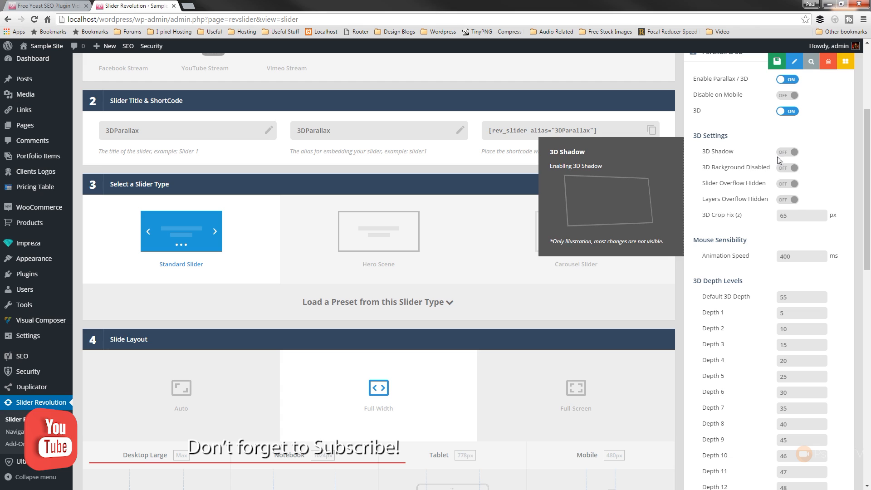
mouse_move(784, 167)
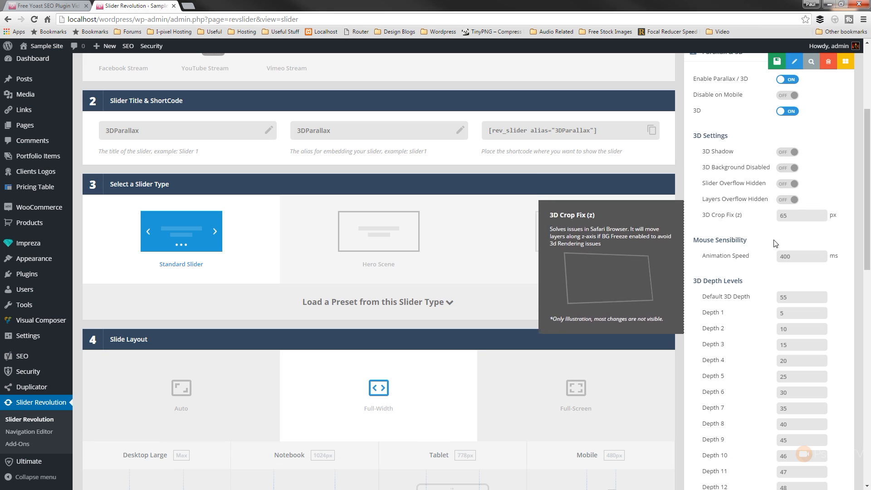
scroll(down, 3)
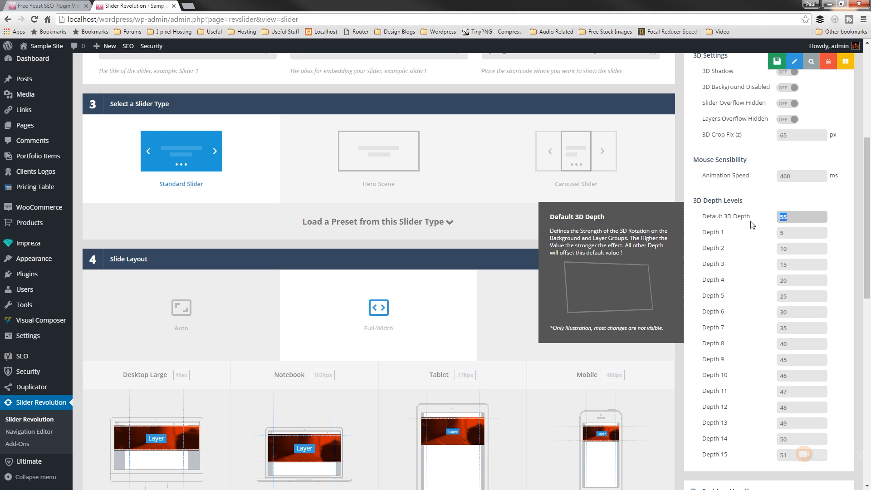
text(10)
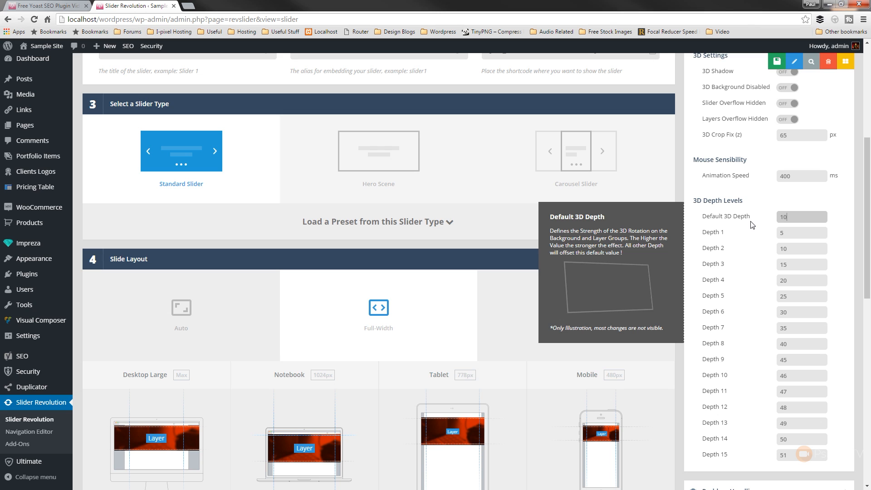
mouse_move(782, 213)
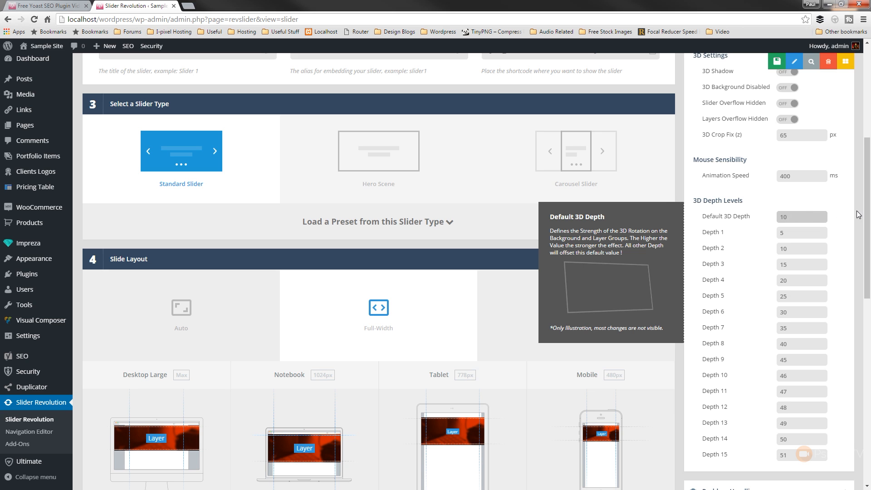
Step: Save the slider settings, creating the 3DParallax slider and entering its slide editor
scroll(down, 3)
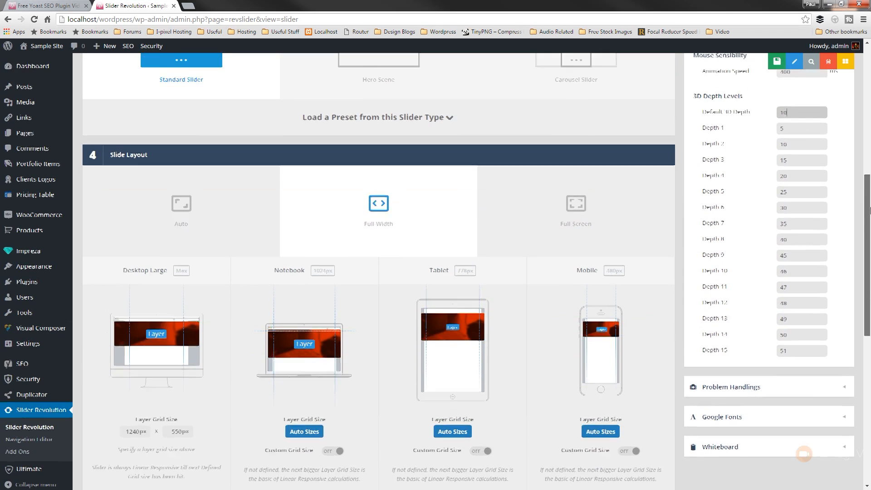
scroll(down, 3)
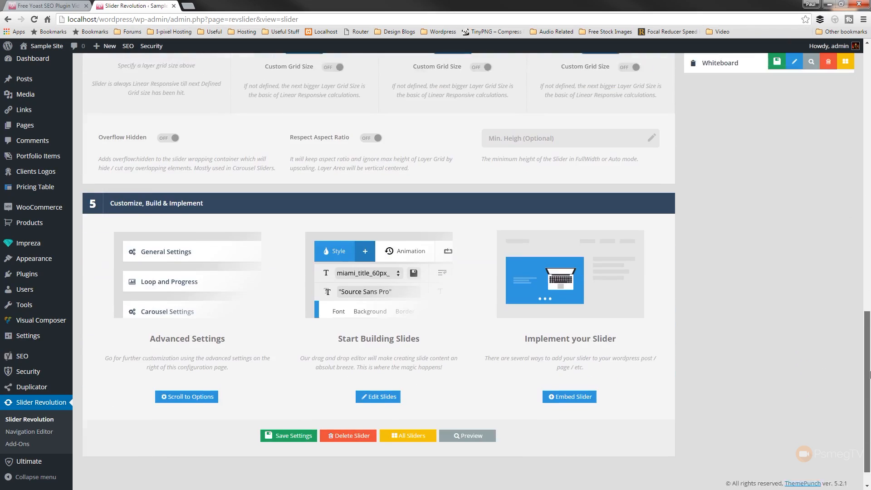
scroll(up, 3)
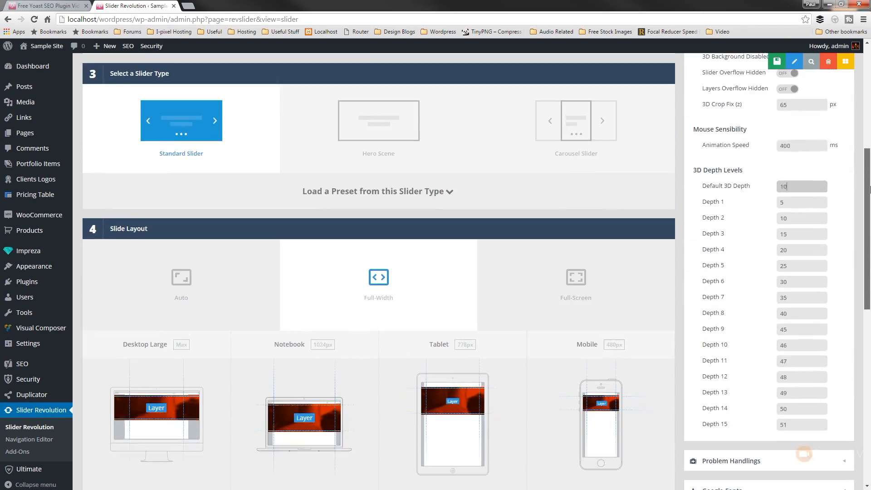
scroll(up, 3)
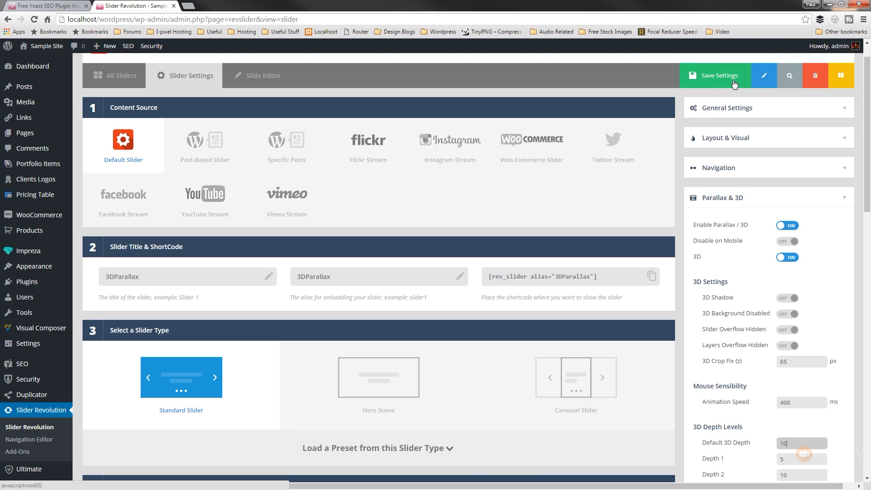
click(718, 75)
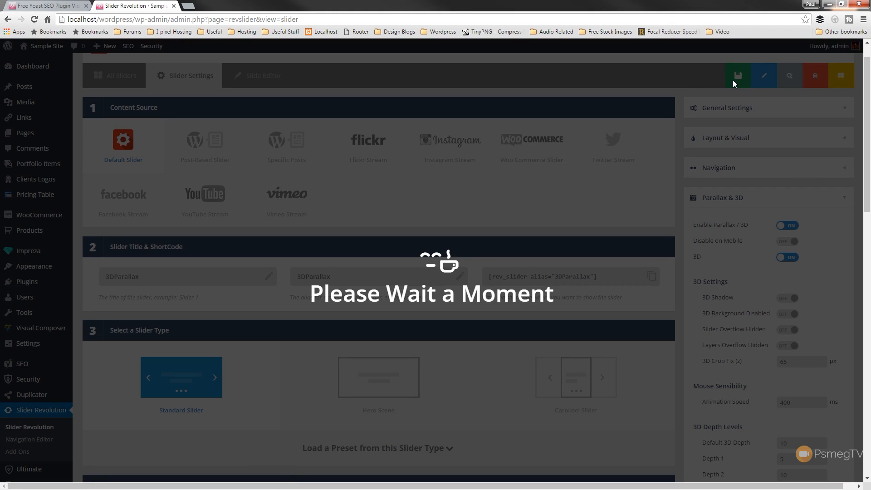
click(738, 75)
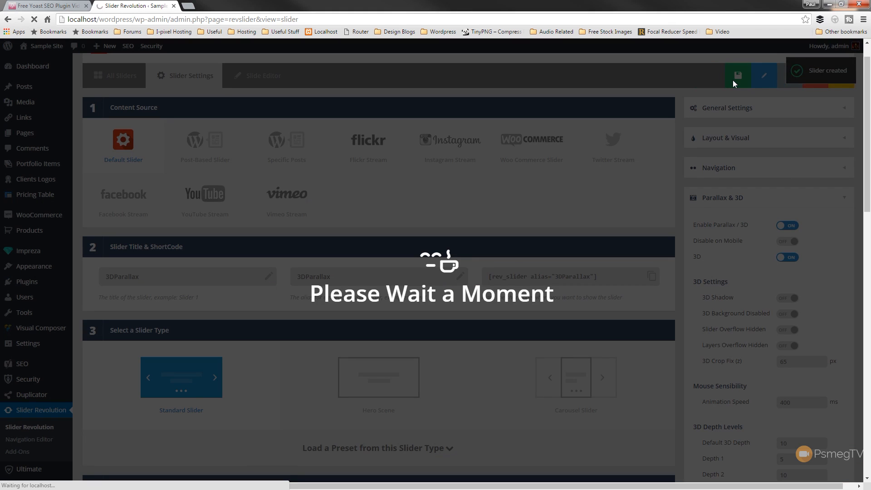
click(738, 76)
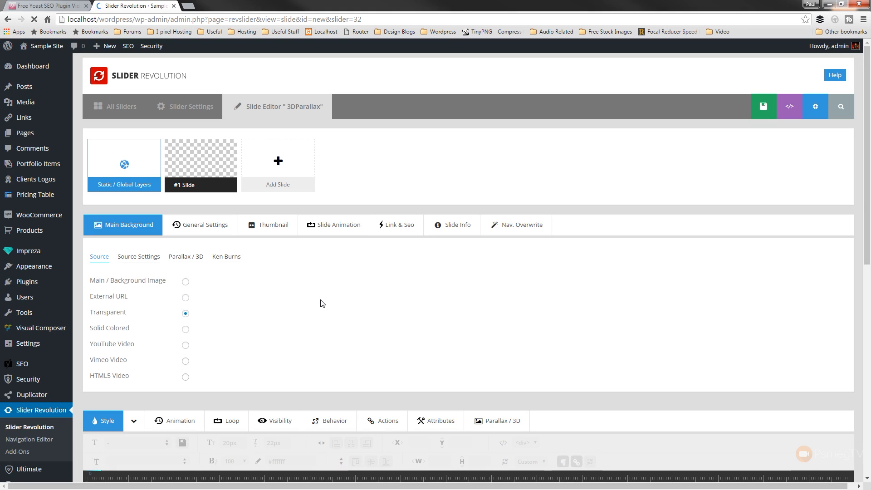
Step: Make the main background a Solid Colored fill and replace its hex value with #efefef
scroll(down, 3)
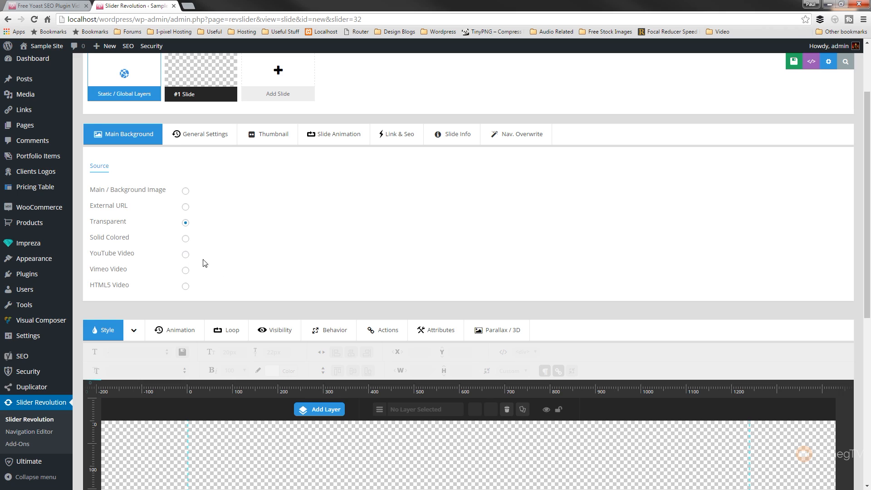
click(186, 238)
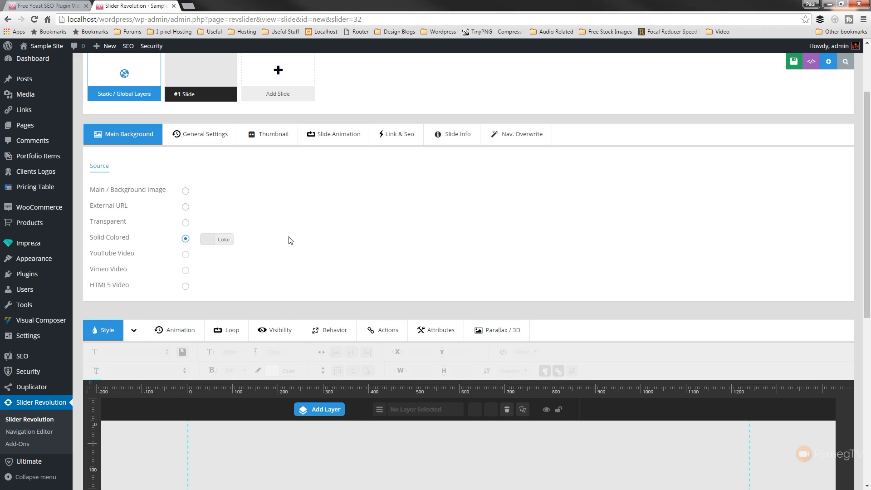
click(223, 239)
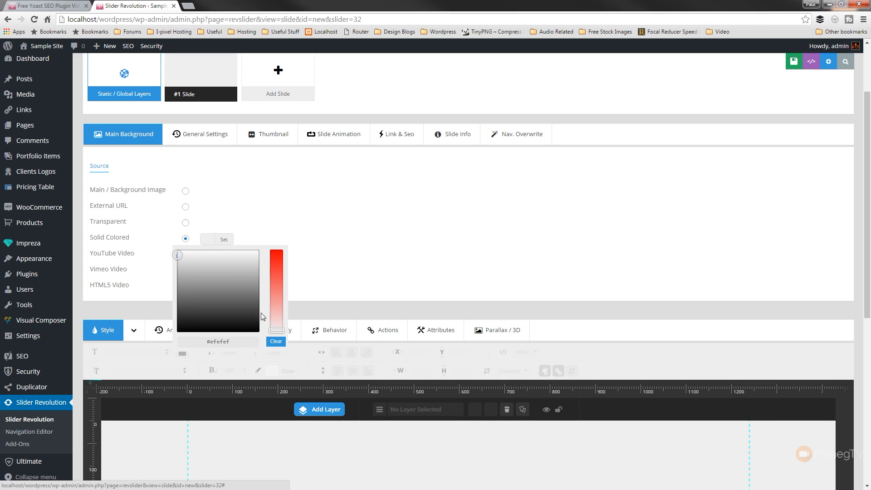
triple_click(218, 341)
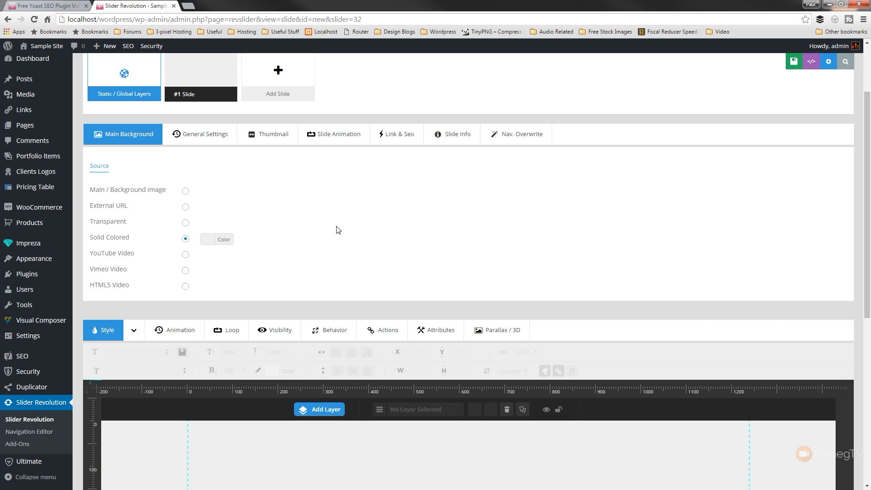
scroll(down, 3)
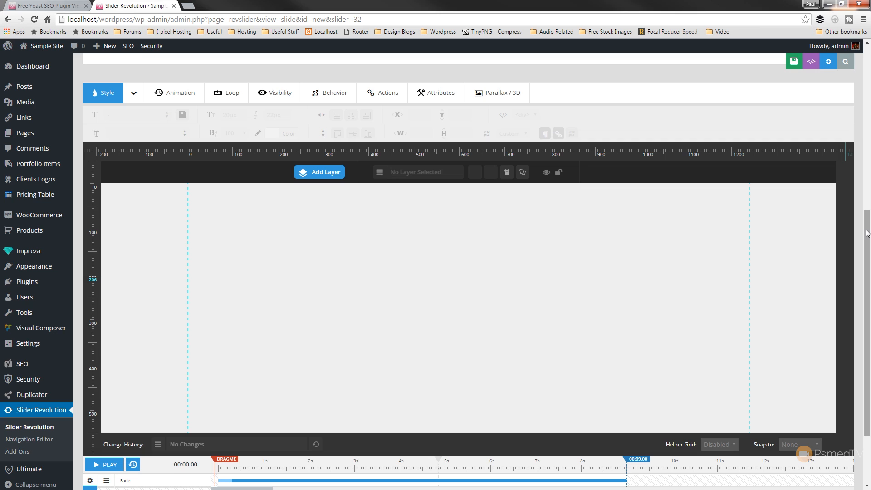
mouse_move(319, 330)
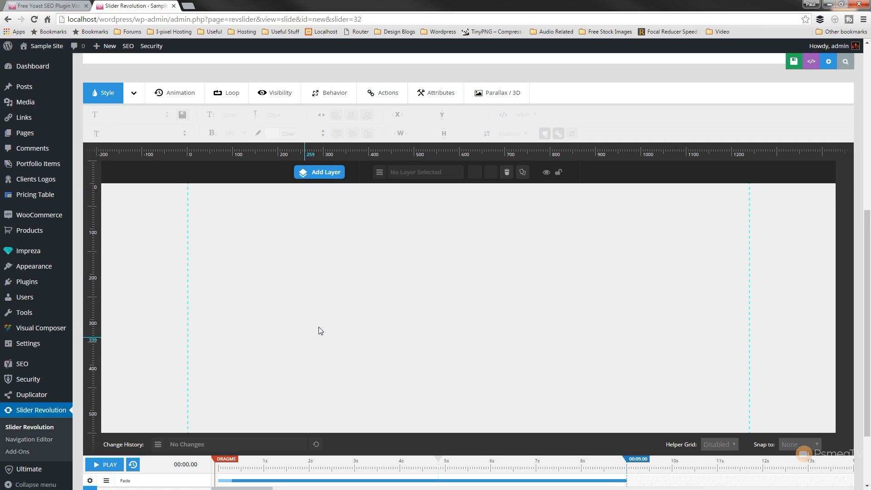
mouse_move(371, 289)
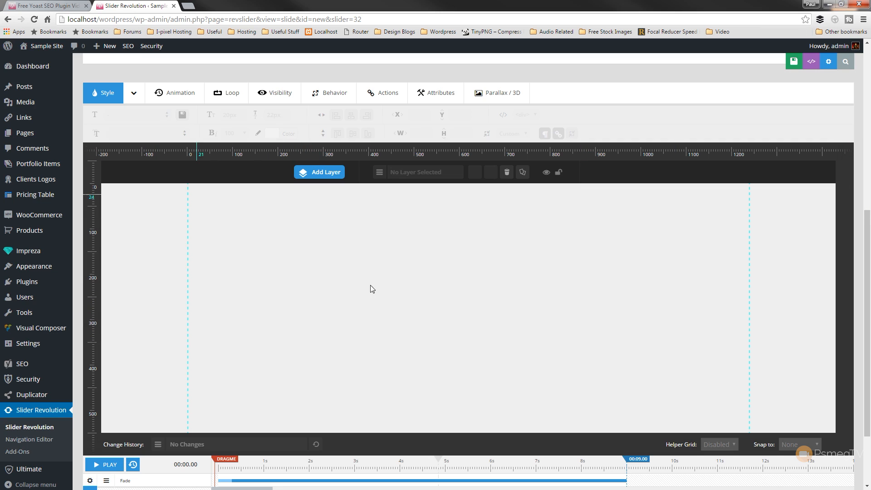
Step: Add an image layer using macbook.png with alt text 'Macbook' and insert it onto the slide
click(320, 172)
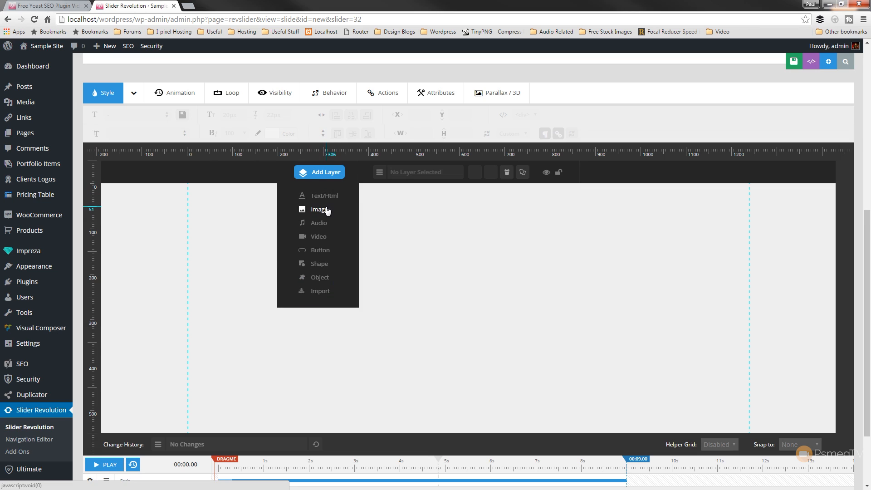
click(322, 209)
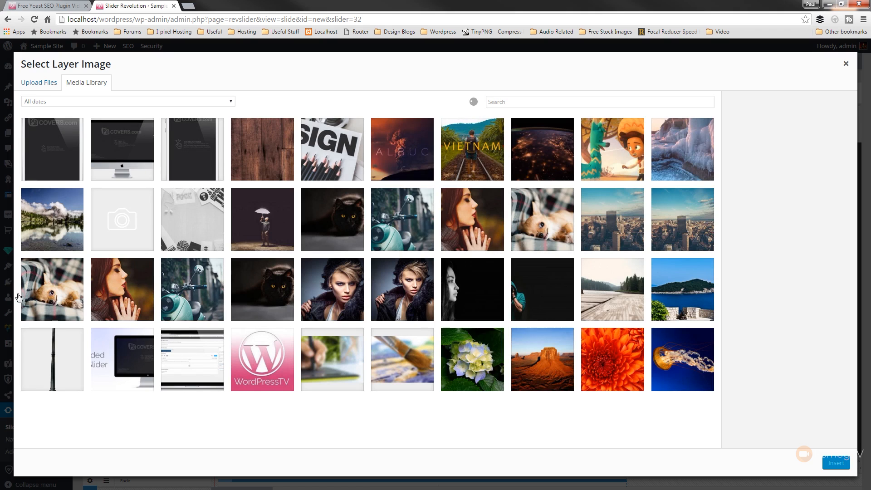
scroll(down, 3)
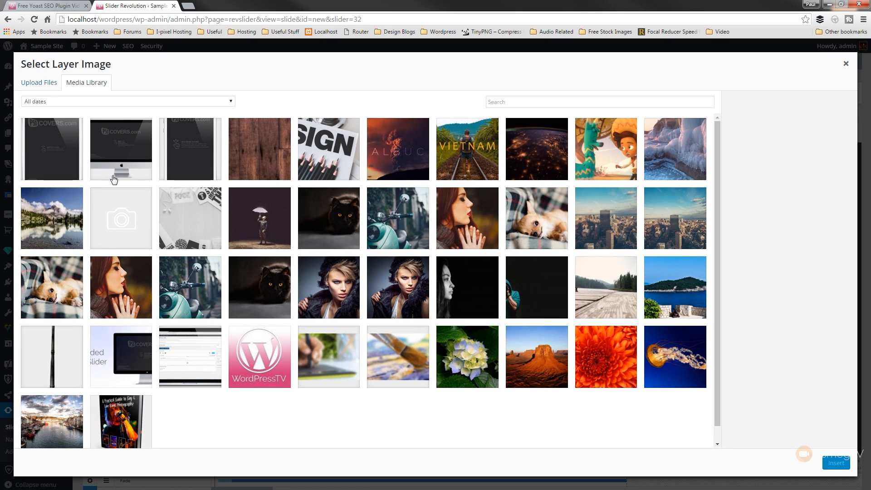
mouse_move(35, 164)
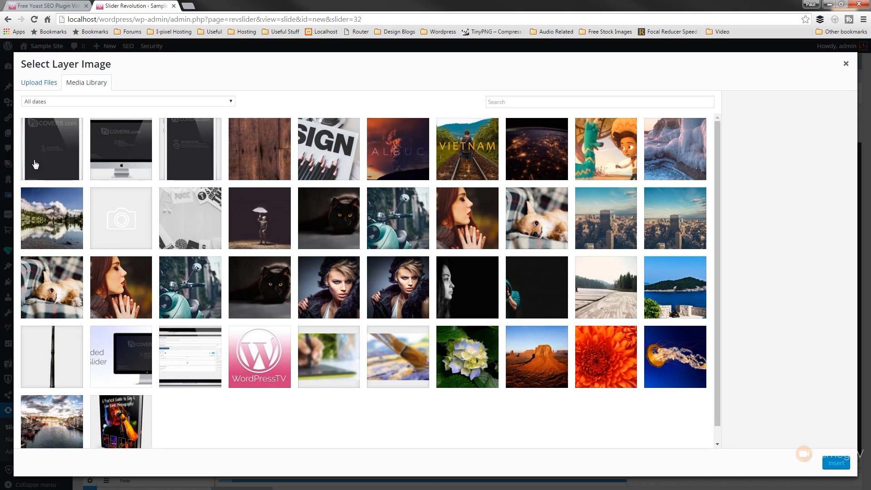
mouse_move(199, 317)
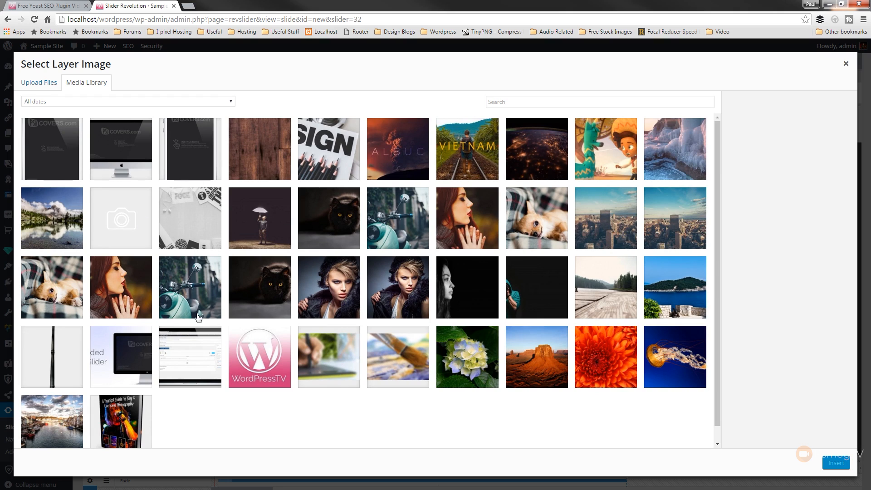
mouse_move(164, 156)
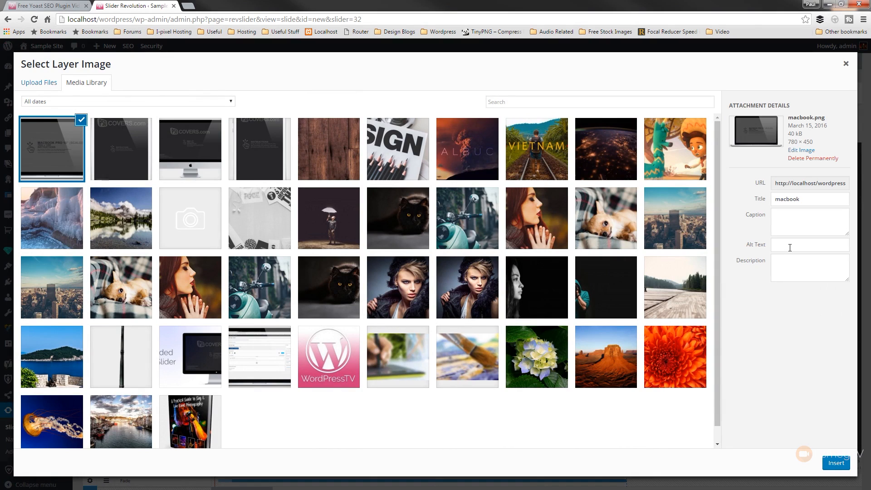
text(Macbook)
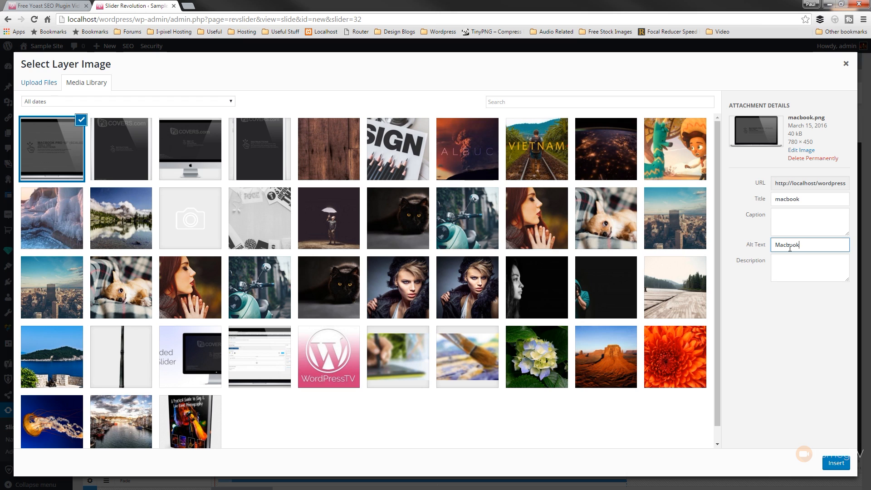
click(809, 267)
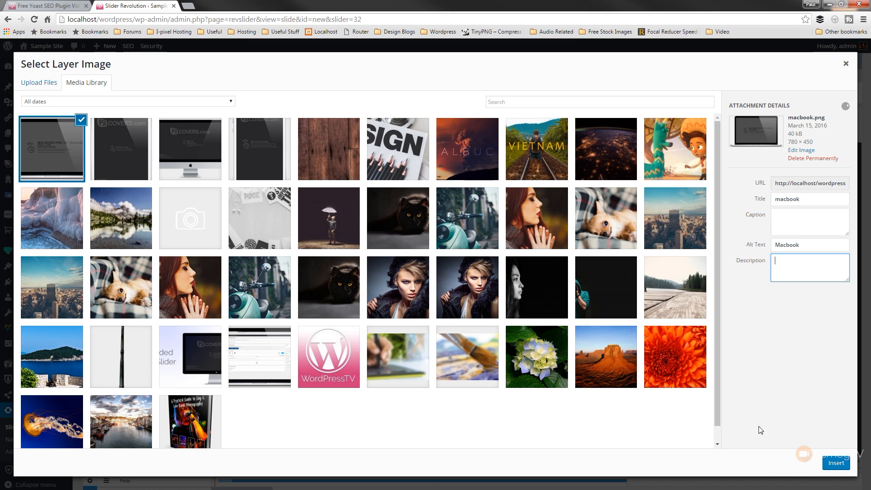
click(836, 463)
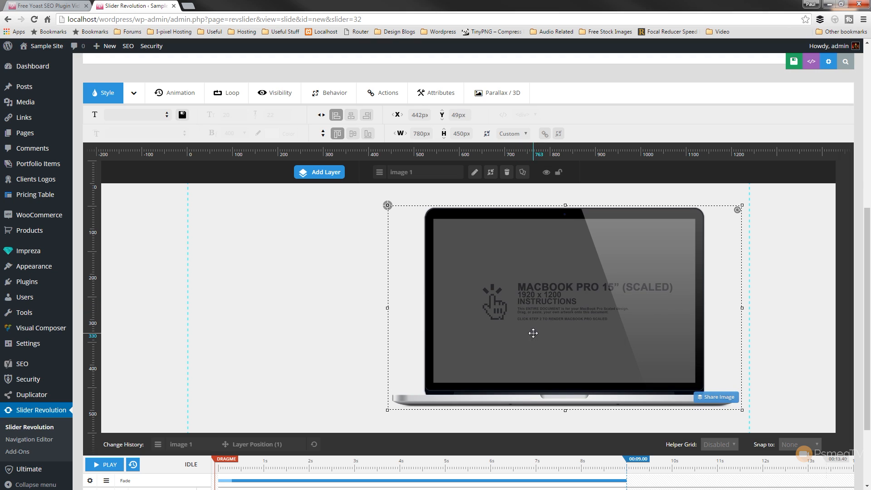
mouse_move(310, 164)
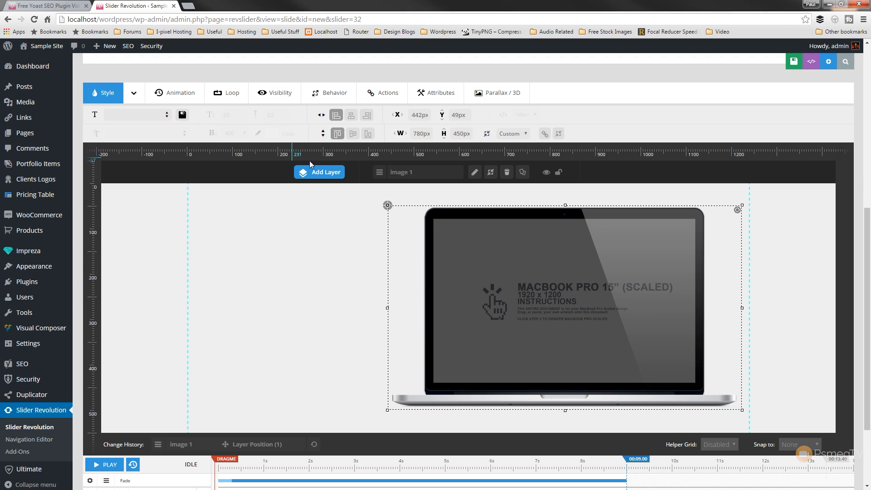
click(324, 172)
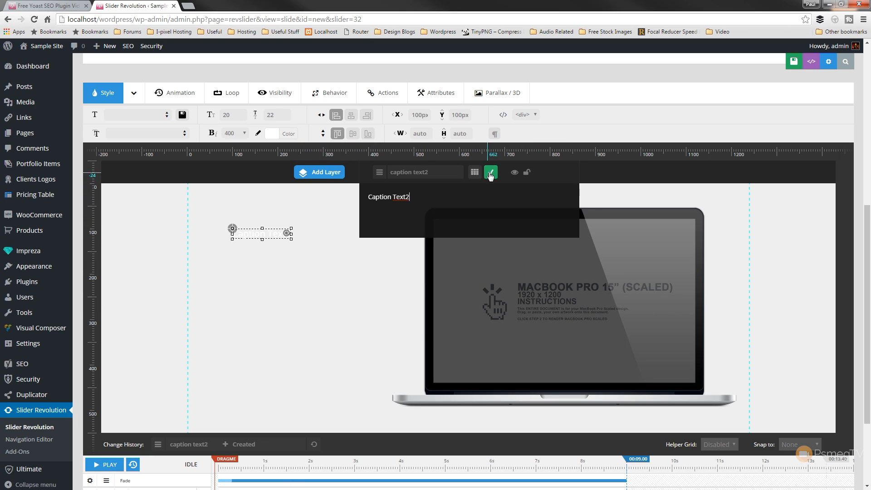
click(507, 171)
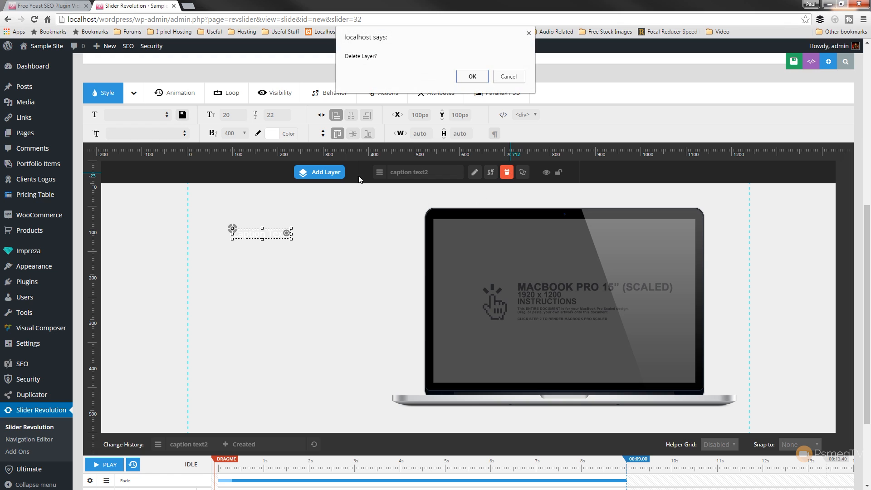
click(471, 76)
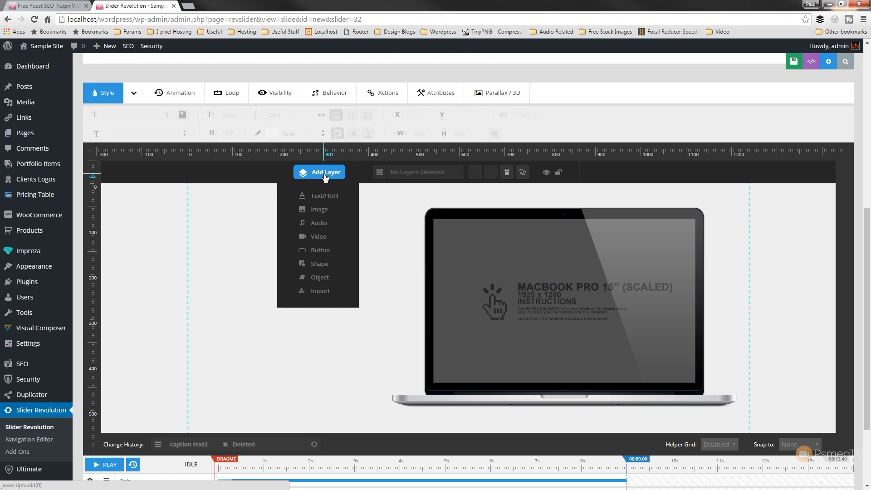
Step: Add an image layer with ipad.png and insert it in front of the MacBook
click(319, 208)
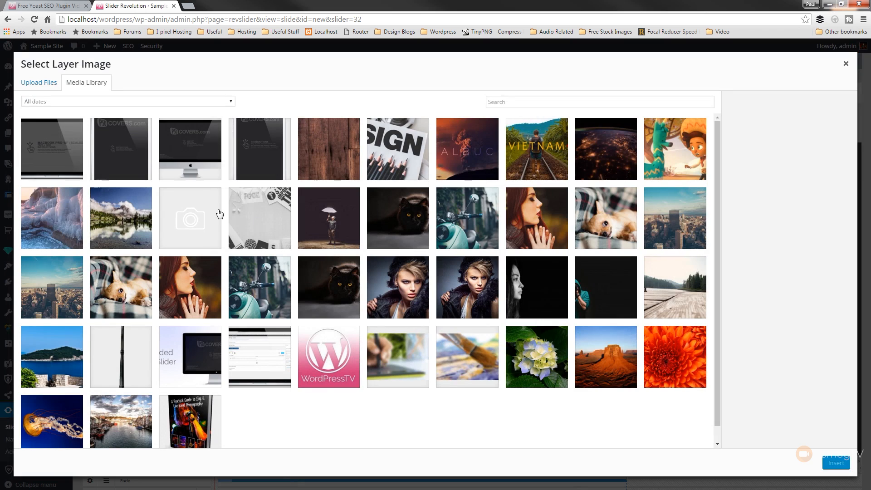
click(121, 148)
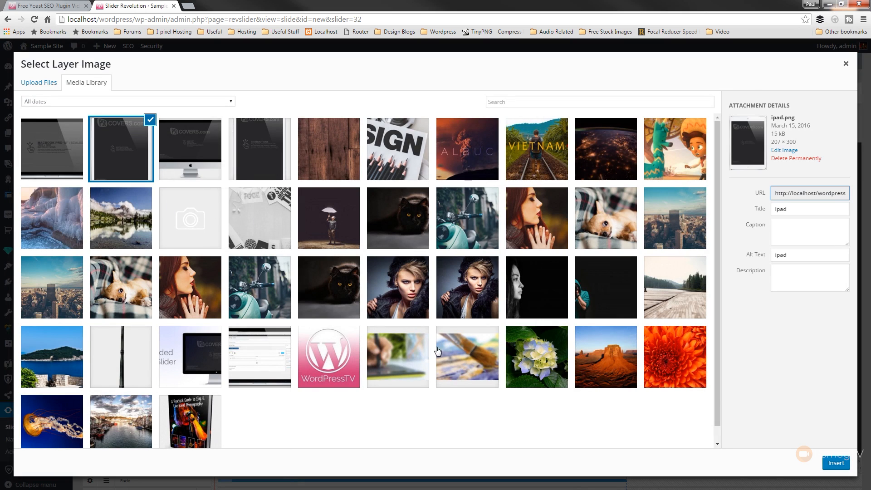
click(836, 463)
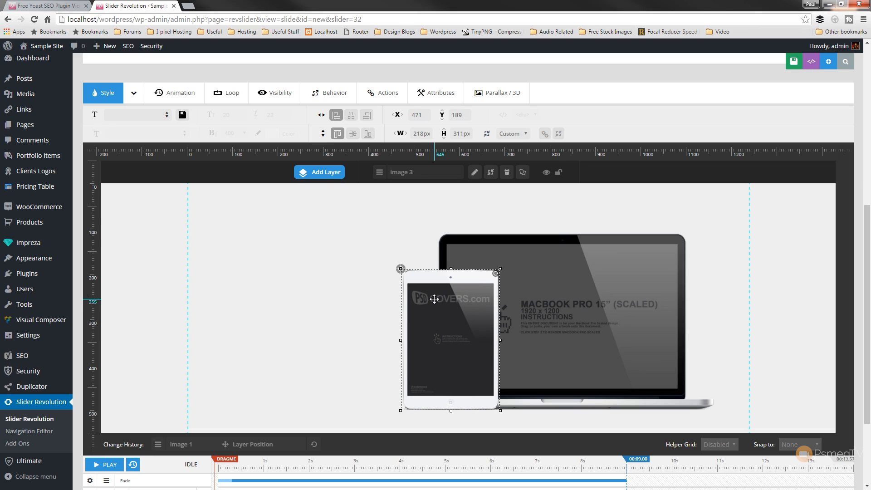
Step: Add another image layer with iphone.png, insert it, and deselect all layers
click(320, 172)
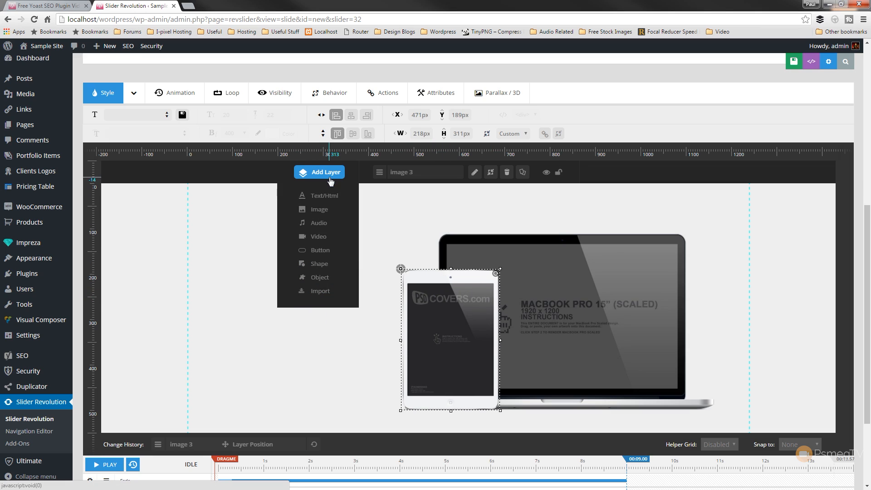
click(319, 209)
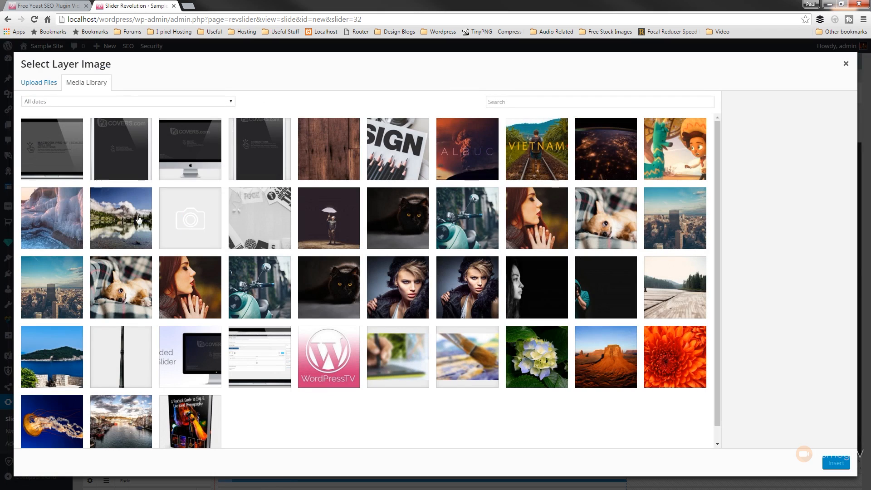
click(259, 149)
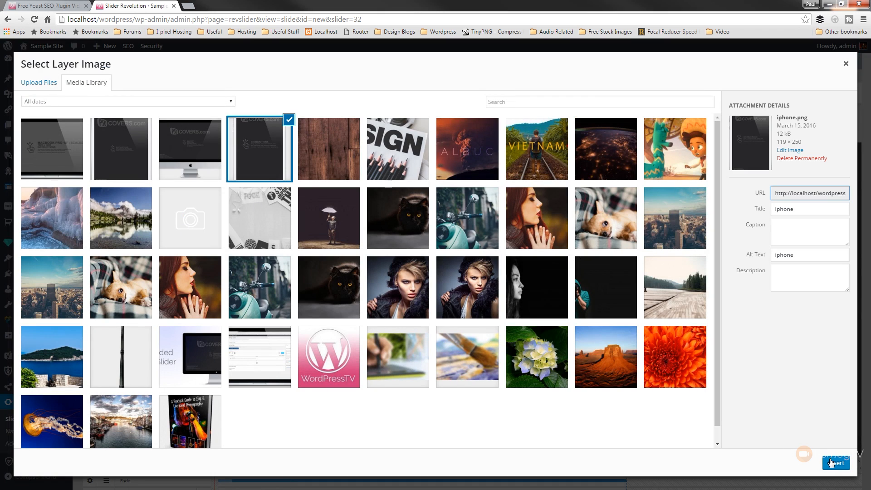
click(835, 463)
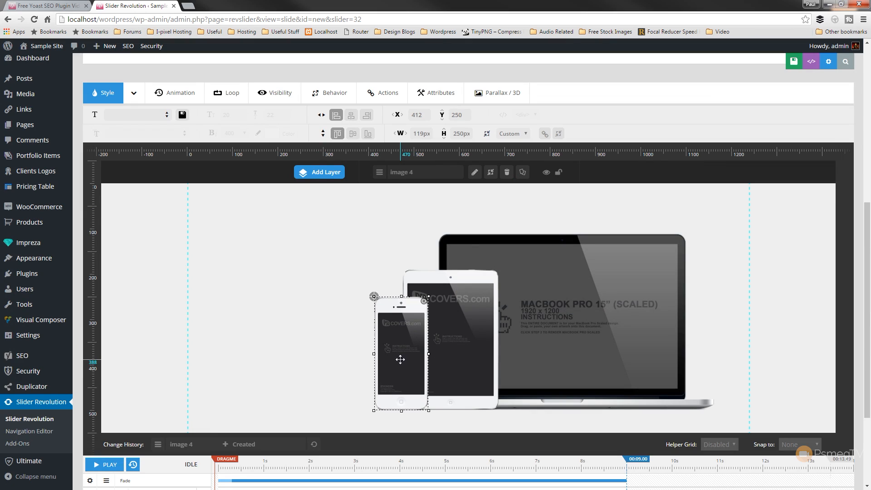
click(249, 262)
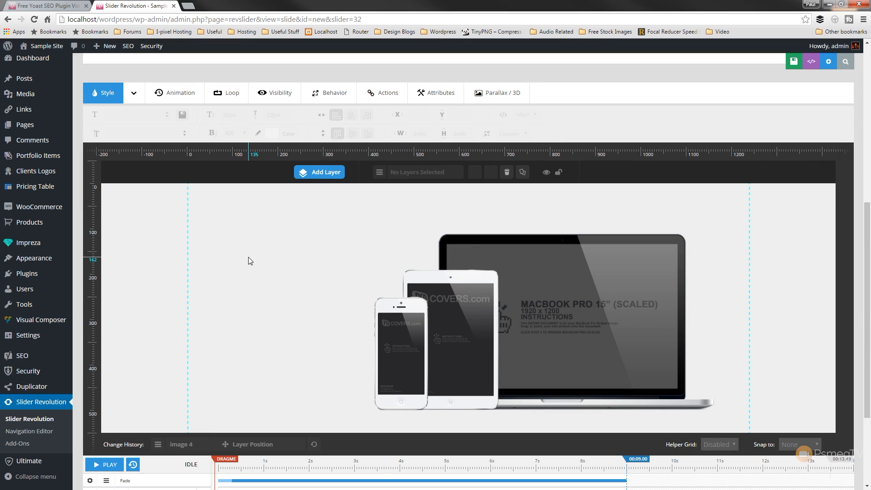
Step: Add a Text/Html layer reading '3D Parallax'
click(319, 172)
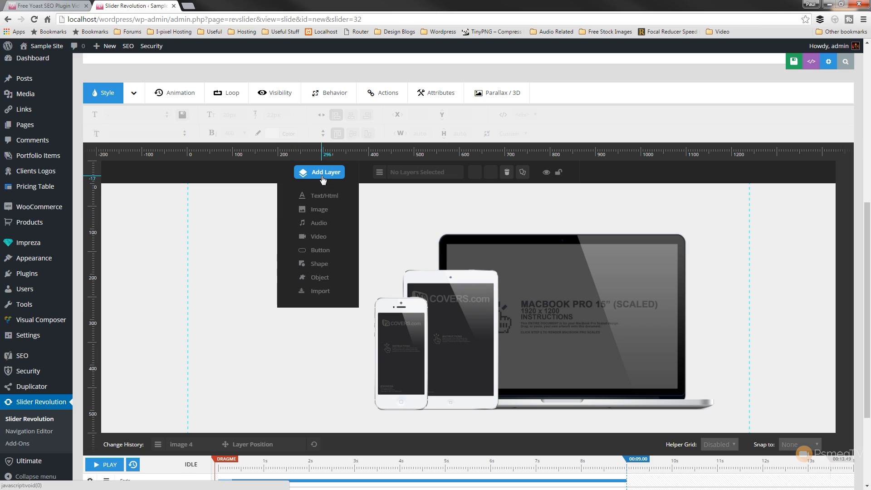
click(324, 195)
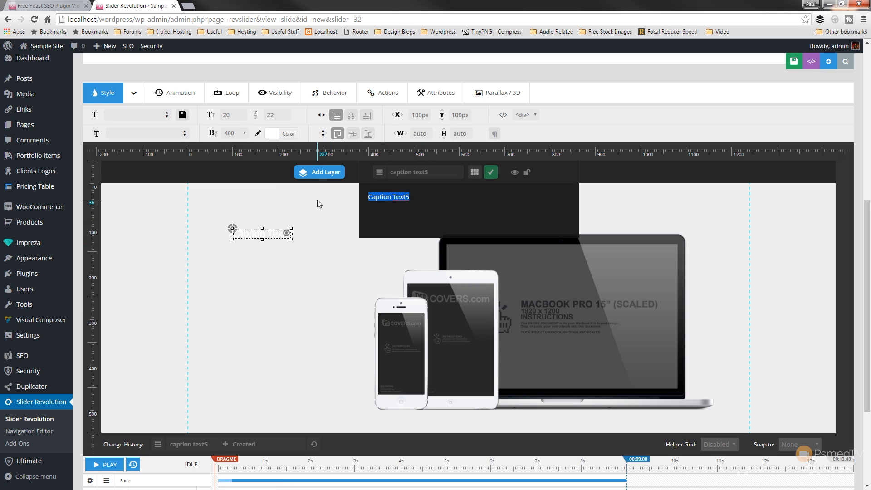
text(3D)
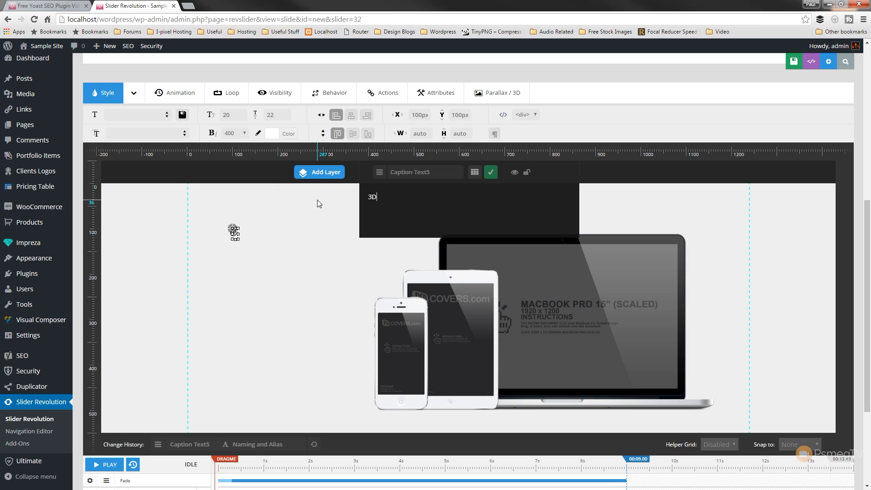
text(Parallax)
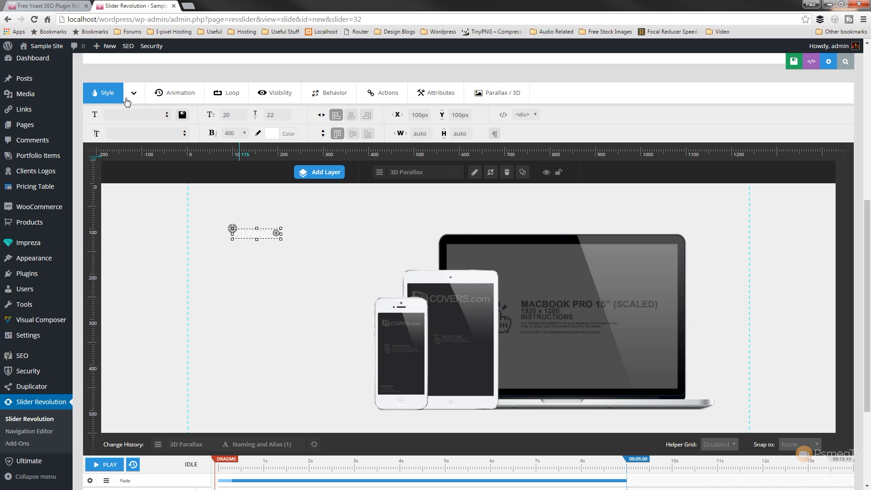
mouse_move(186, 137)
text(rale)
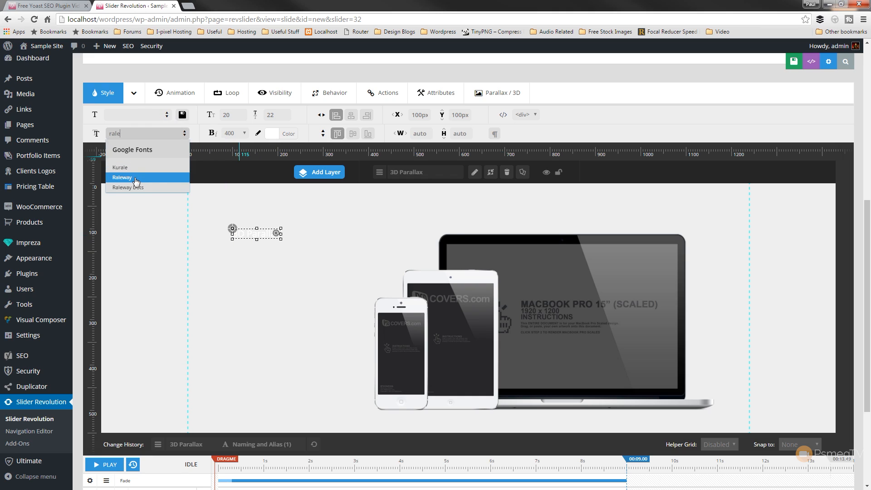
Step: Style the heading in Raleway, large font size, weight 200 and a dark colour
click(121, 178)
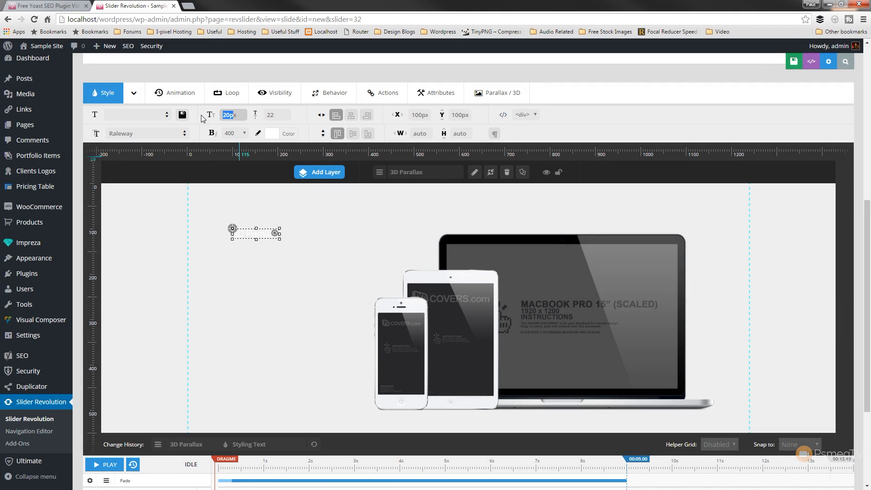
text(96px)
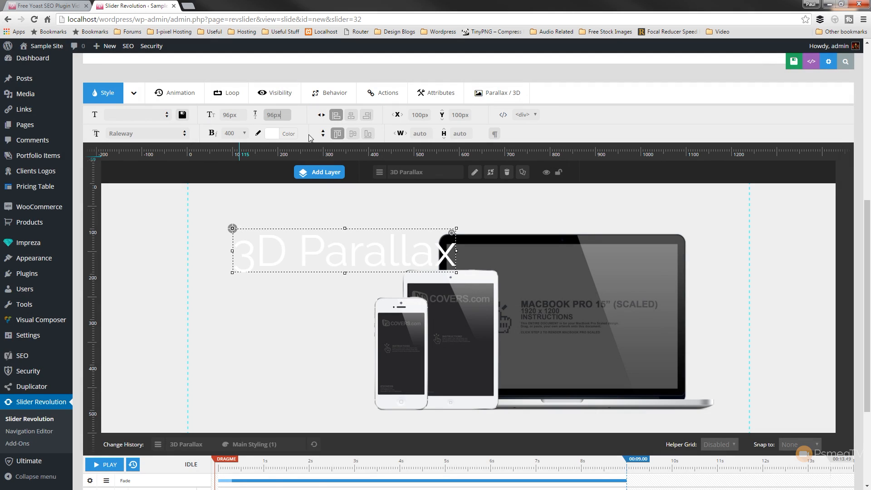
click(233, 133)
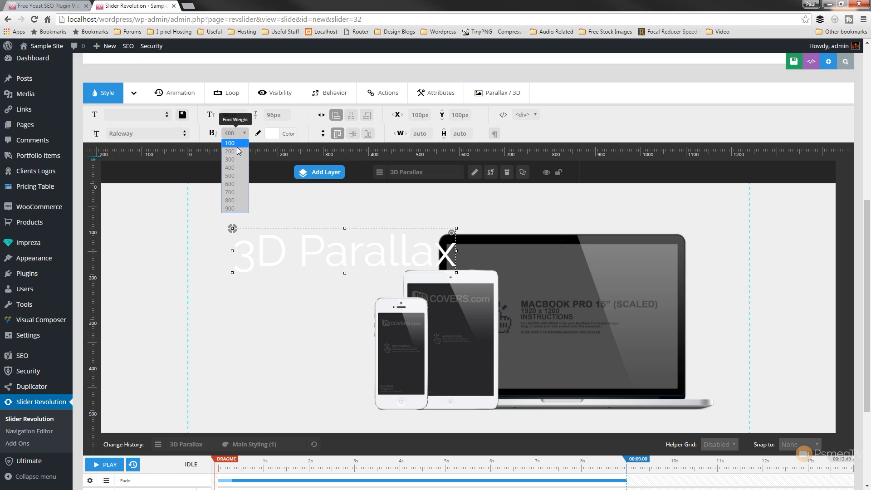
click(230, 151)
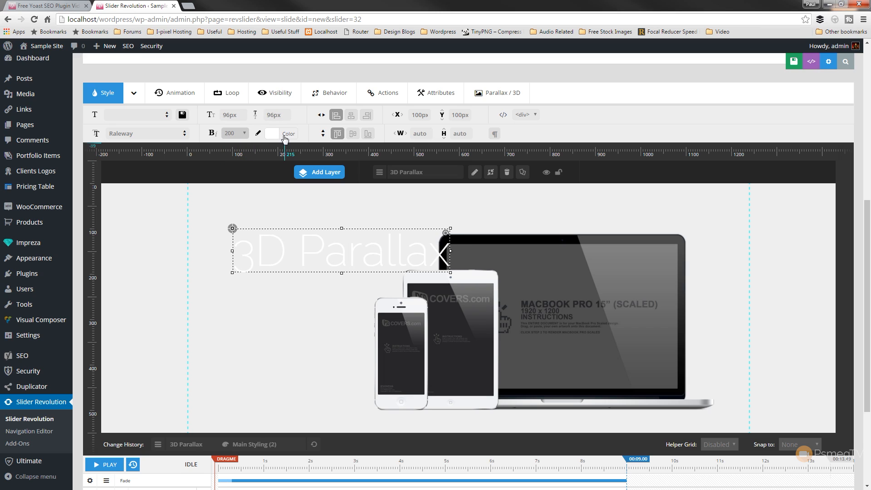
click(272, 133)
text(72)
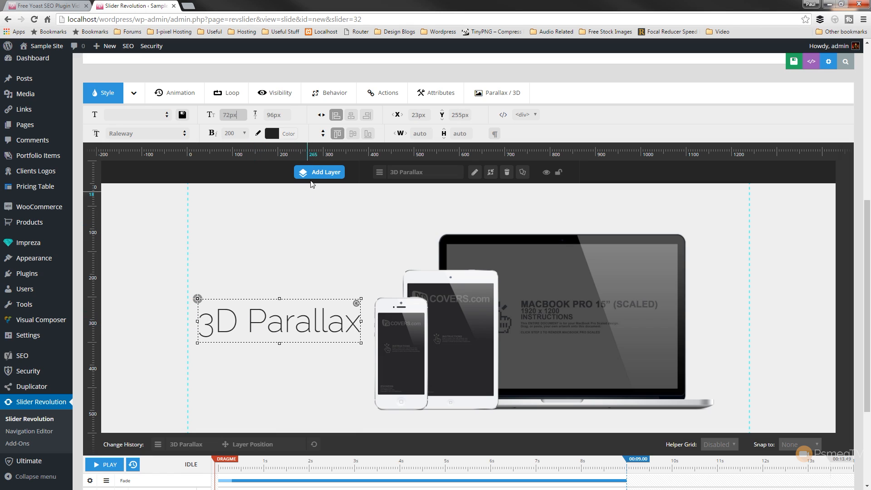
Step: Add the rounded 'Click Here' button layer with arrow and save the slide
click(319, 172)
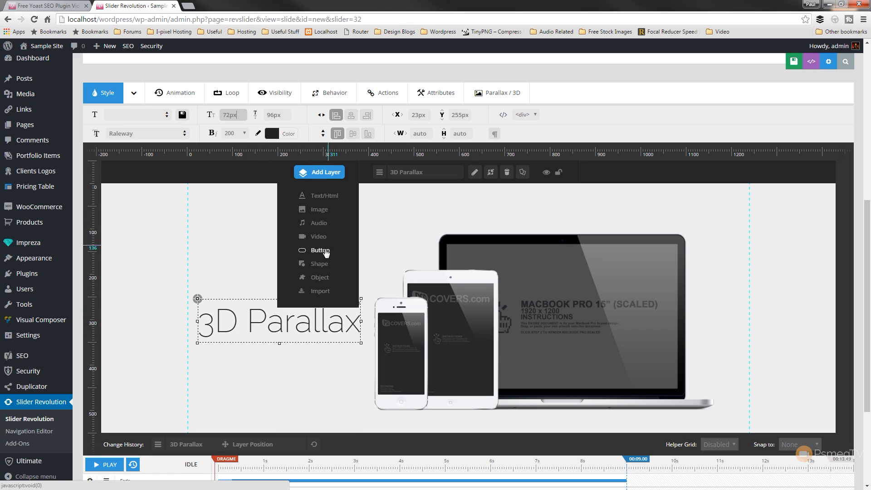
click(320, 250)
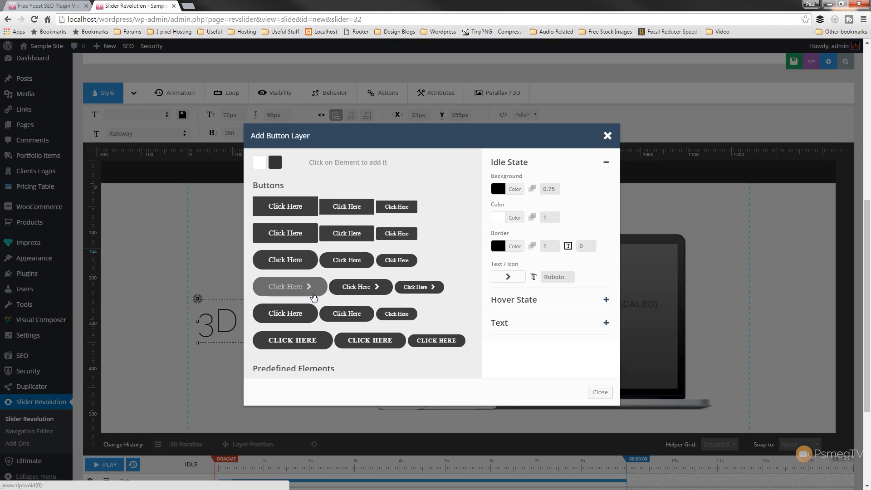
click(289, 287)
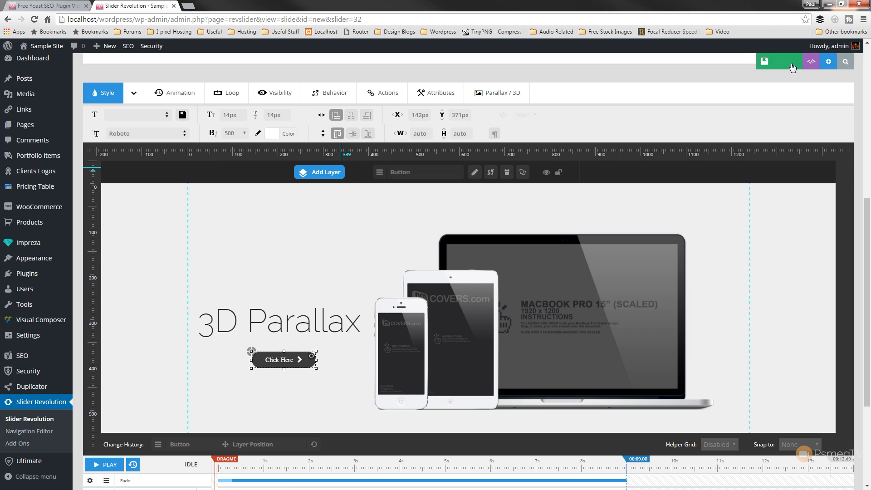
mouse_move(768, 61)
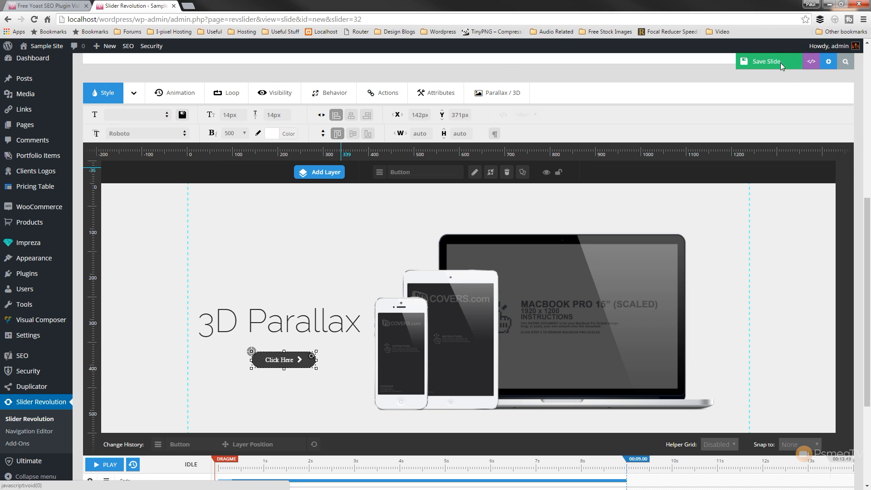
click(768, 62)
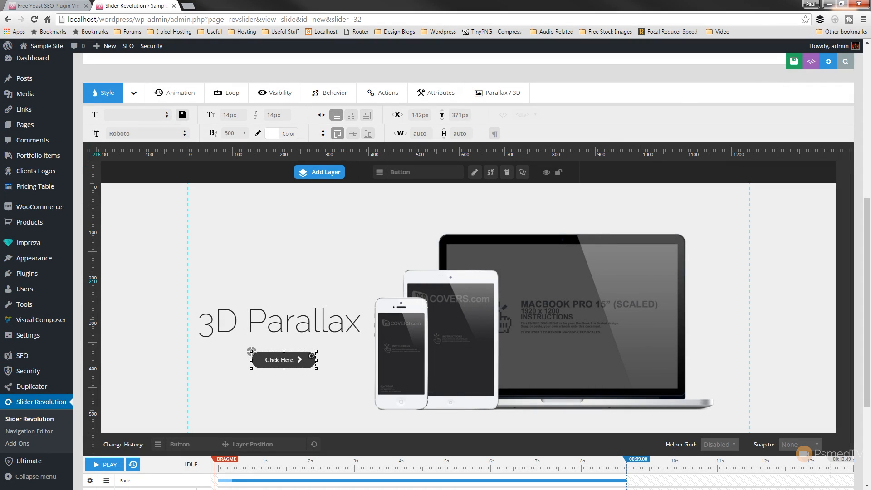
mouse_move(630, 357)
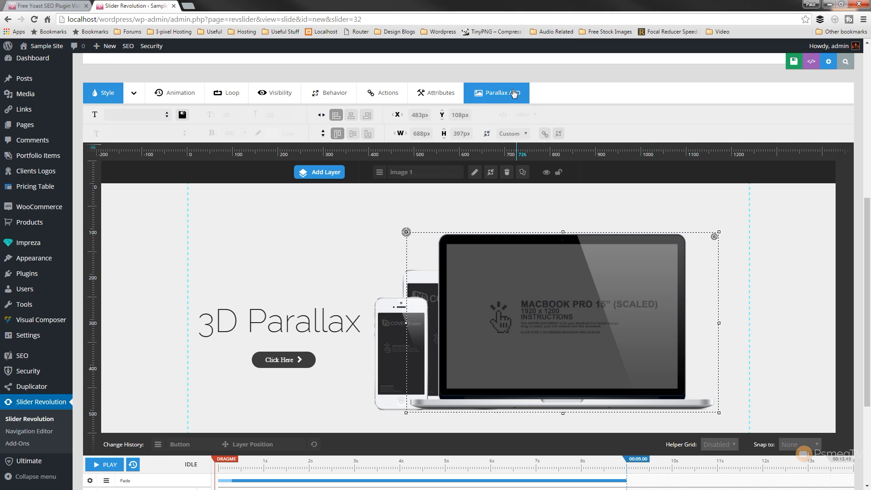
Step: Set 3D depth to 5% for the MacBook, 10% for the iPad, 15% for the iPhone, and save
click(495, 92)
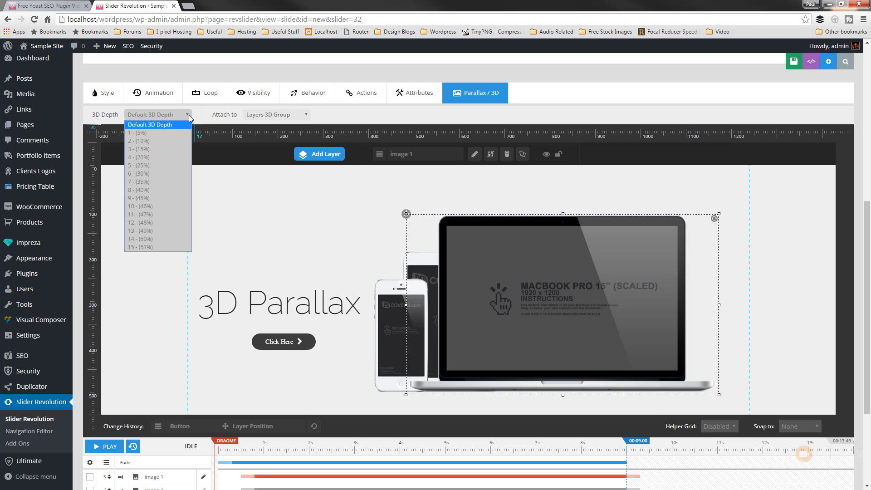
click(138, 132)
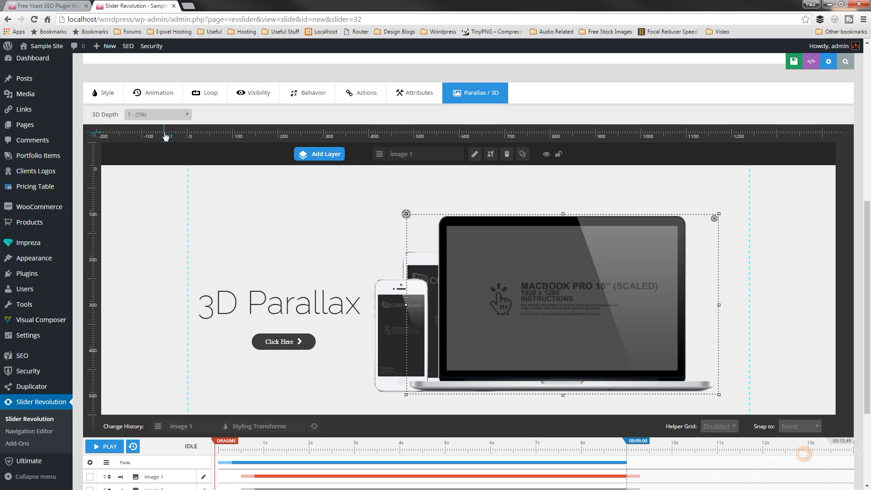
mouse_move(404, 270)
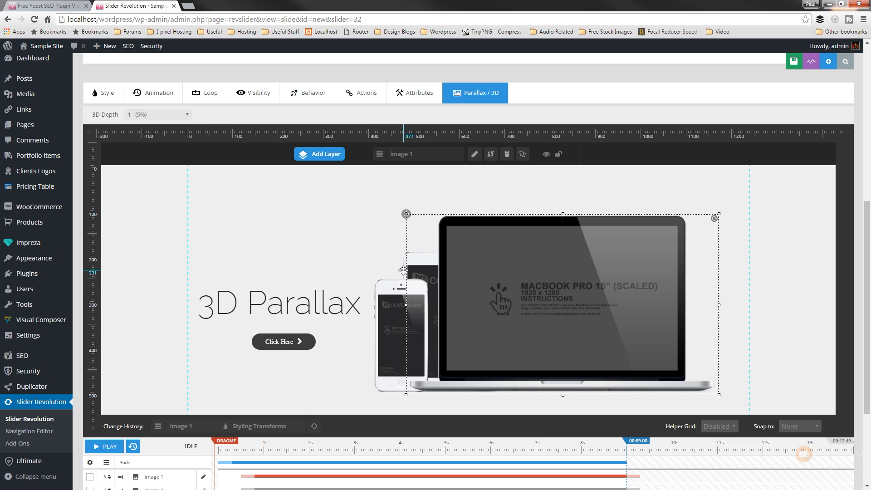
click(158, 115)
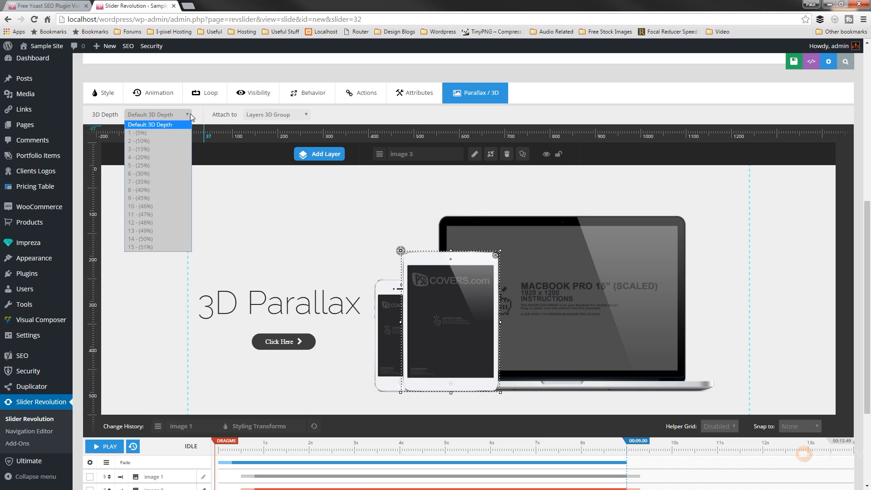
click(138, 141)
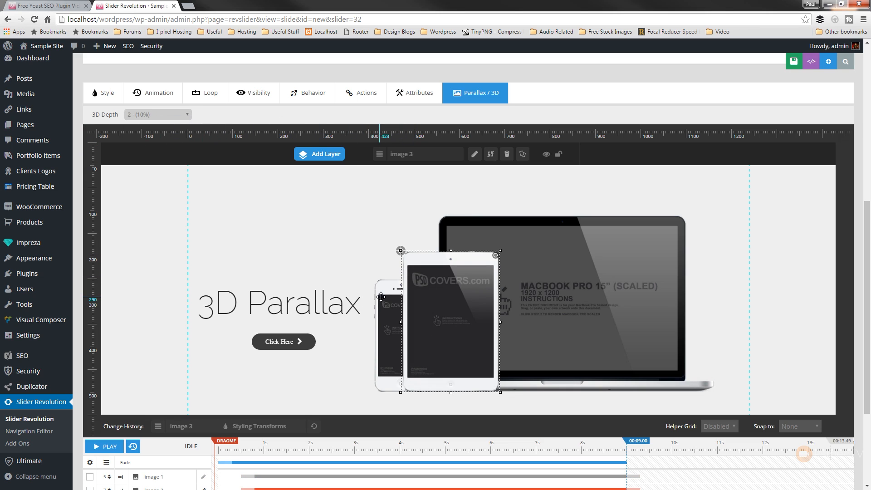
click(157, 114)
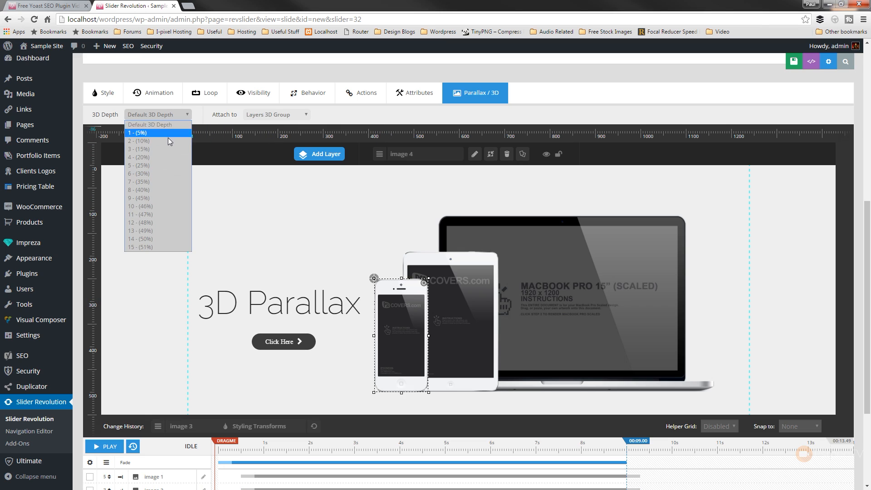
click(139, 149)
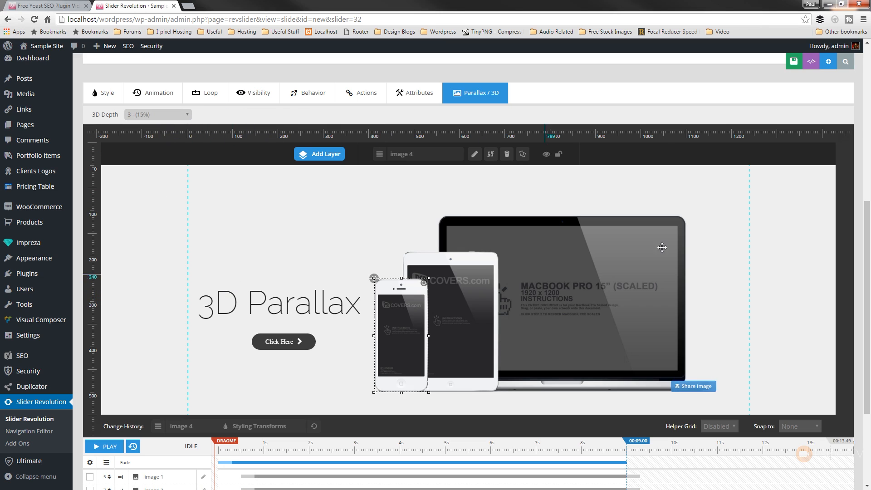
mouse_move(721, 104)
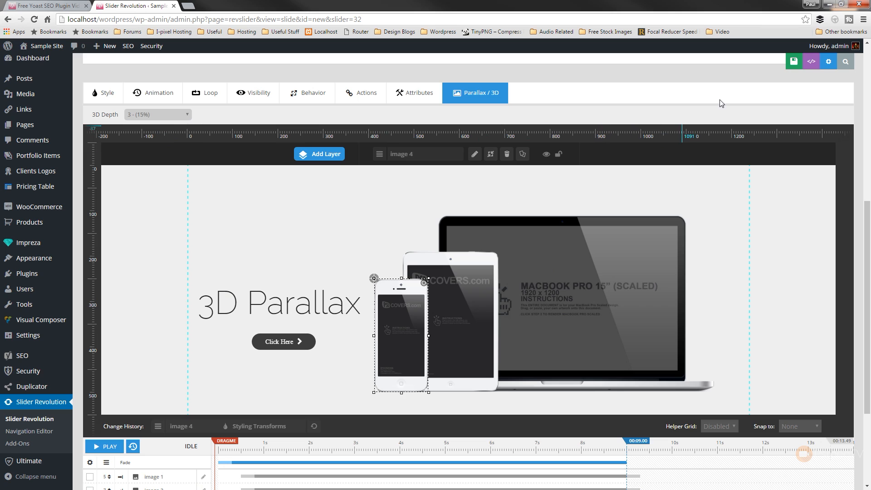
click(793, 61)
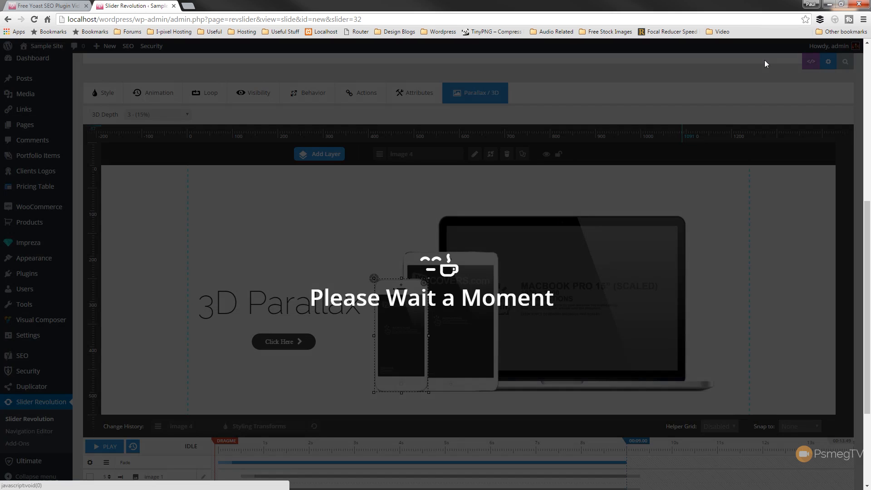
mouse_move(753, 83)
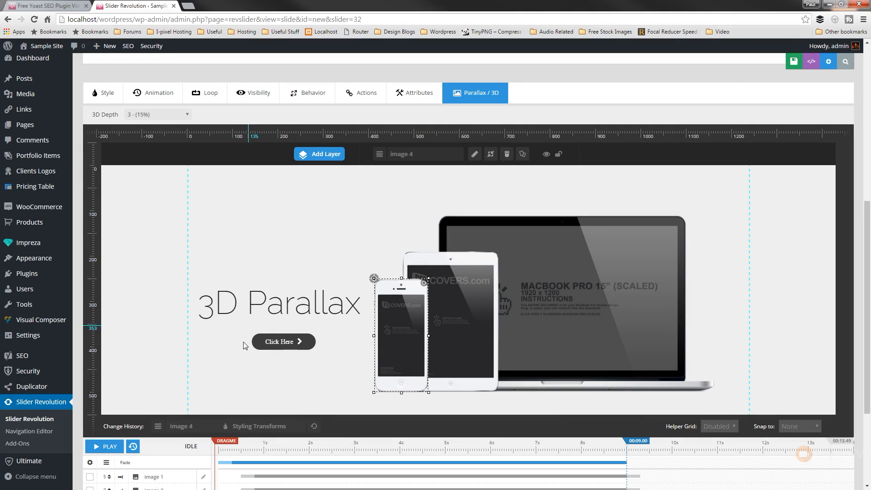
mouse_move(288, 362)
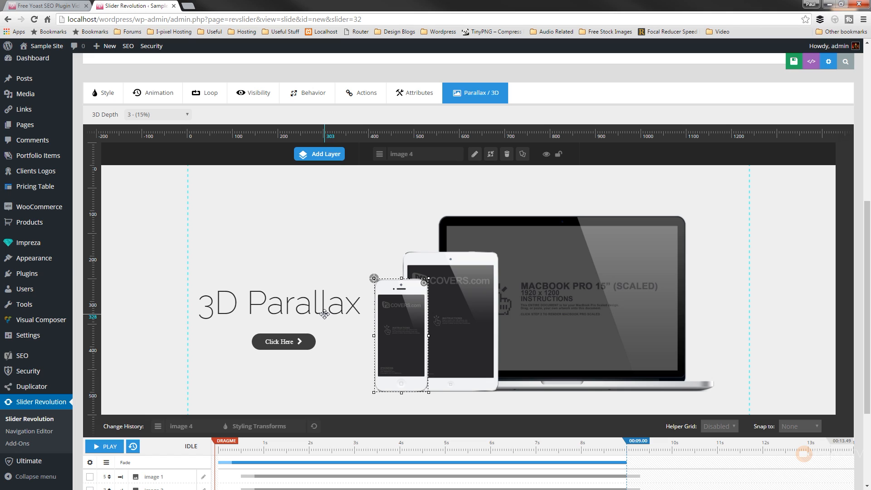
mouse_move(308, 307)
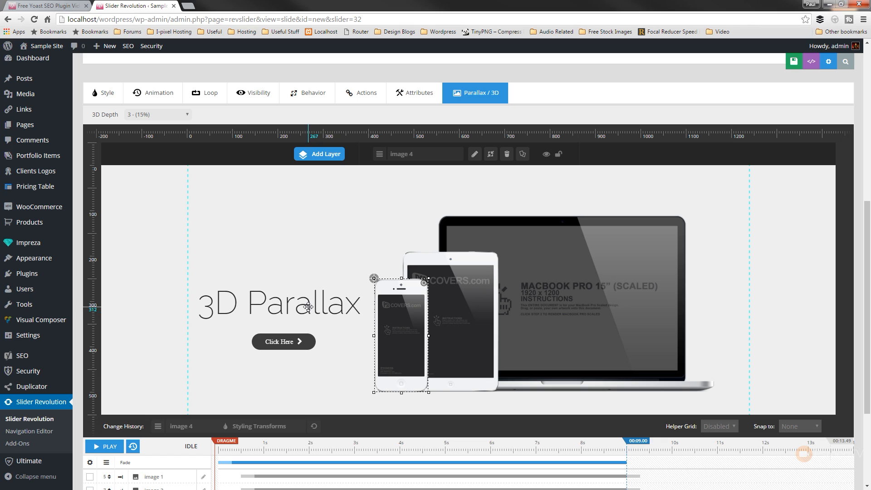
Step: Give the heading a 3D depth of 10%, select the Click Here button, and save the slide
click(278, 304)
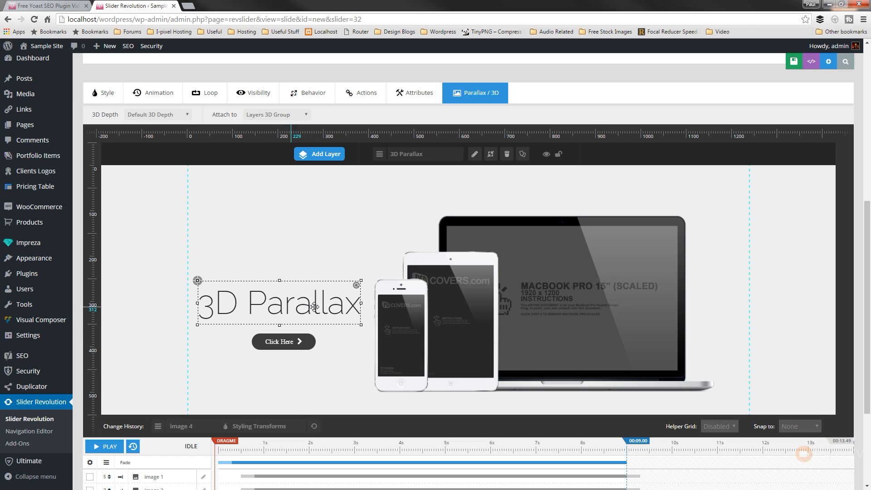
click(157, 115)
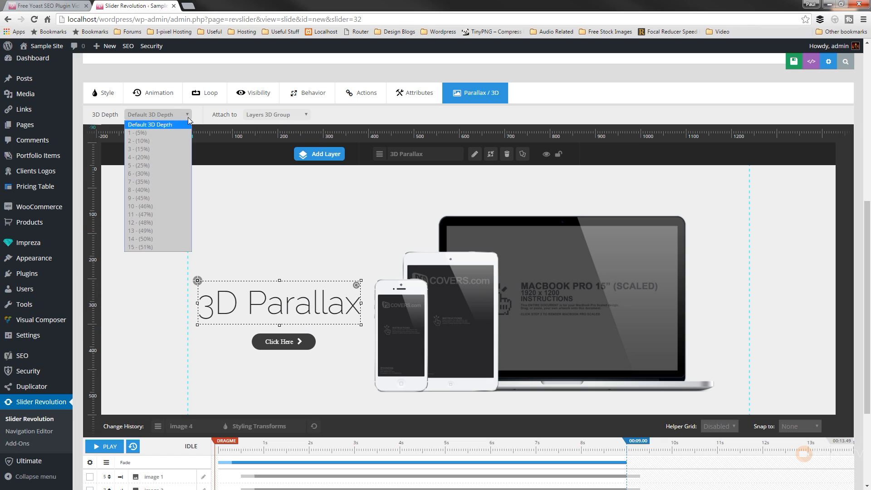
click(139, 141)
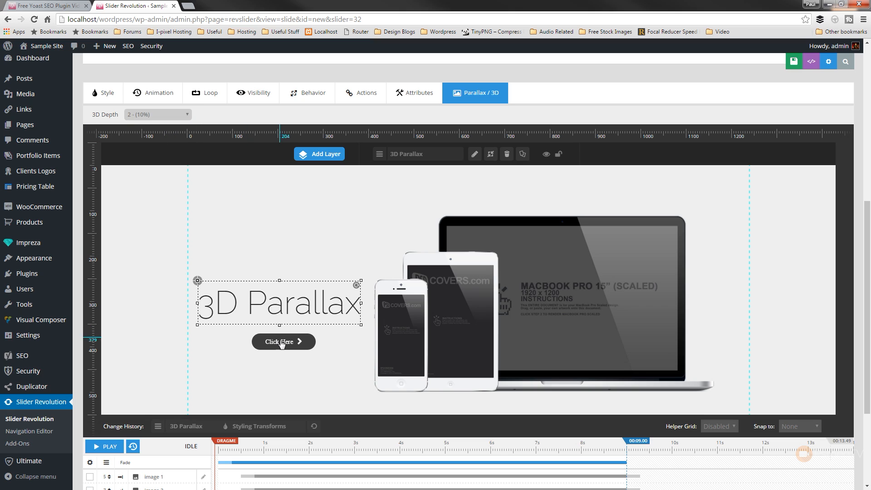
click(282, 342)
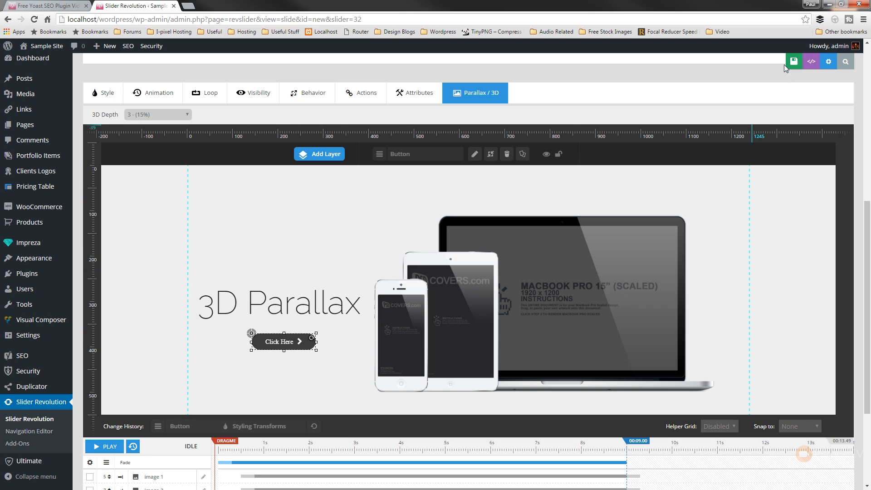
click(793, 61)
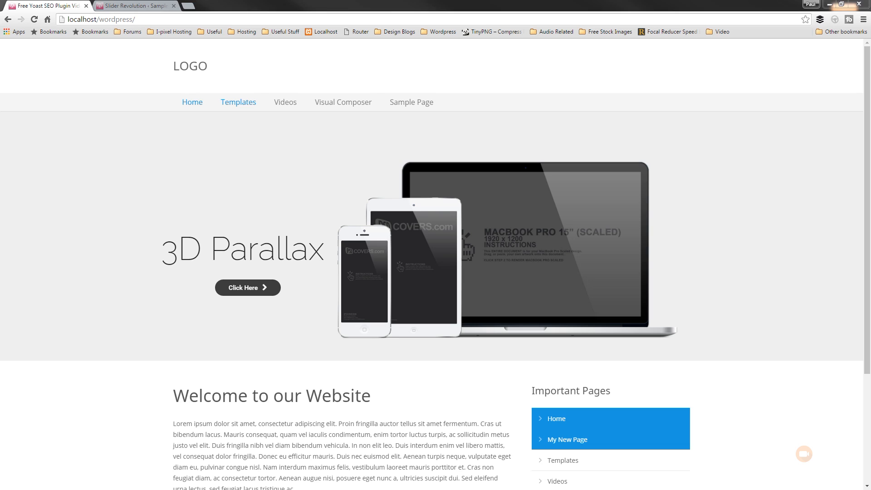
mouse_move(329, 434)
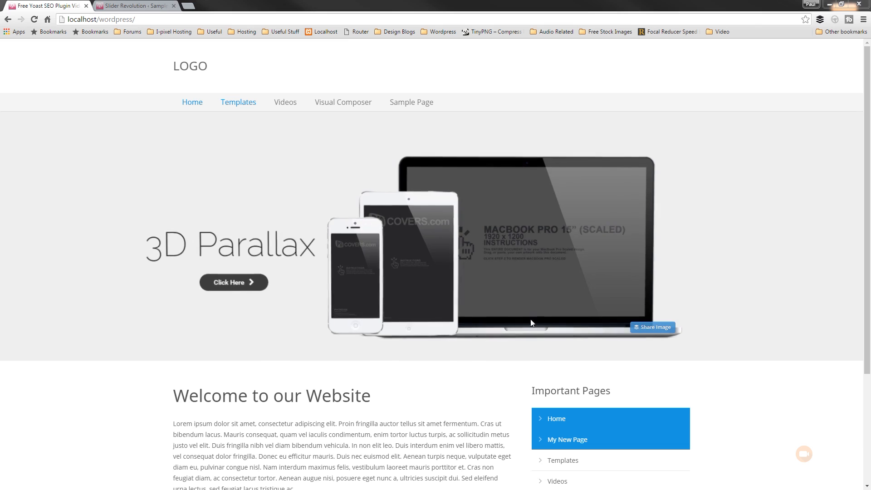
mouse_move(594, 300)
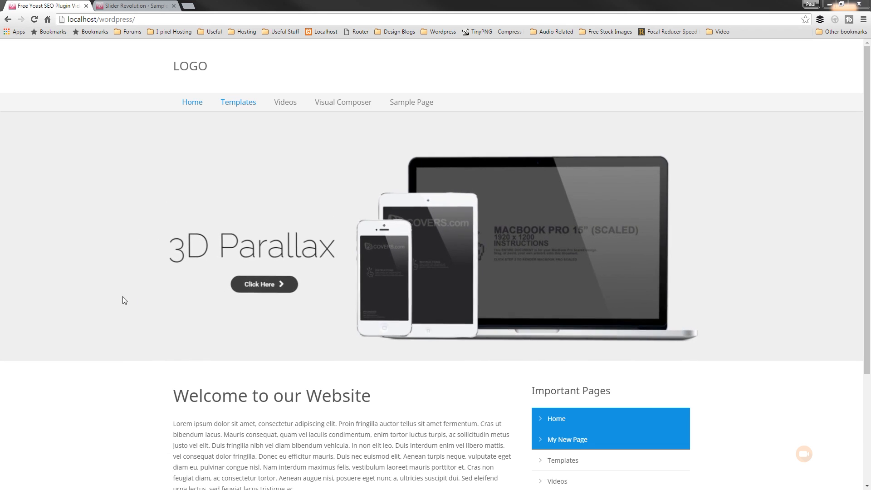
mouse_move(141, 255)
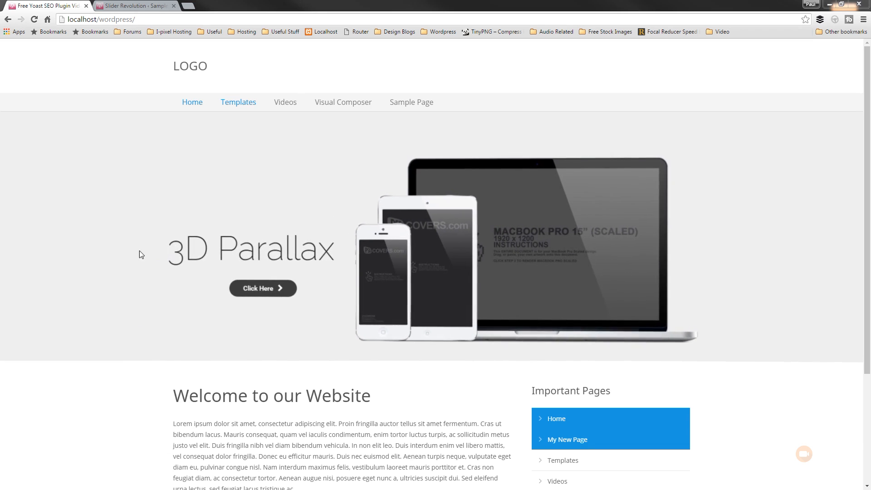
mouse_move(294, 216)
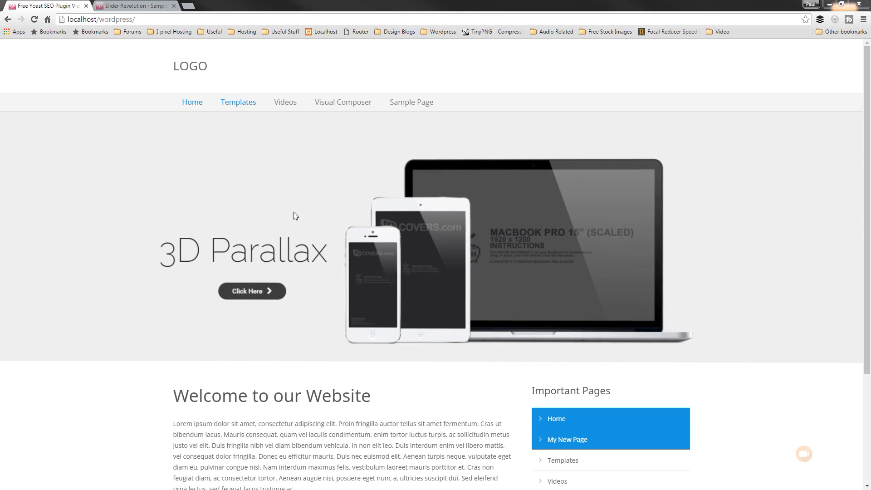
mouse_move(475, 237)
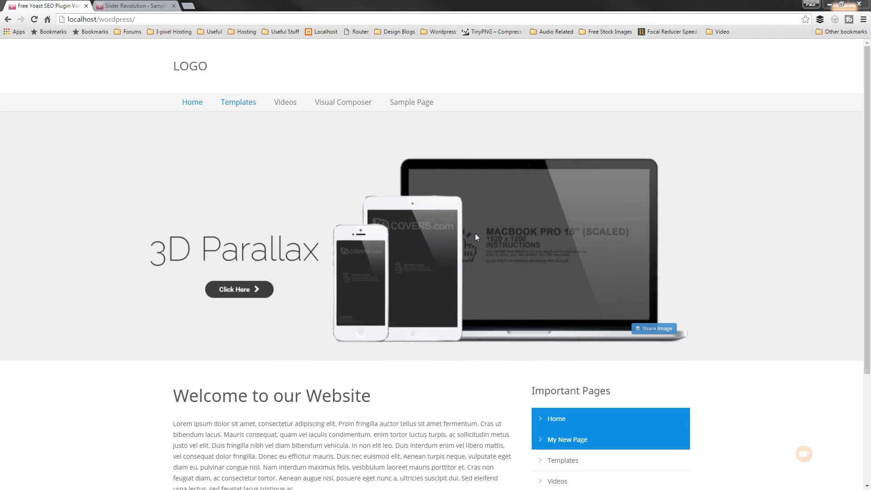
mouse_move(523, 239)
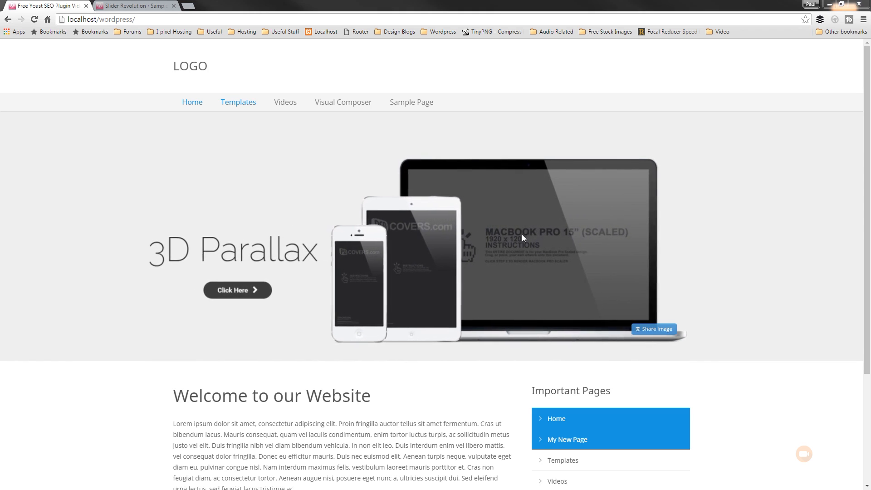
mouse_move(376, 246)
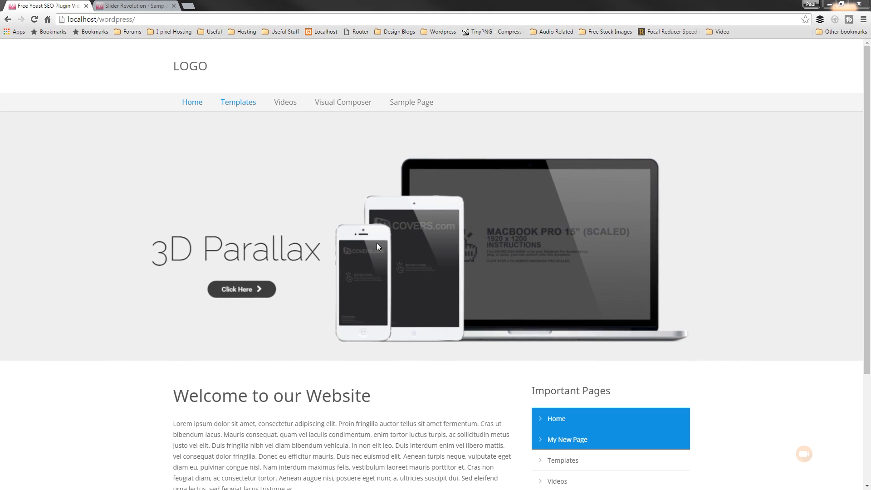
mouse_move(731, 241)
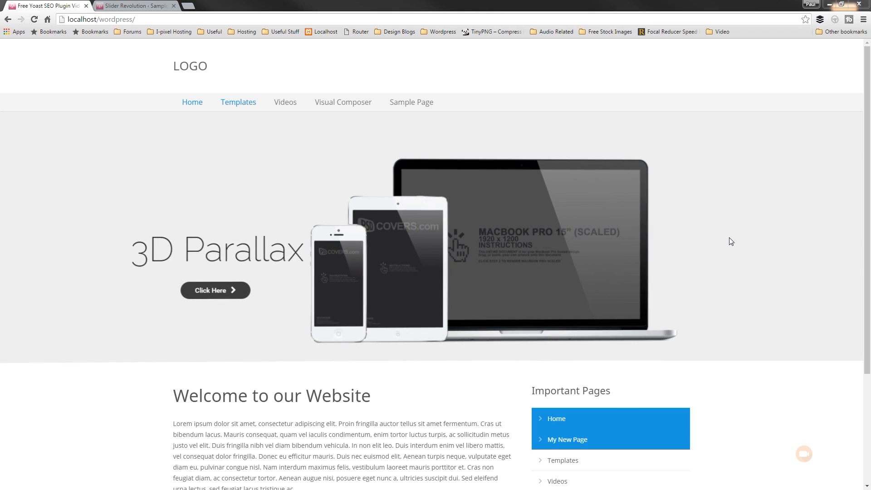